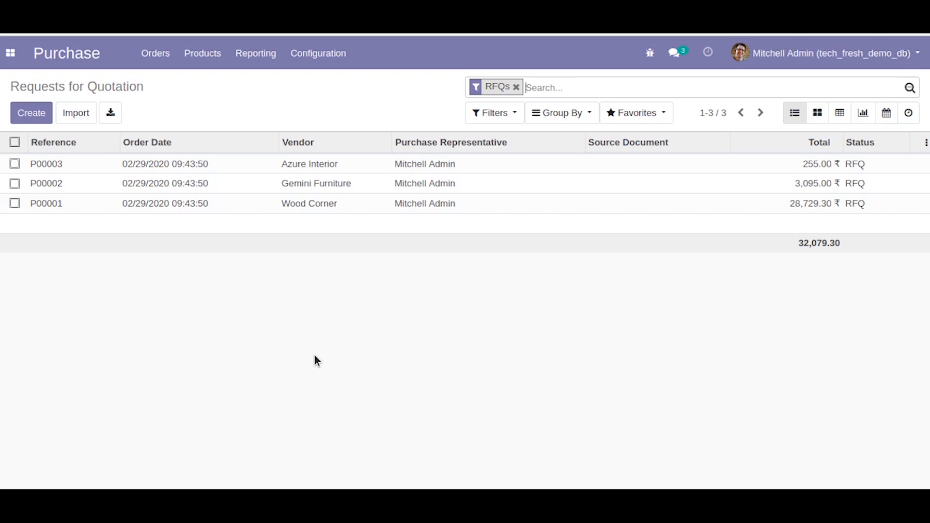
pyautogui.moveTo(341, 307)
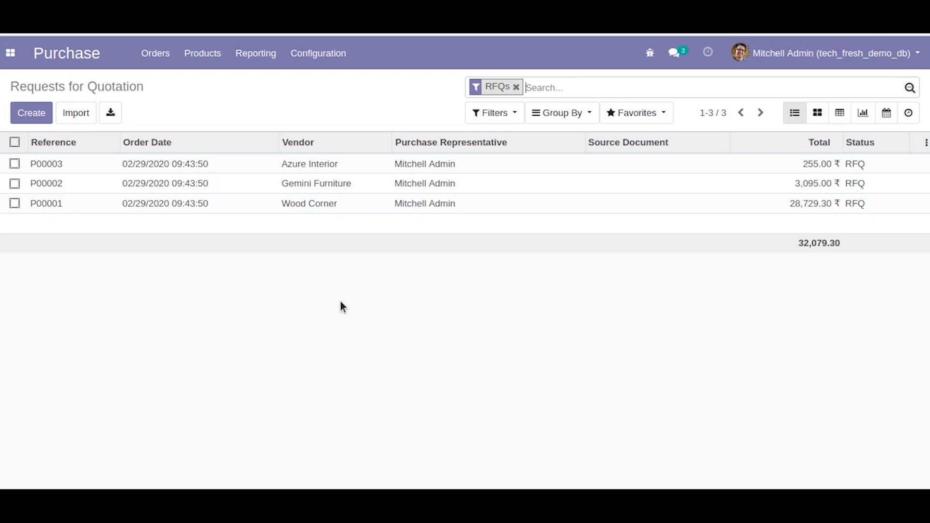
pyautogui.moveTo(349, 164)
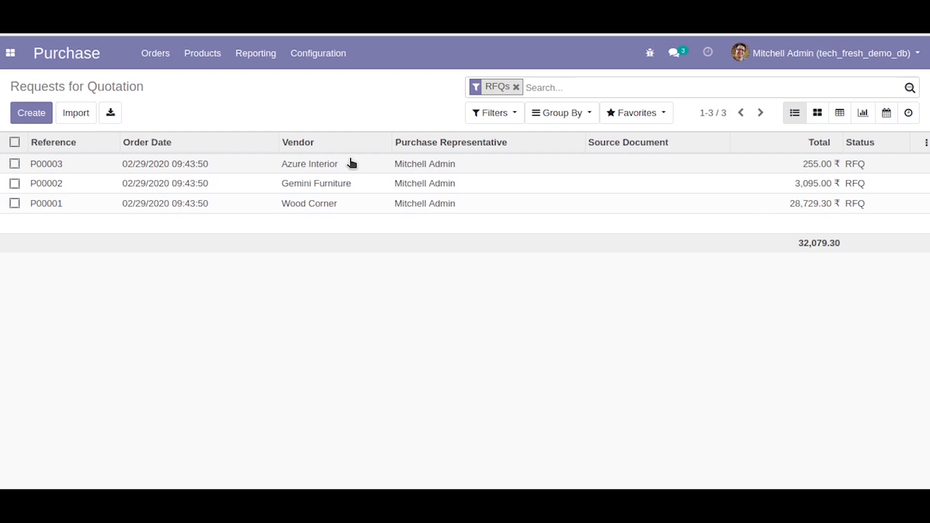
# Give RFQ P00003 the quotation expiry date 03/11/2020 and save it
pyautogui.click(46, 163)
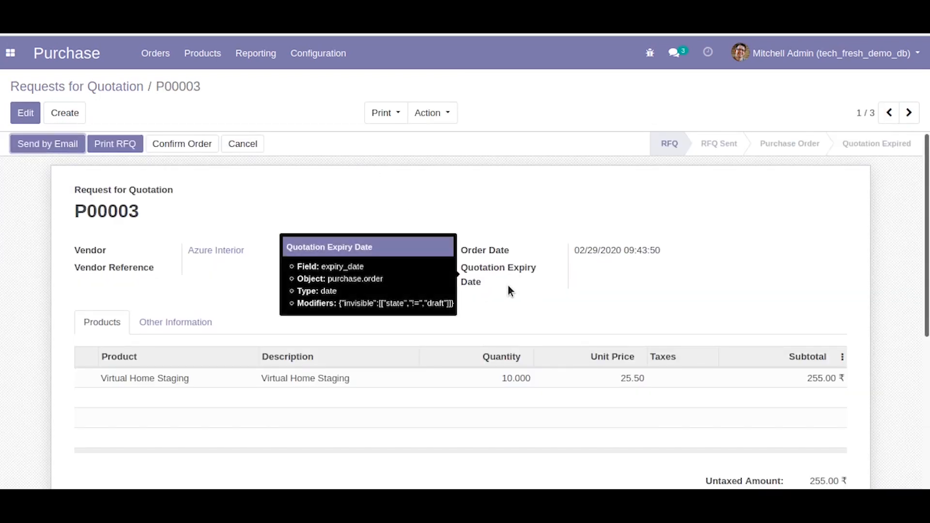
pyautogui.moveTo(481, 275)
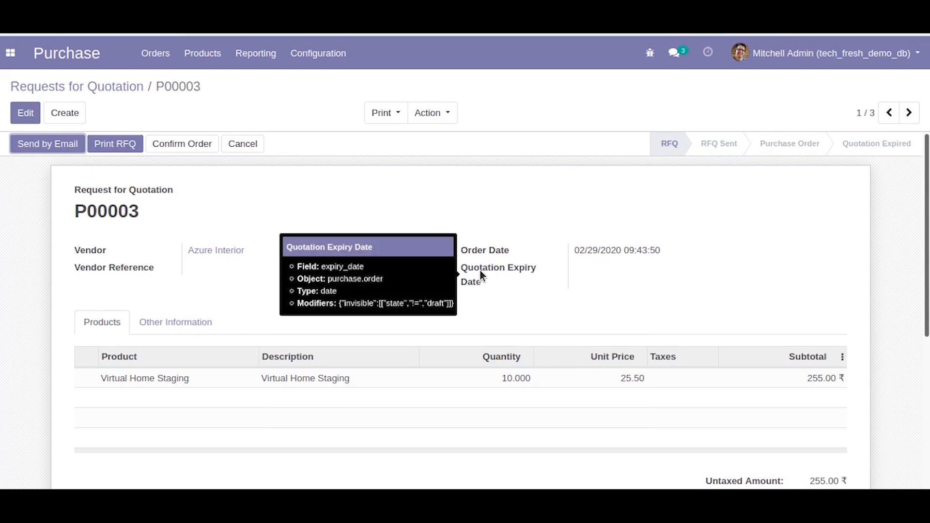
pyautogui.moveTo(780, 185)
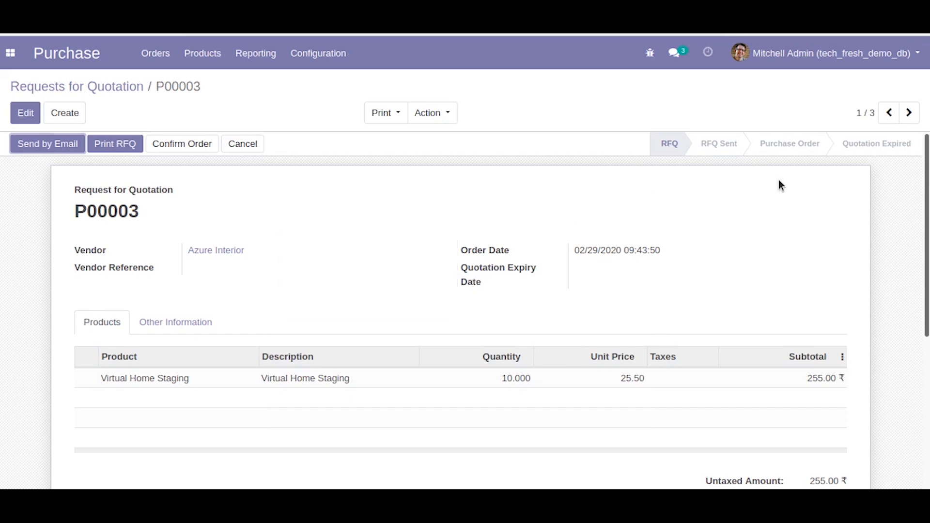
pyautogui.moveTo(876, 143)
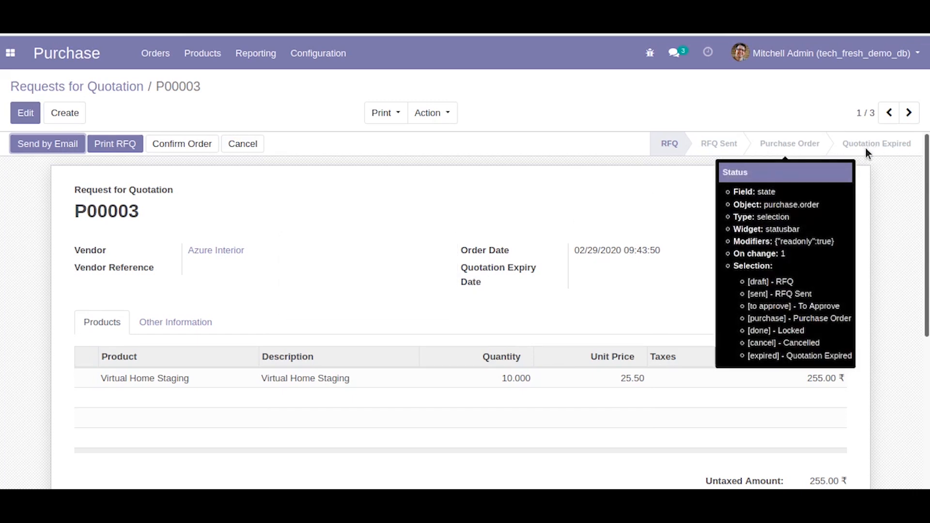
pyautogui.moveTo(232, 168)
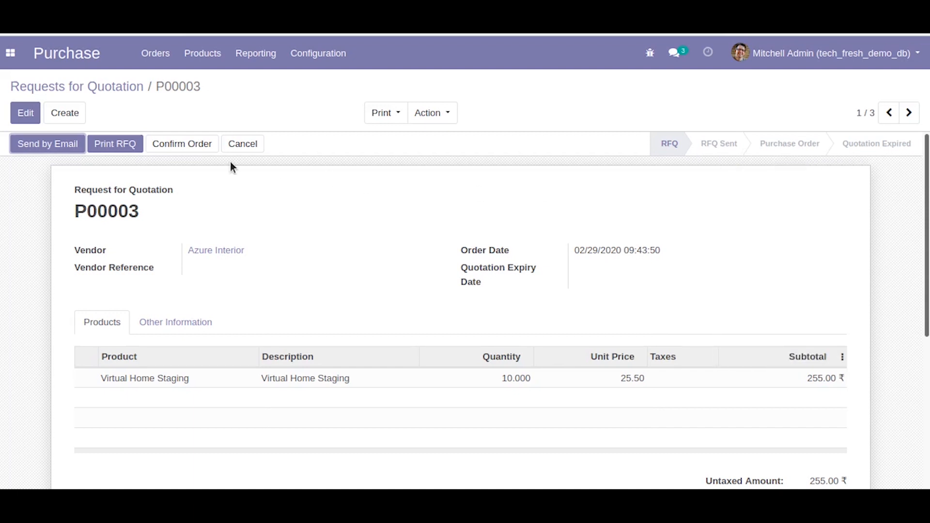
pyautogui.moveTo(274, 220)
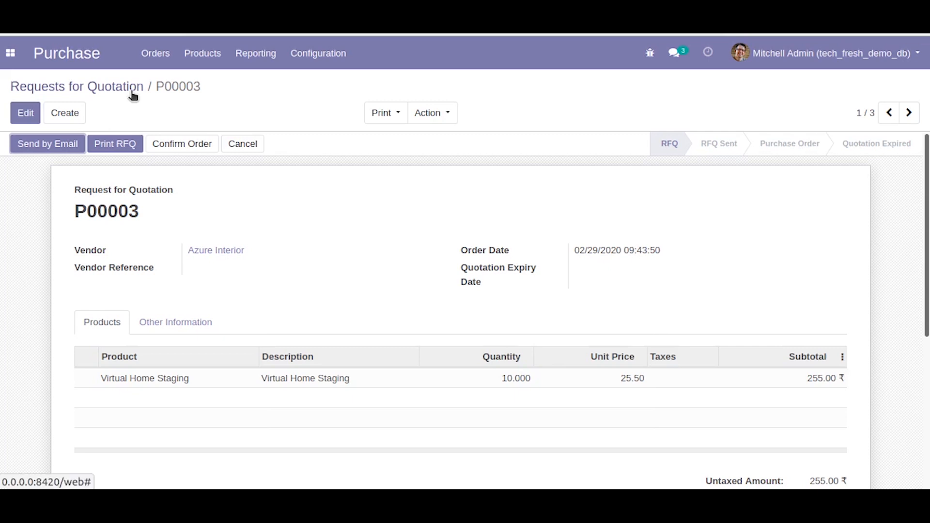
pyautogui.moveTo(492, 281)
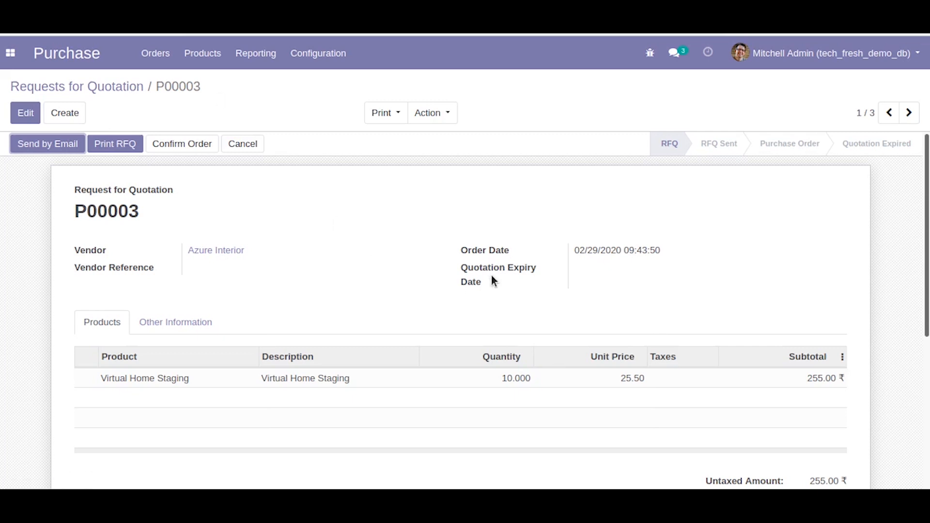
pyautogui.moveTo(497, 274)
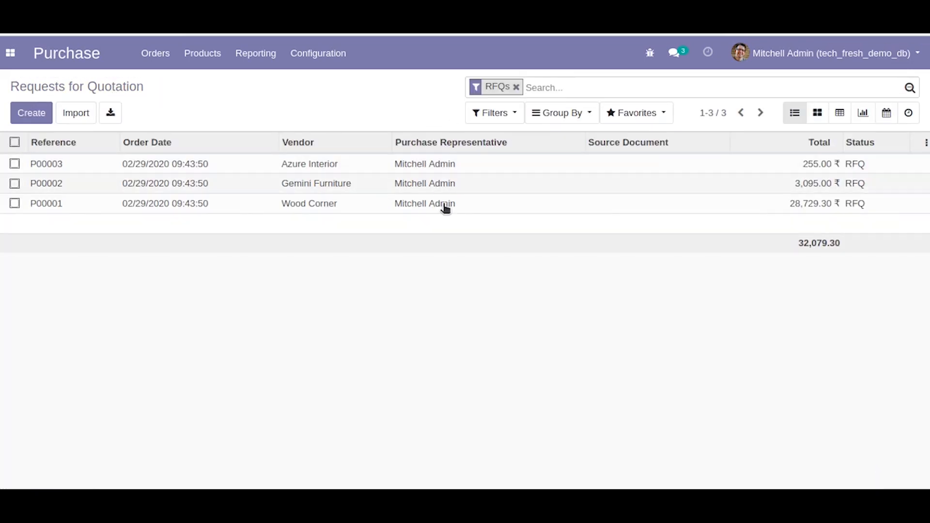
pyautogui.moveTo(424, 204)
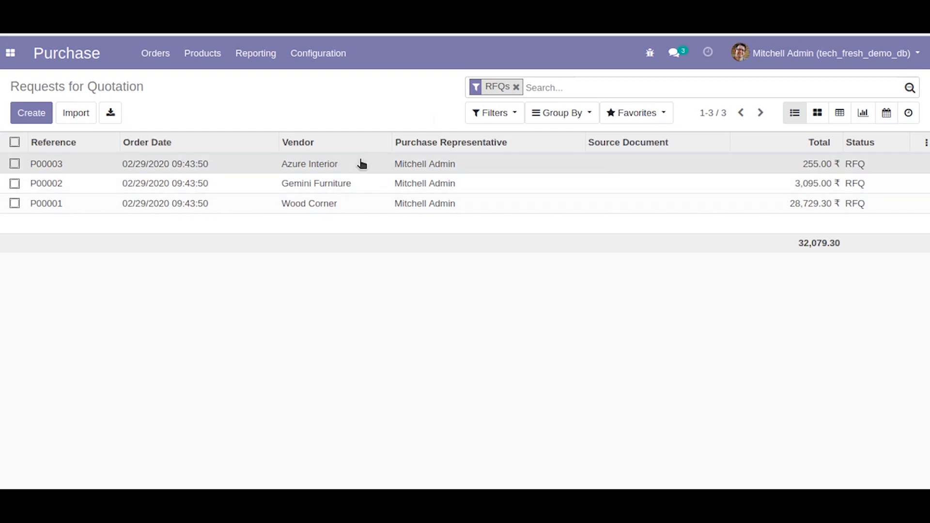
pyautogui.click(46, 164)
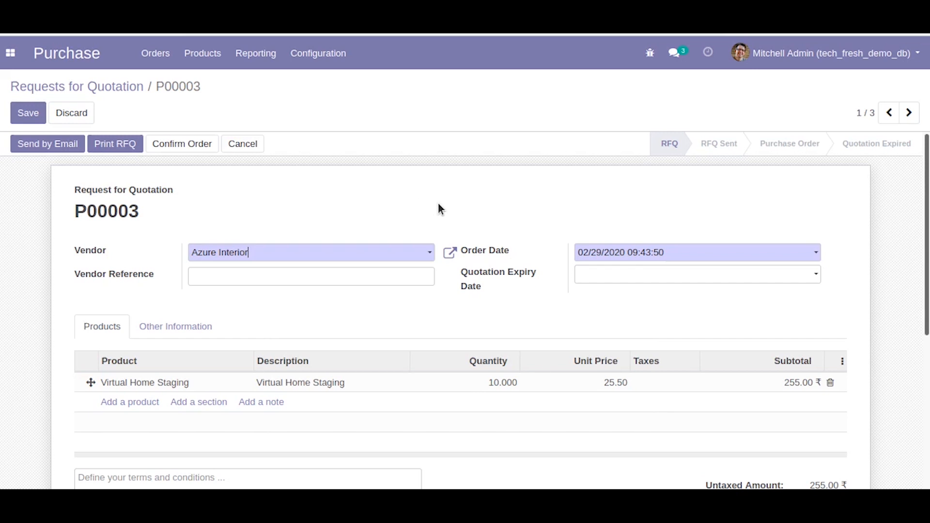
pyautogui.click(695, 274)
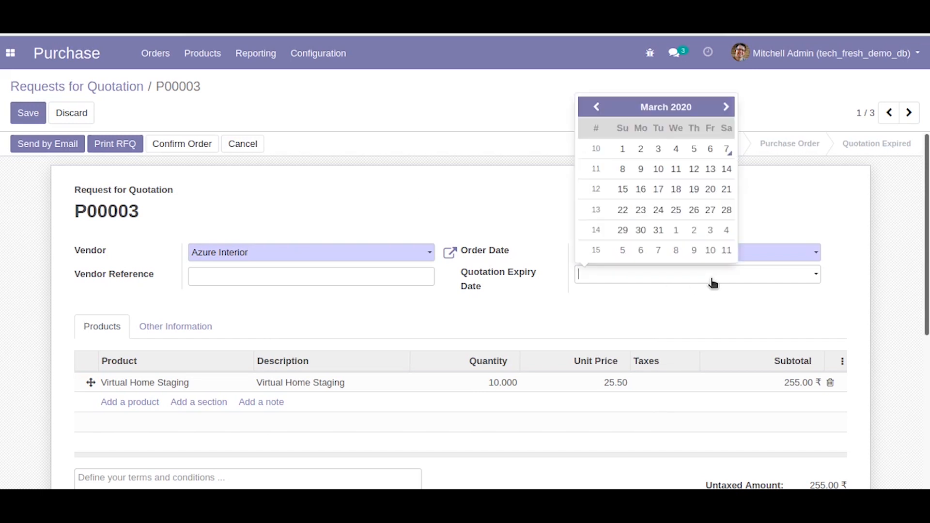
pyautogui.moveTo(726, 148)
pyautogui.write('03/11/2020')
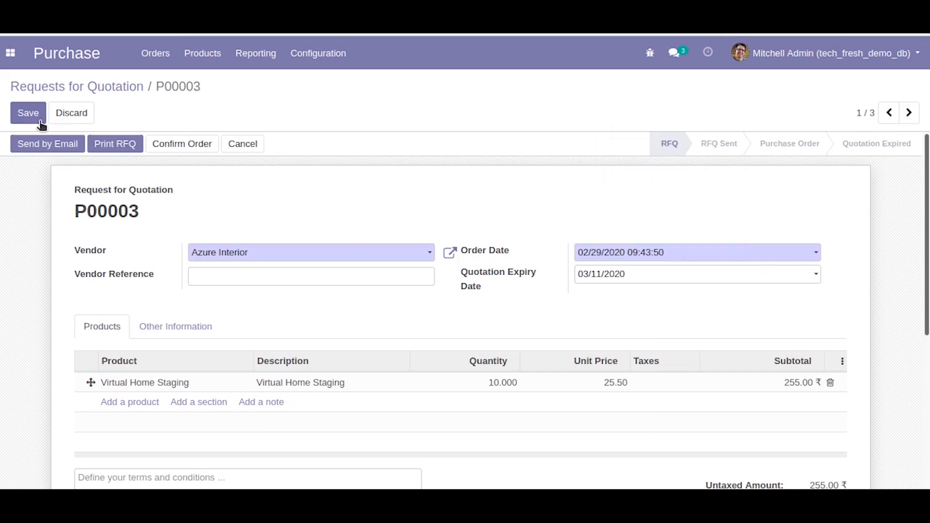
pyautogui.click(28, 113)
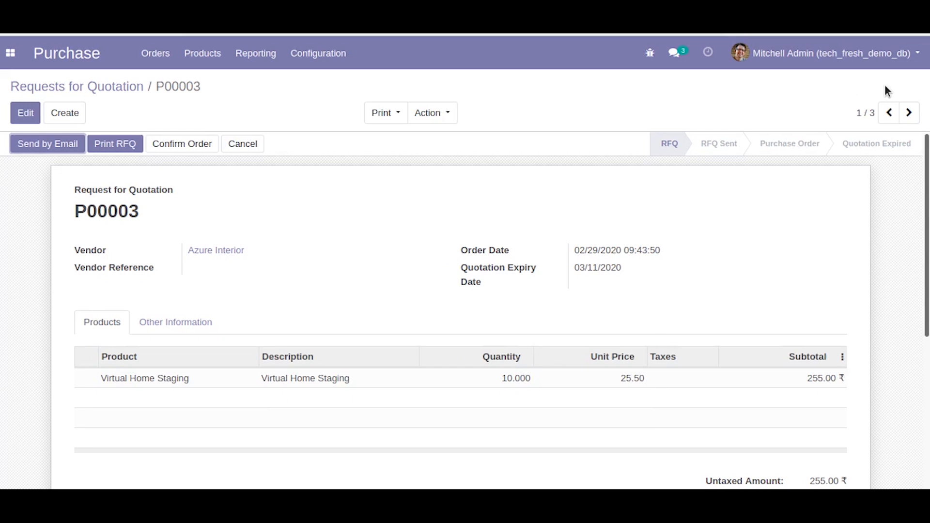
pyautogui.click(908, 112)
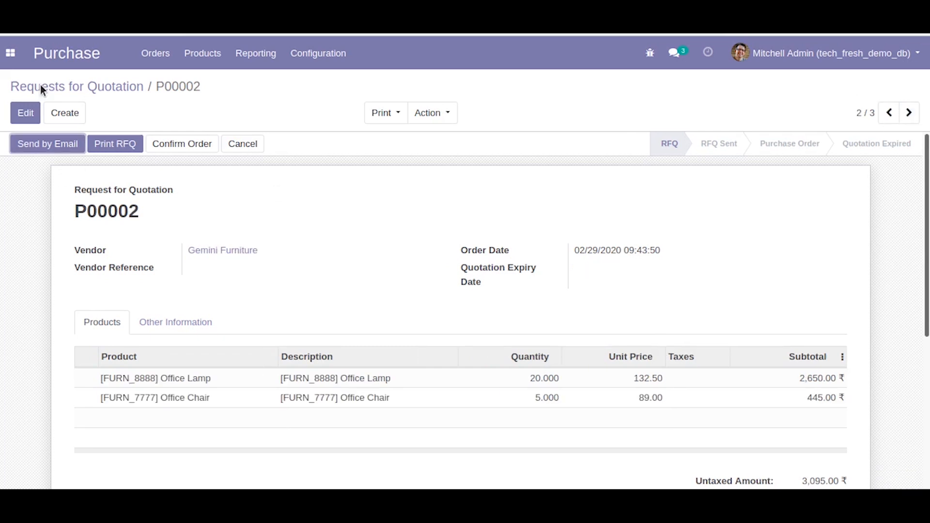
# Give RFQ P00002 the quotation expiry date 03/25/2020 and save it
pyautogui.click(26, 113)
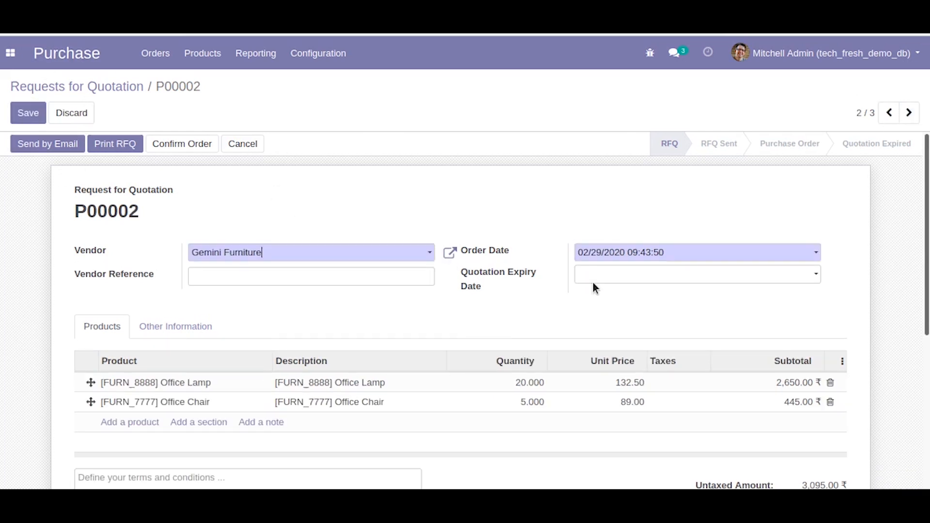
pyautogui.click(695, 273)
pyautogui.write('03/25/2020')
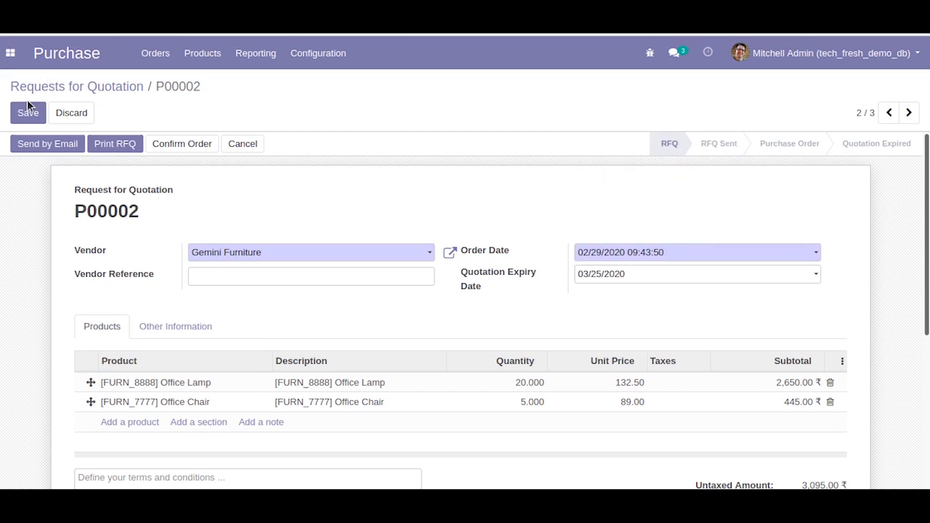
pyautogui.click(28, 112)
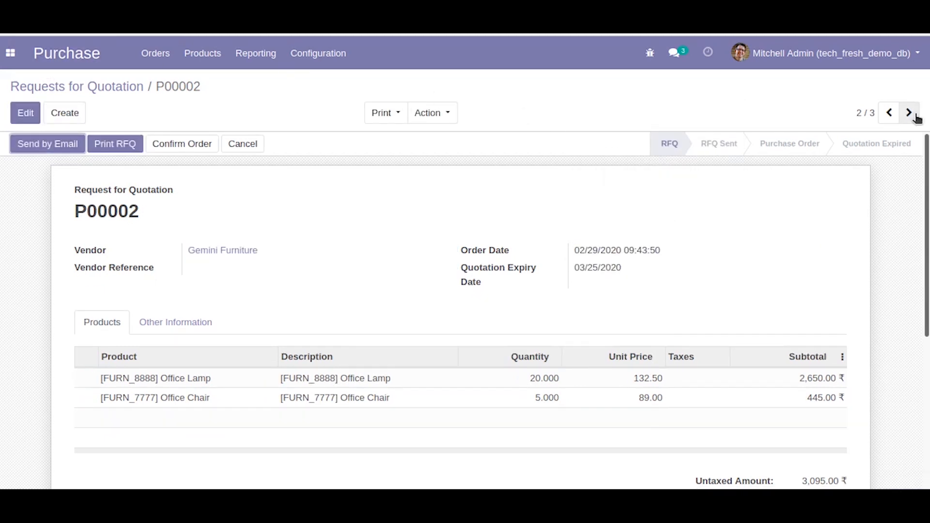
pyautogui.click(908, 112)
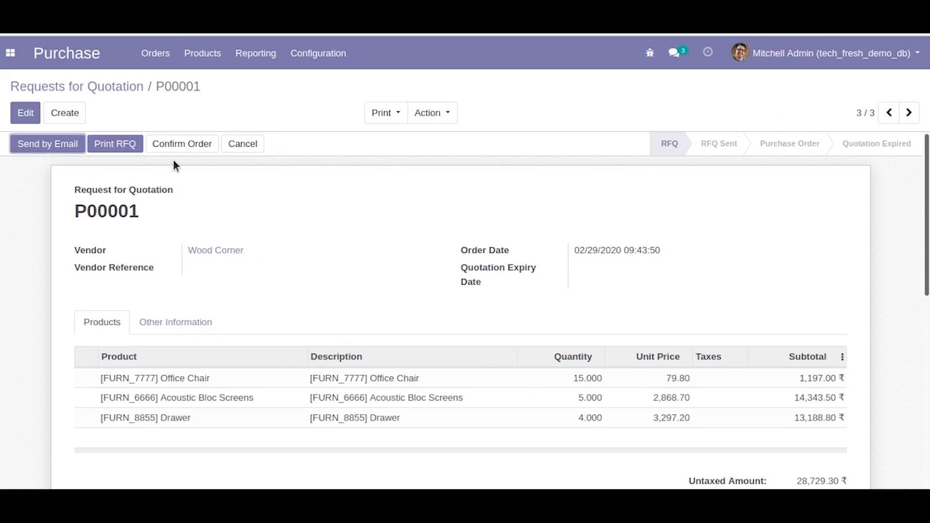
# Give RFQ P00001 the quotation expiry date 03/04/2020 and save it
pyautogui.click(25, 113)
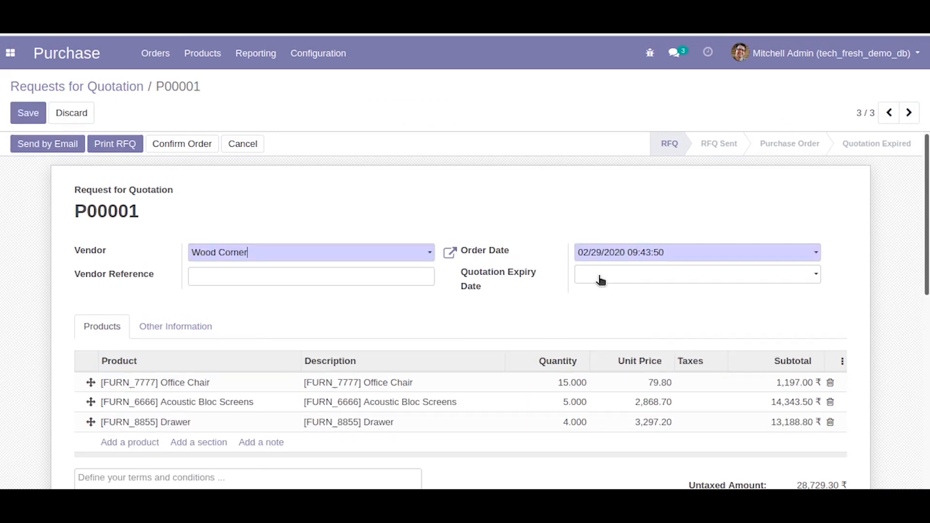
pyautogui.click(695, 274)
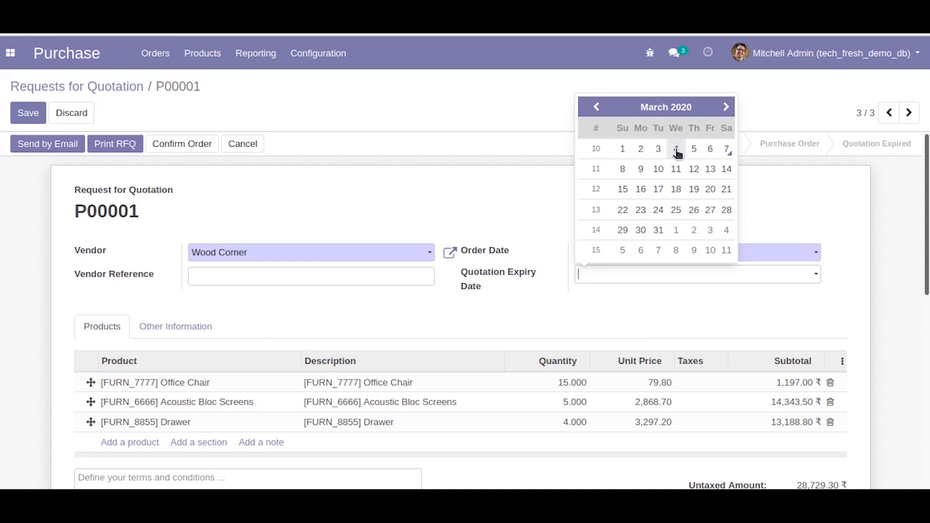
pyautogui.click(675, 149)
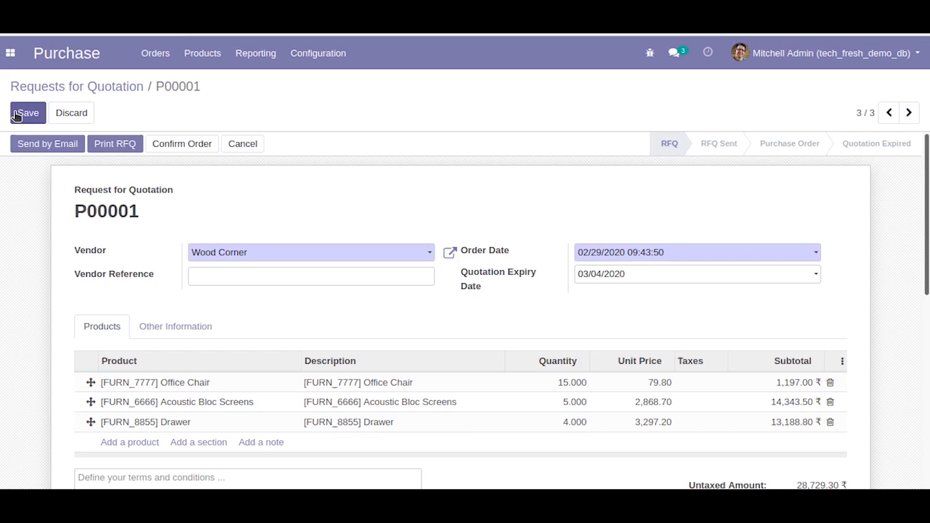
pyautogui.click(76, 86)
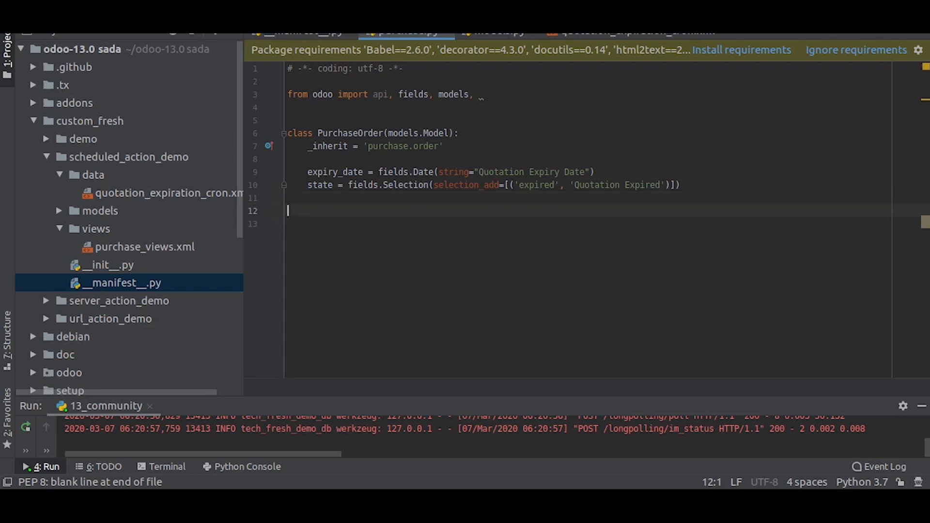
# Define check_expiry(self) starting with today = fields.Date.today()
pyautogui.write('def chec')
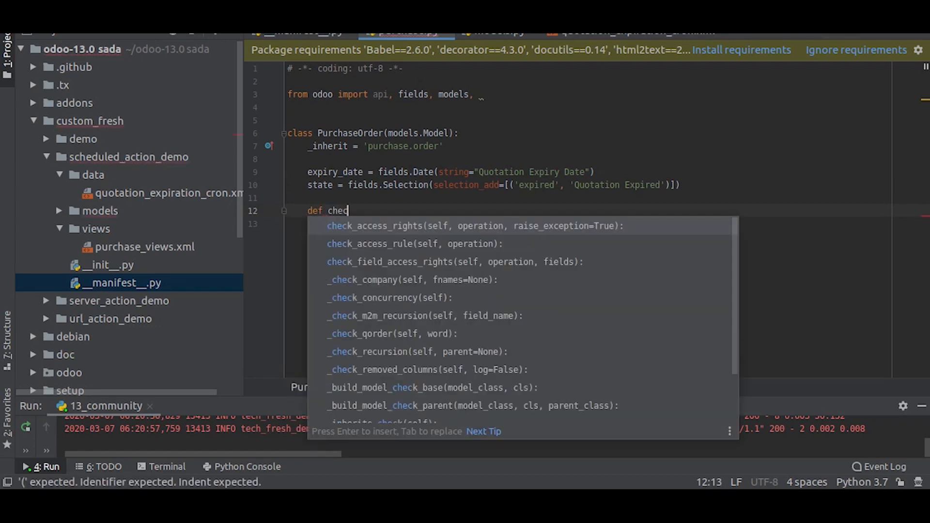
pyautogui.write('_ex')
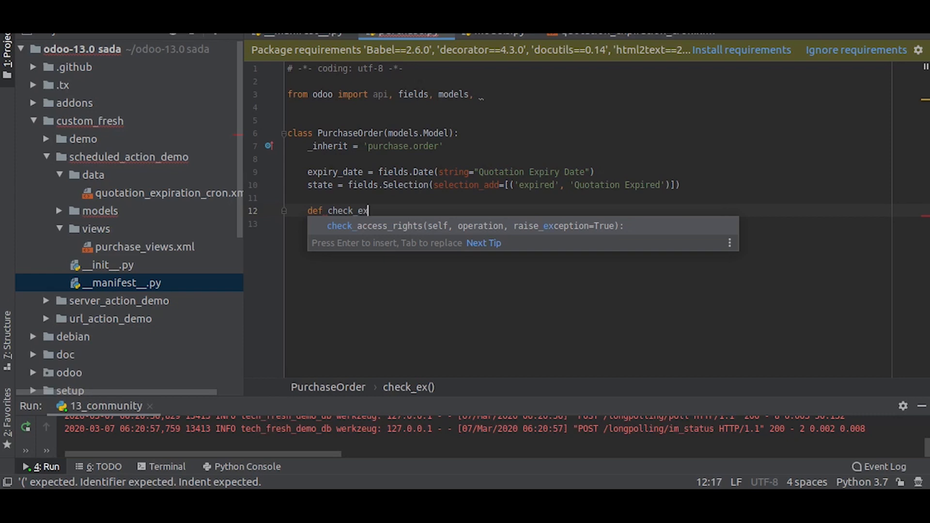
pyautogui.write('piry')
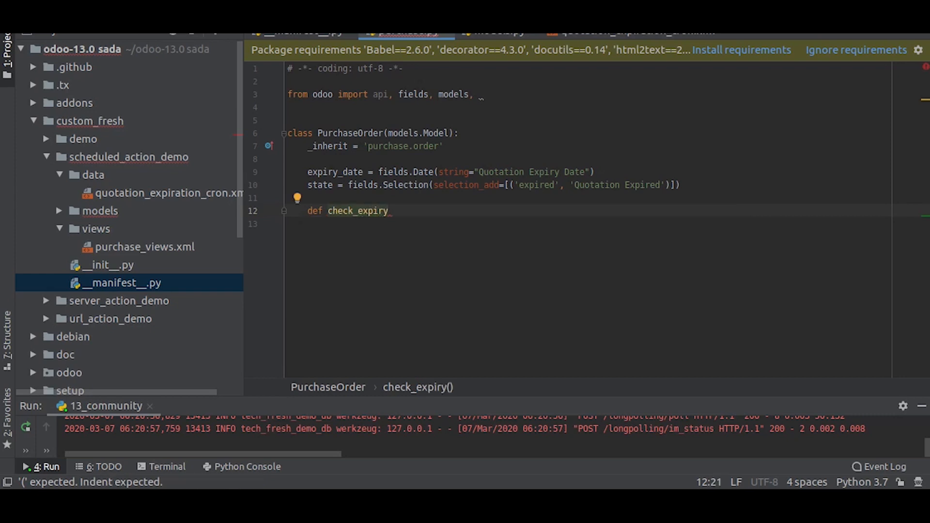
pyautogui.write('(self):')
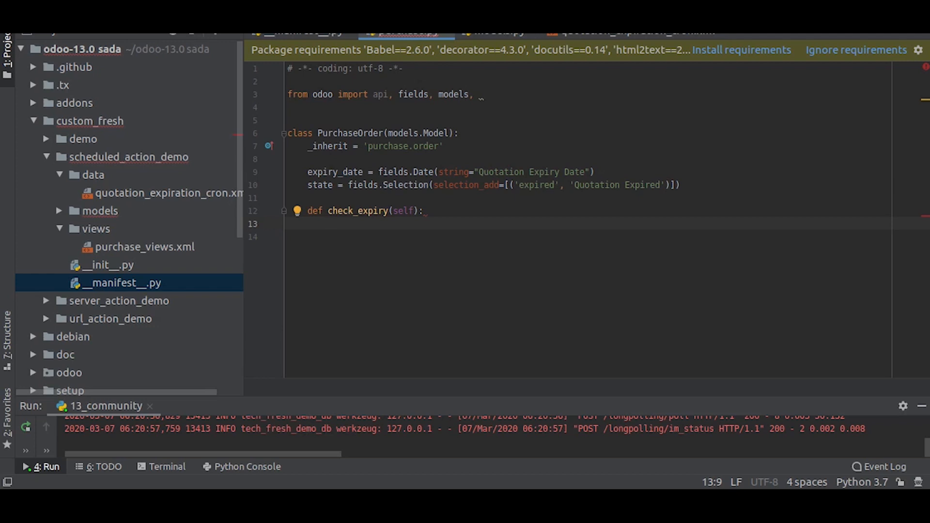
pyautogui.write('today')
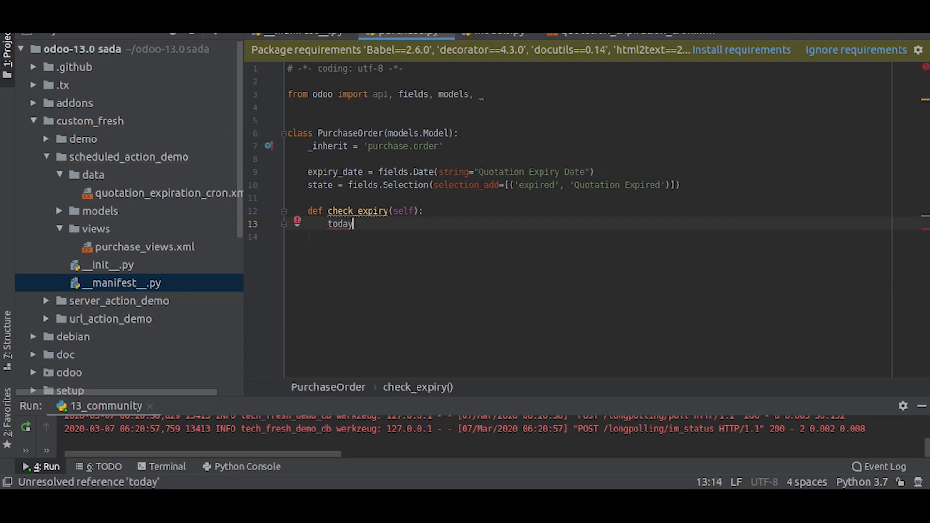
pyautogui.write('= fields')
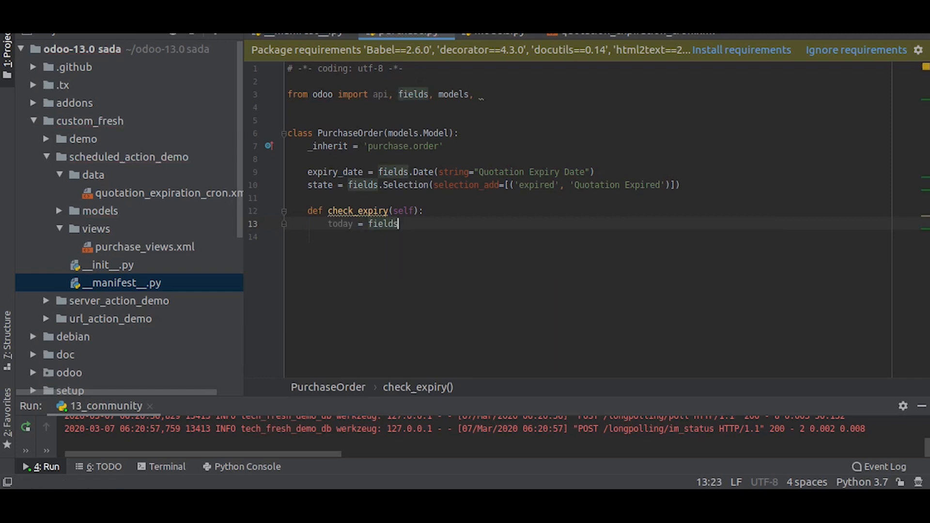
pyautogui.write('.Date')
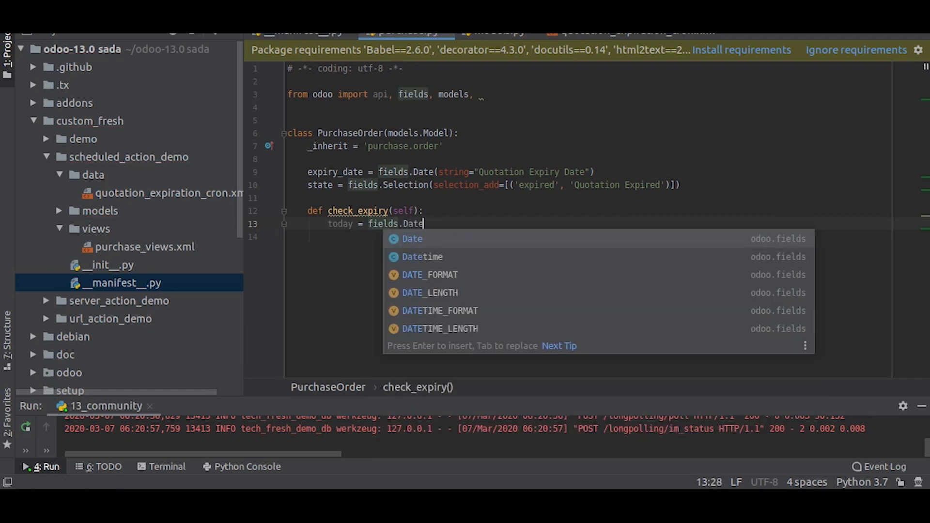
pyautogui.write('.today')
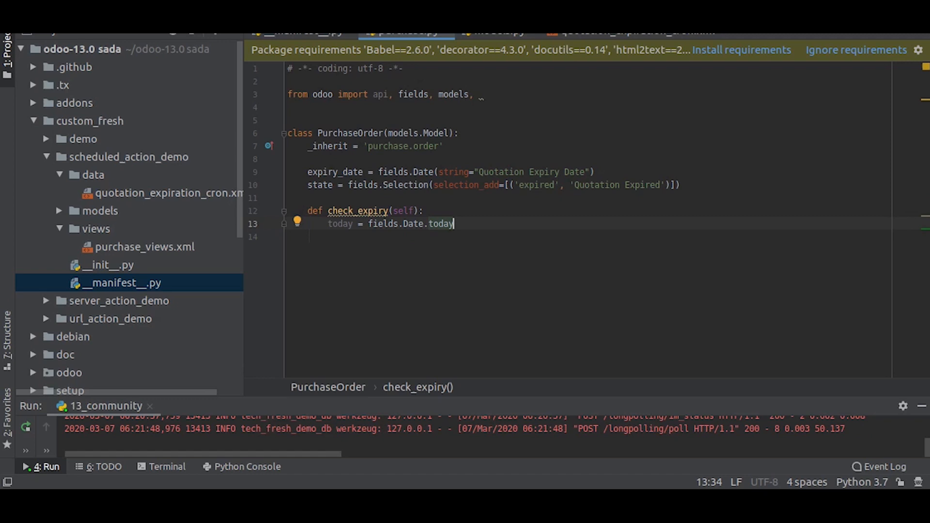
pyautogui.write('()')
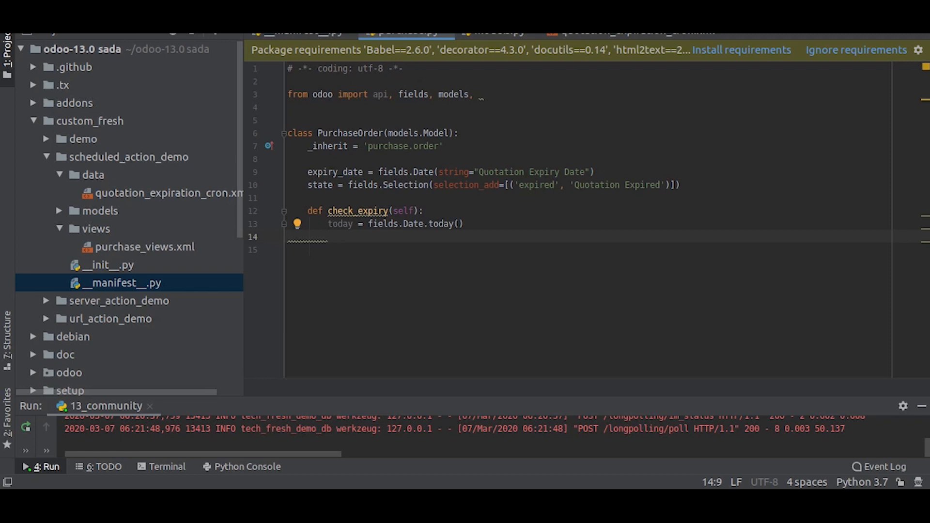
# Add purchase_orders = self.env['purchase.order'].search([]) to fetch all orders
pyautogui.write('p')
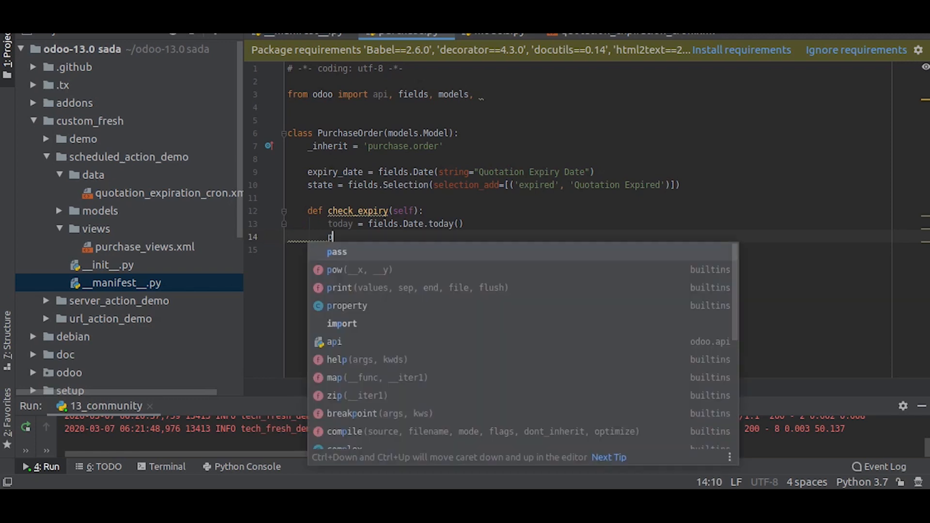
pyautogui.write('urchase')
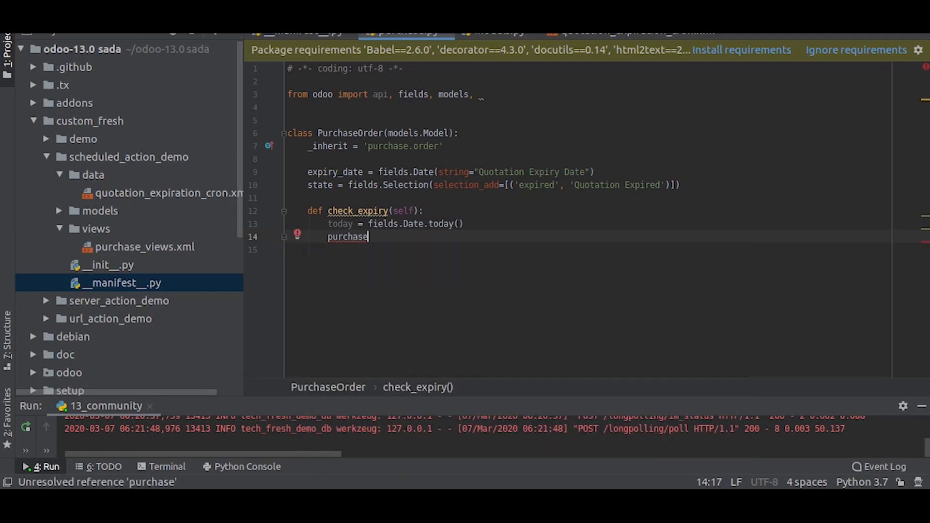
pyautogui.write('_orders =')
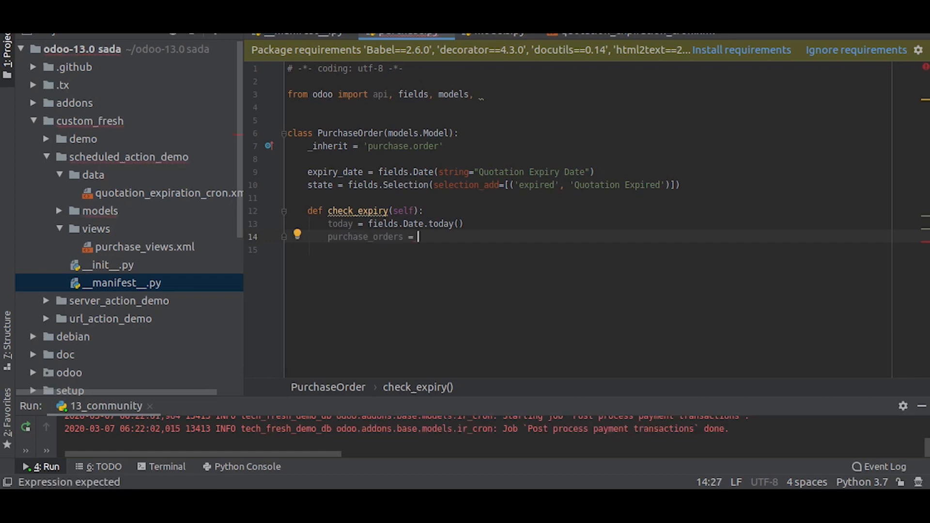
pyautogui.write('self')
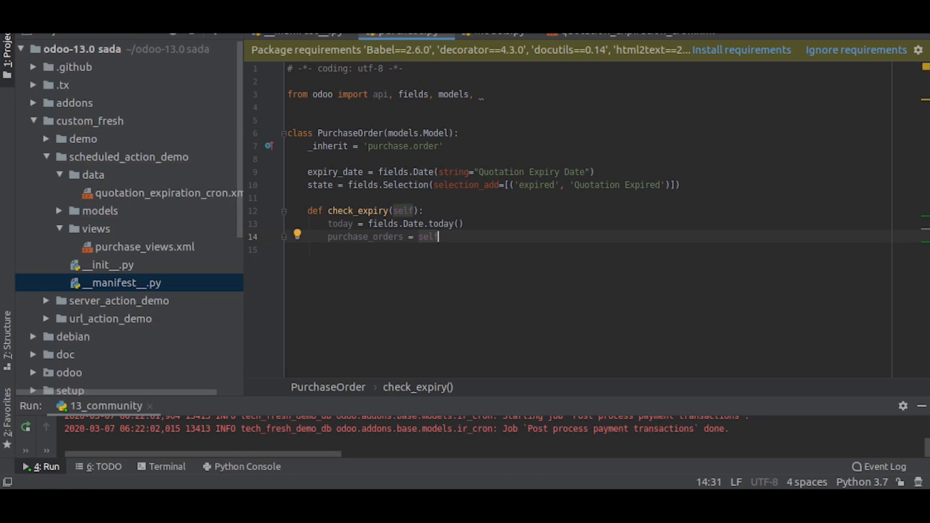
pyautogui.write('.env')
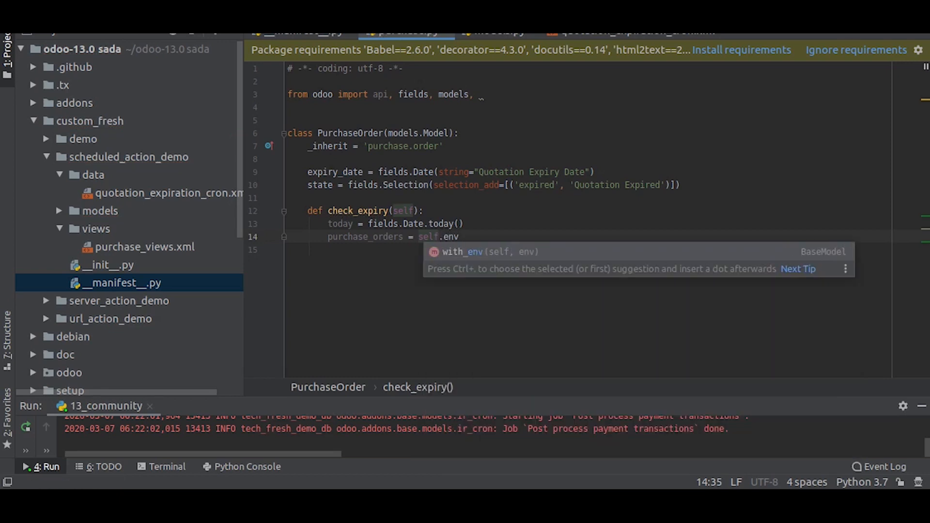
pyautogui.write('[')
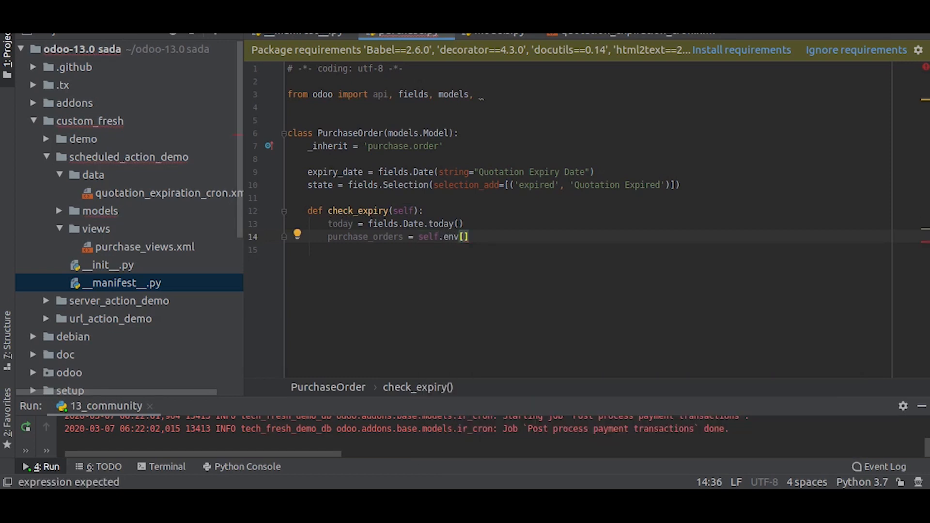
pyautogui.write("'purchase.order")
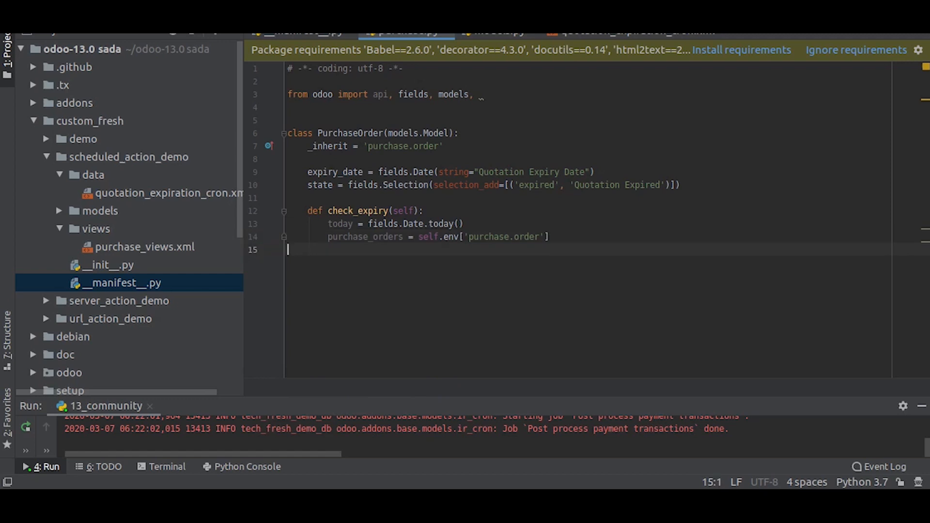
pyautogui.write('.sea')
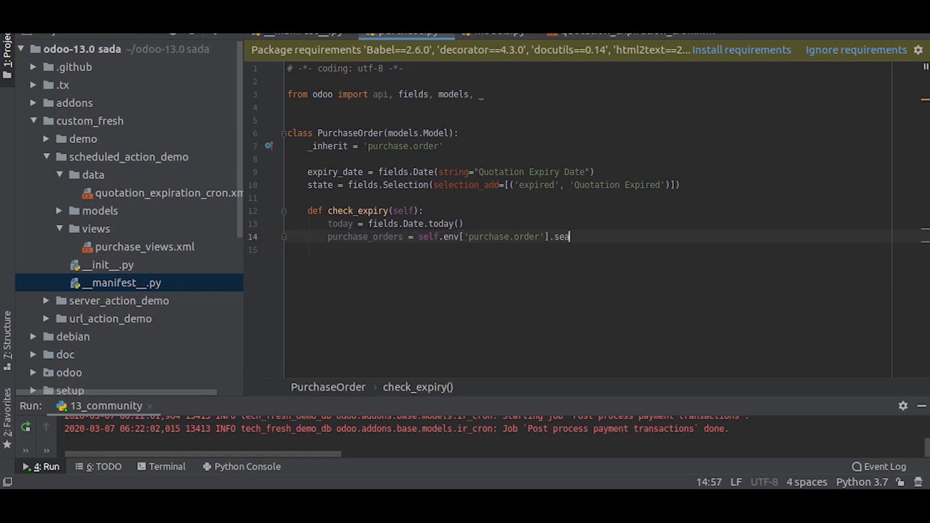
pyautogui.write('rch')
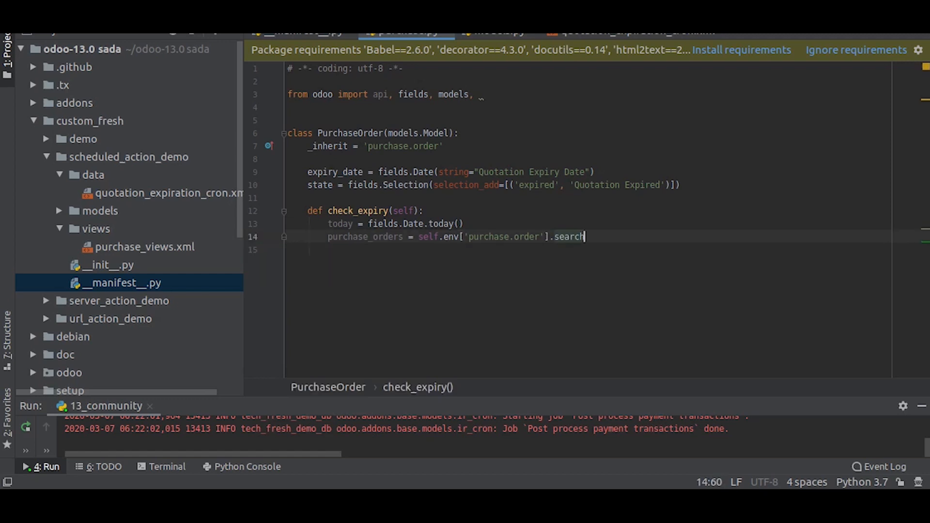
pyautogui.write('([')
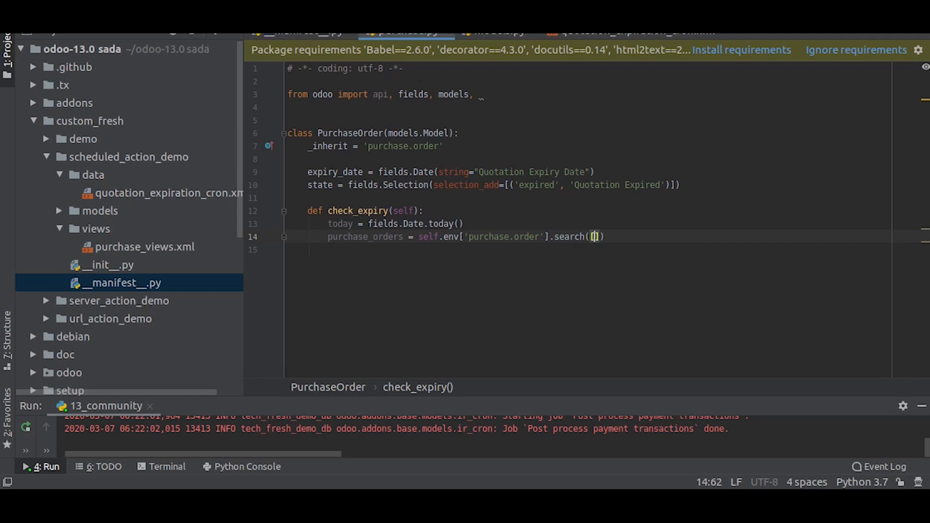
pyautogui.press('enter')
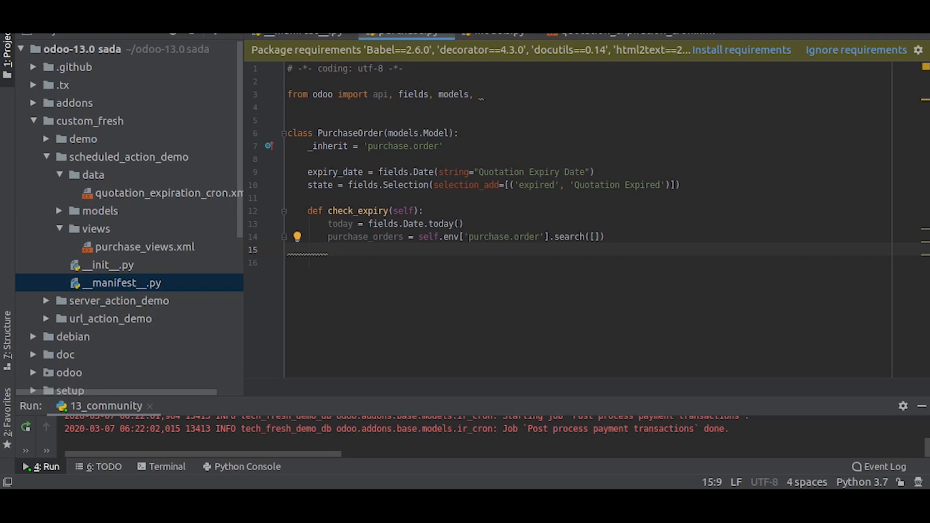
# Begin the loop 'for order in purchase_orders'
pyautogui.write('for')
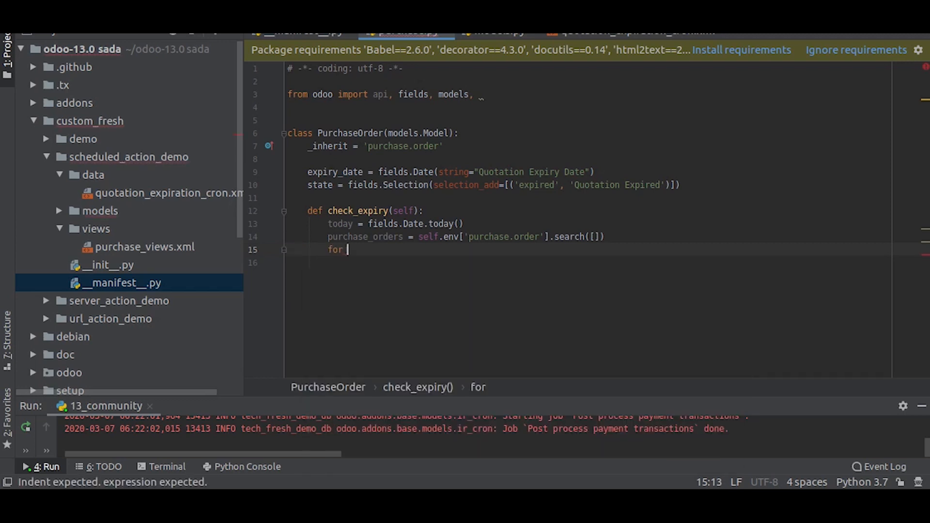
pyautogui.write('order')
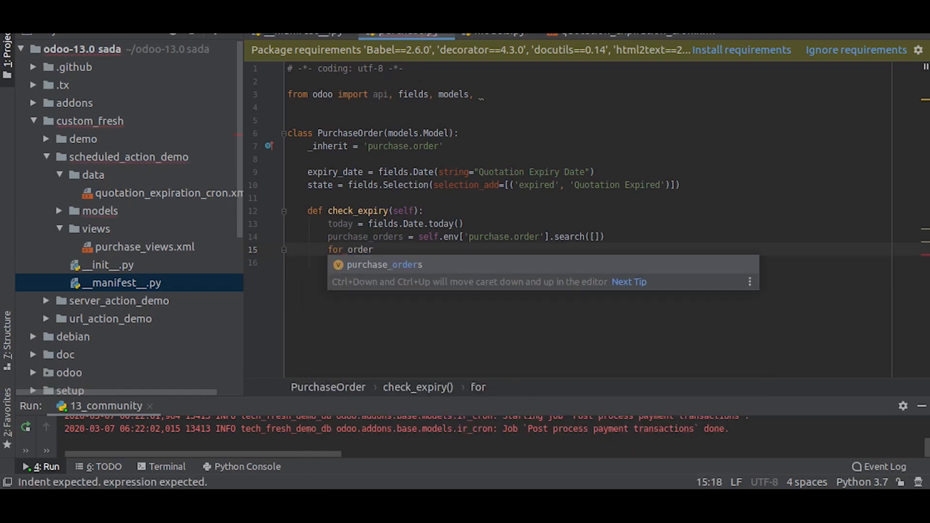
pyautogui.write('in p')
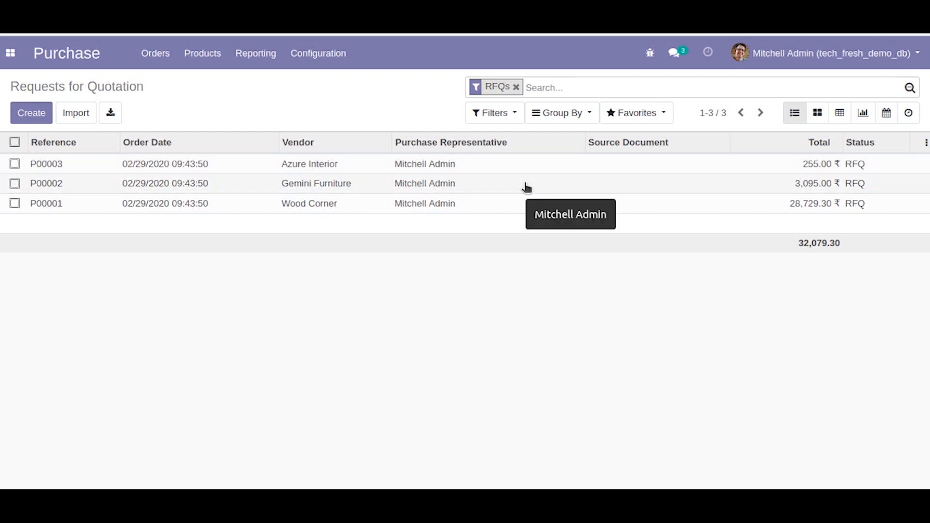
pyautogui.moveTo(622, 191)
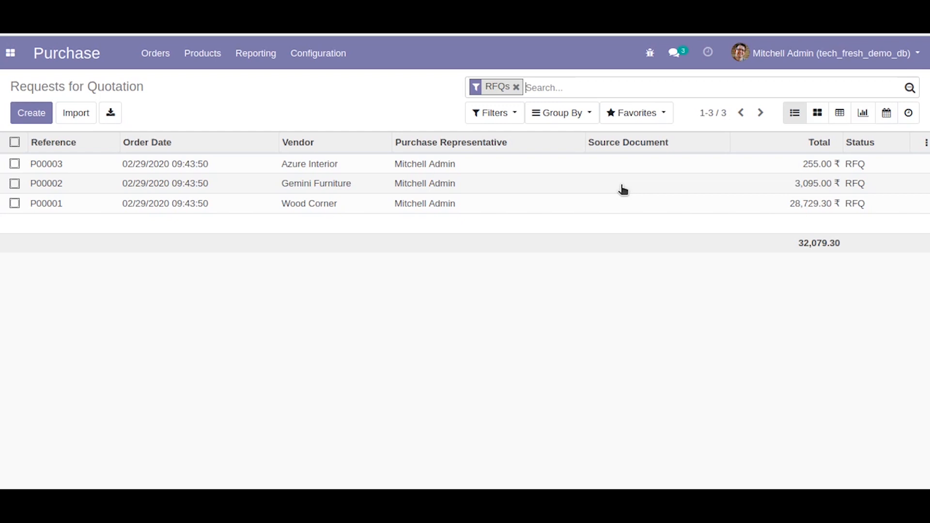
# Show RFQ P00002 with its 03/25/2020 quotation expiry date and RFQ status
pyautogui.click(46, 183)
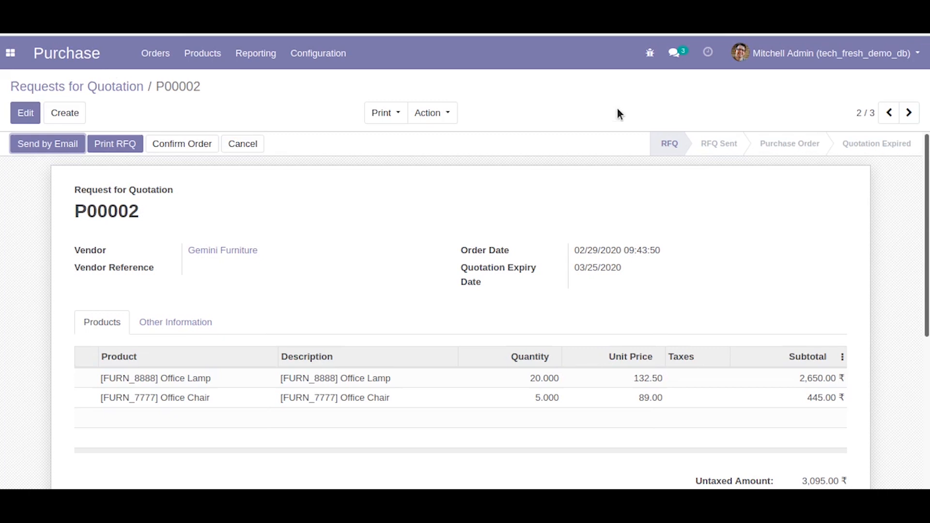
pyautogui.moveTo(669, 144)
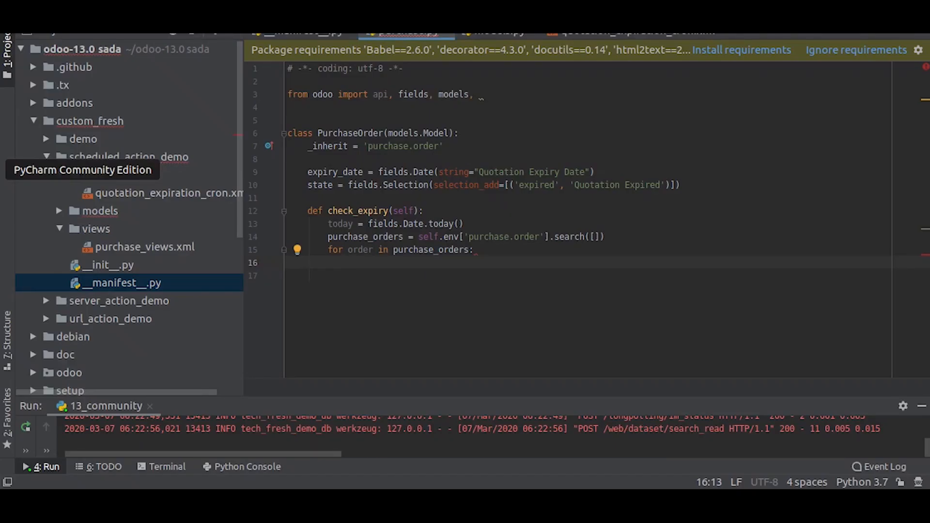
# Write the condition if order.state == 'draft' and order., fixing the attribute typo
pyautogui.write('if order')
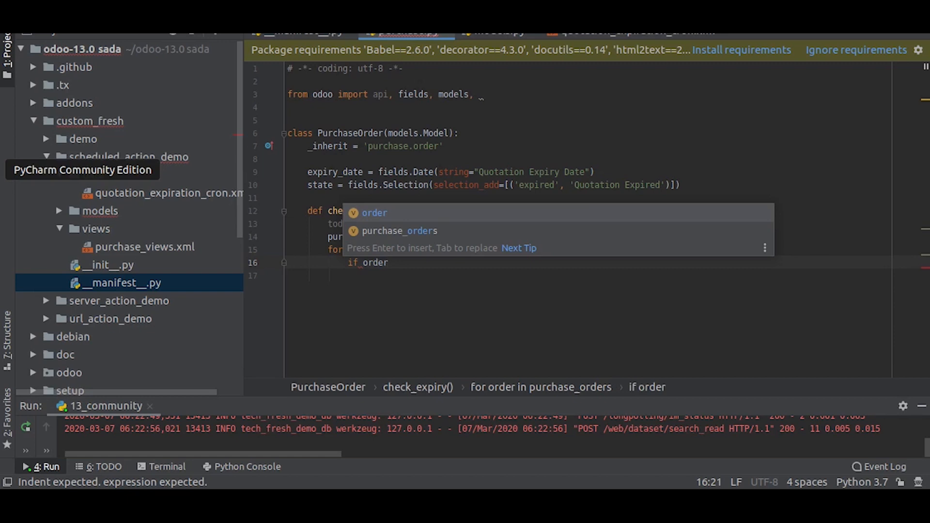
pyautogui.write('.state')
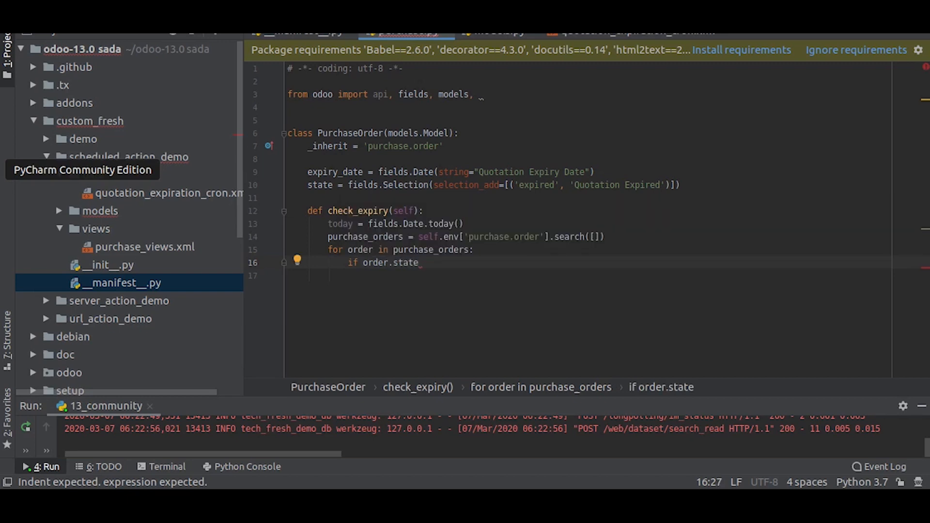
pyautogui.write("== 'd")
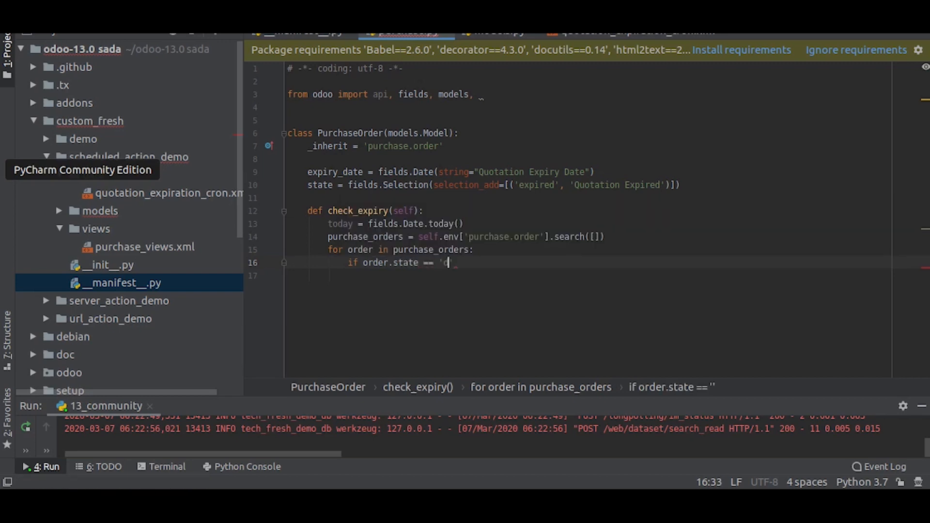
pyautogui.write('raft')
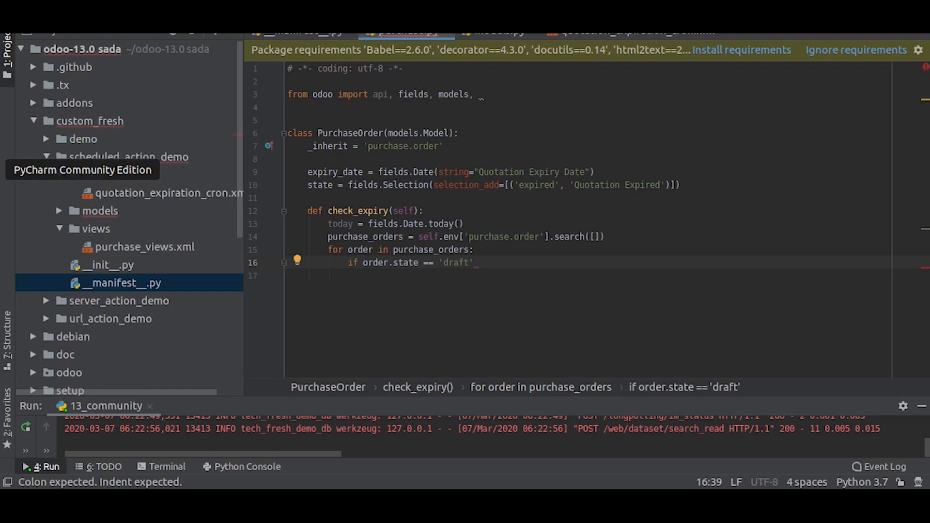
pyautogui.write('and order.date')
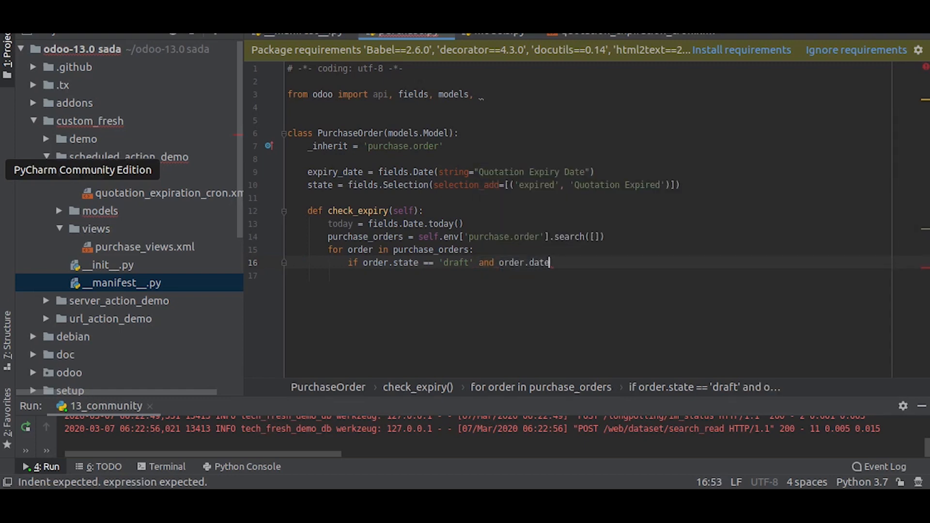
pyautogui.press('BackSpace')
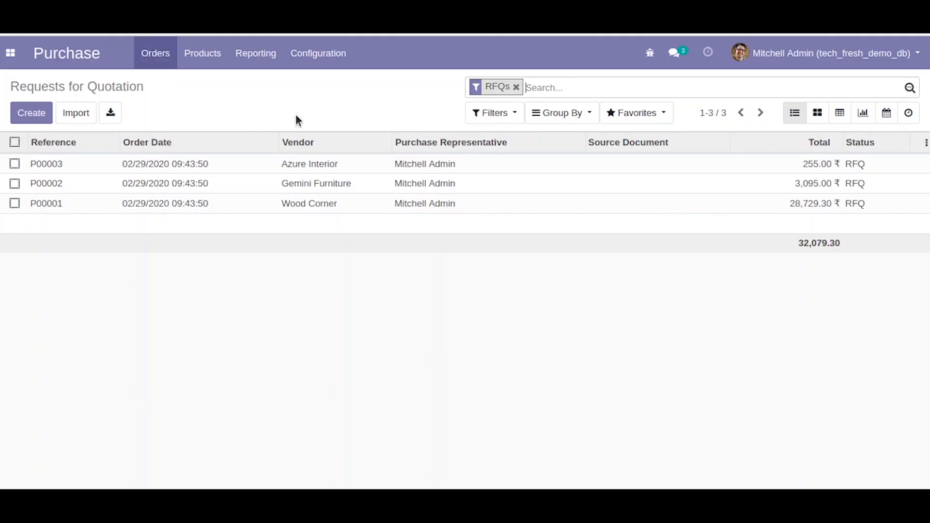
pyautogui.click(46, 164)
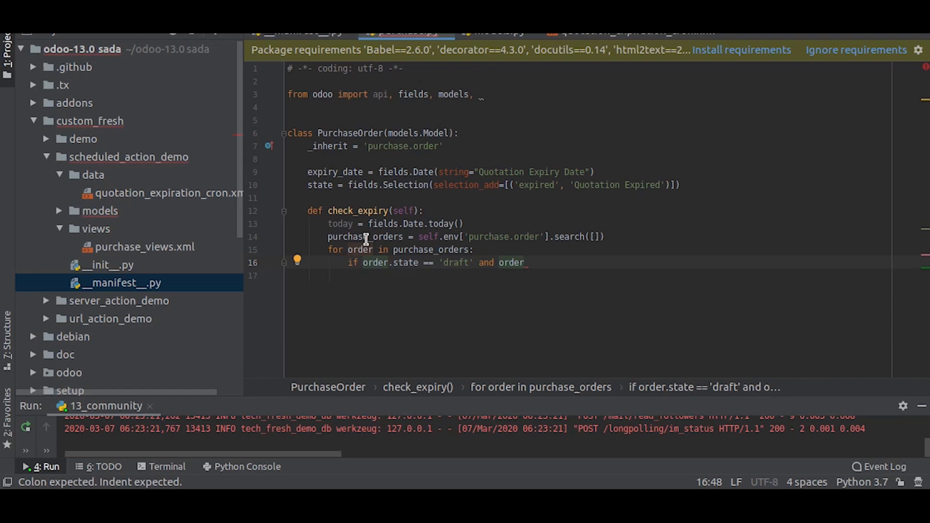
# Complete the condition with order.expiry_date < today:
pyautogui.write('.expiry')
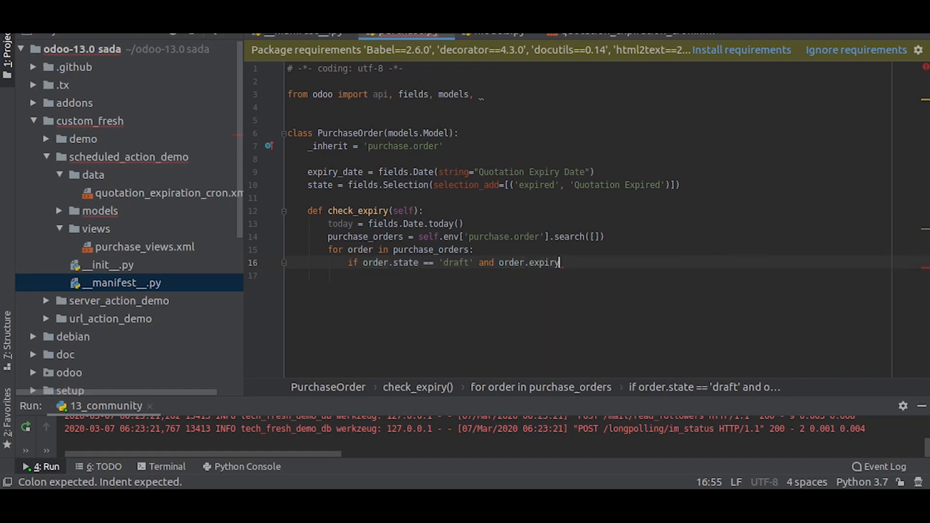
pyautogui.write('_date')
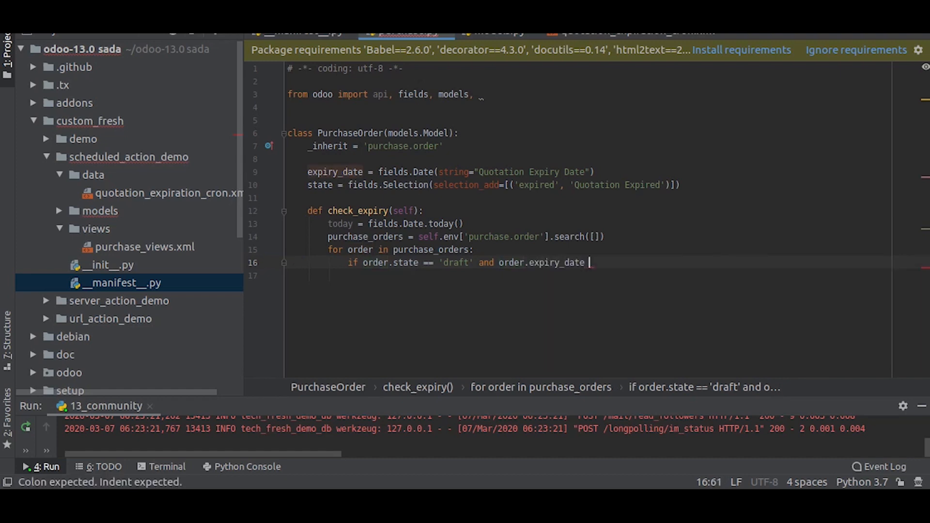
pyautogui.write('<')
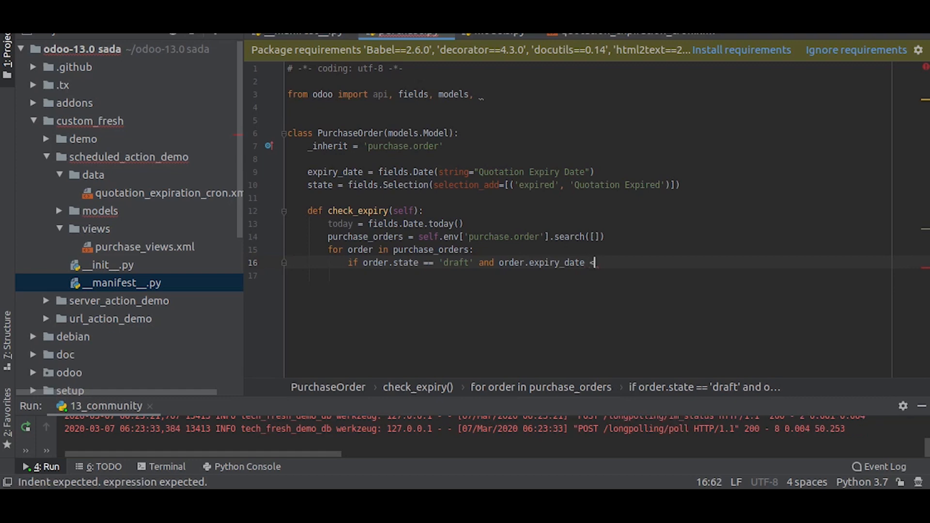
pyautogui.write('today')
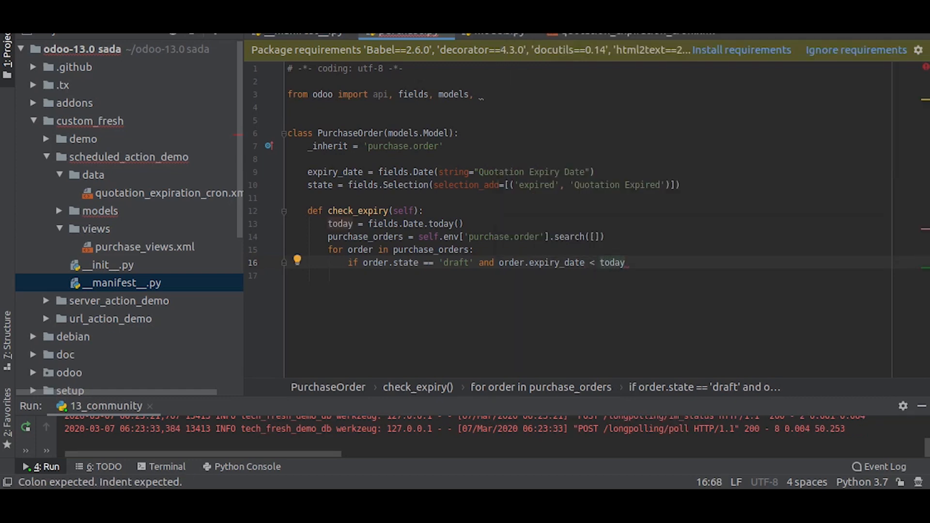
pyautogui.write(':')
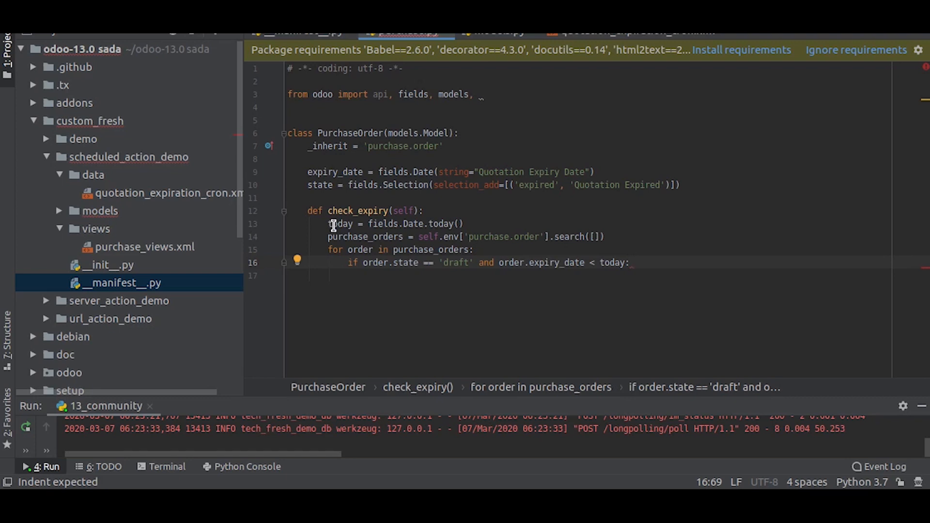
pyautogui.doubleClick(339, 223)
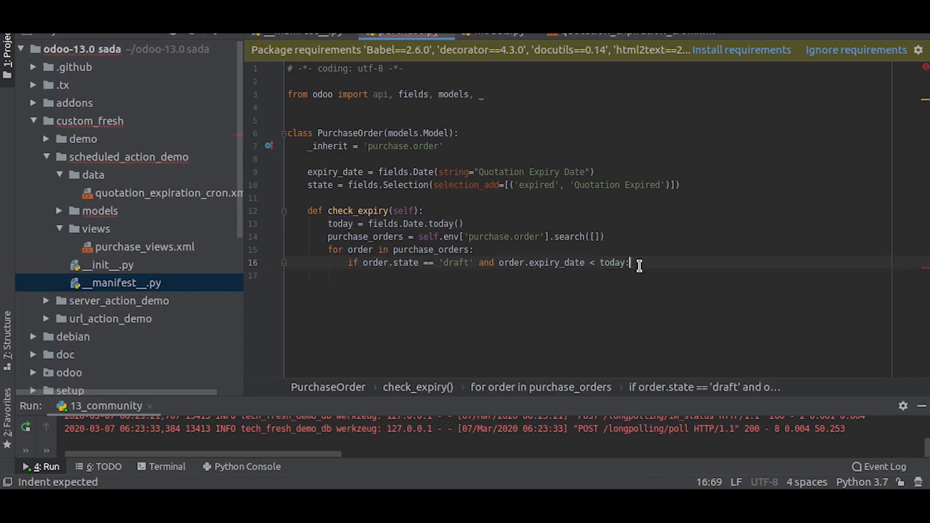
# Start the assignment order.state = inside the condition
pyautogui.press('enter')
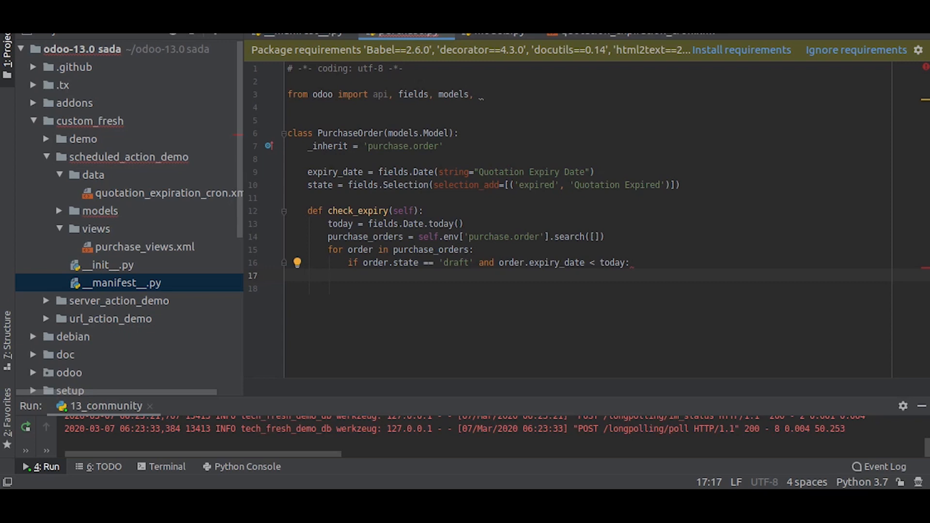
pyautogui.write('order.')
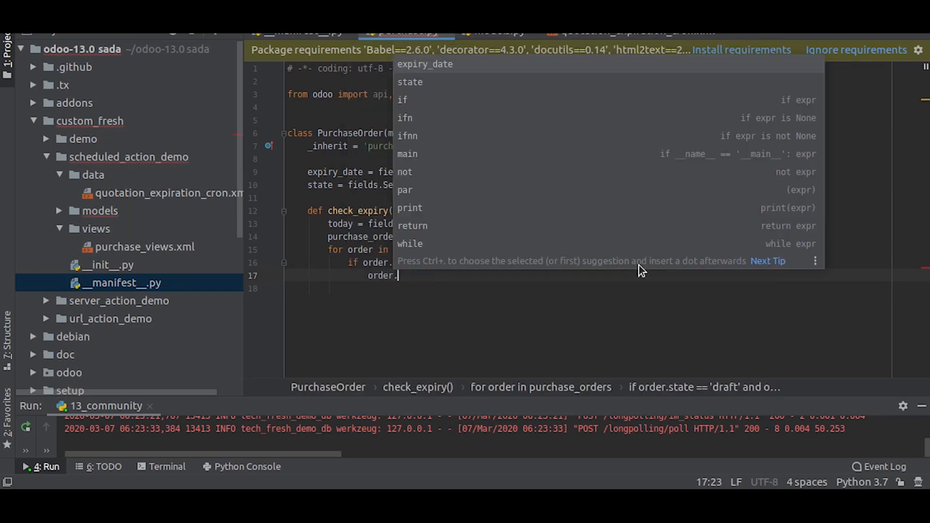
pyautogui.write('state')
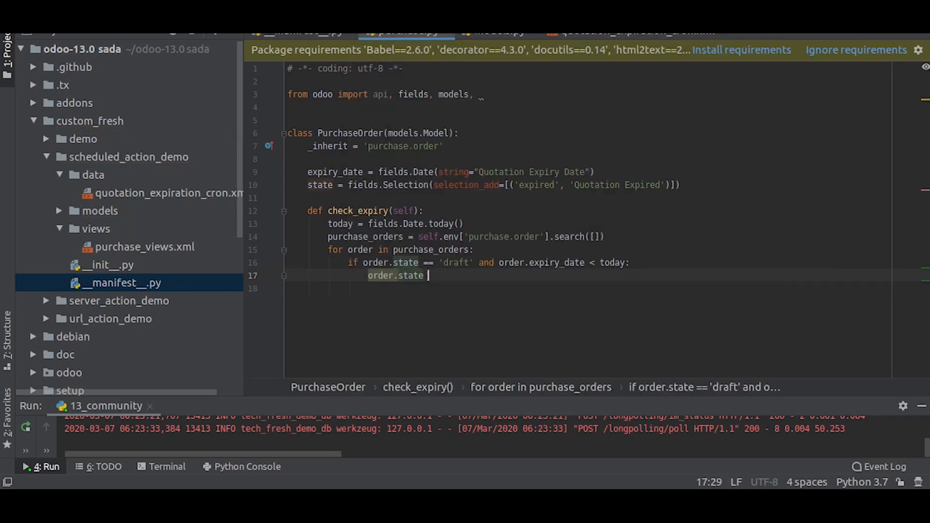
pyautogui.write('=')
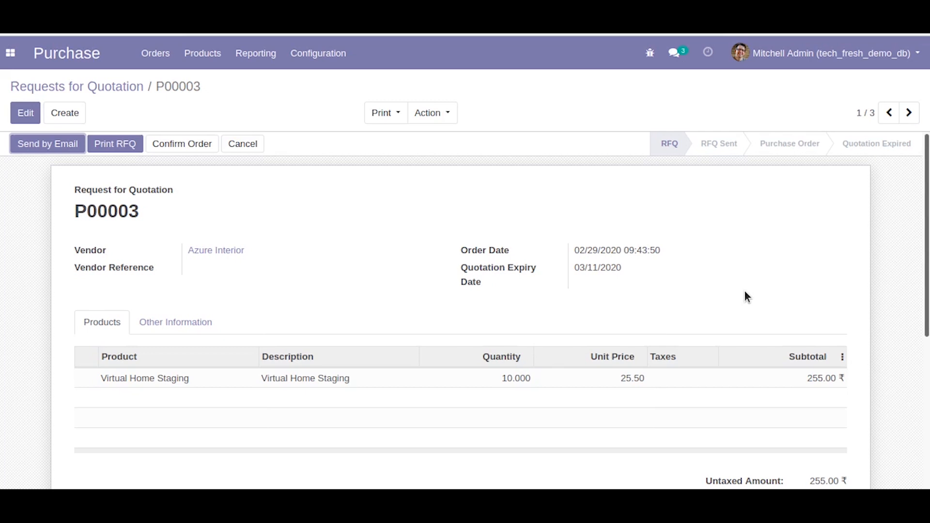
pyautogui.moveTo(869, 148)
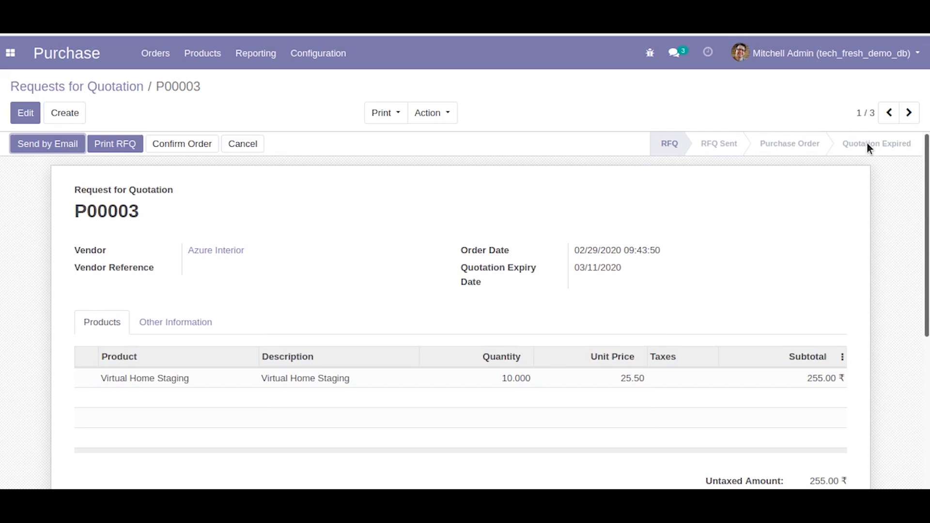
pyautogui.moveTo(877, 144)
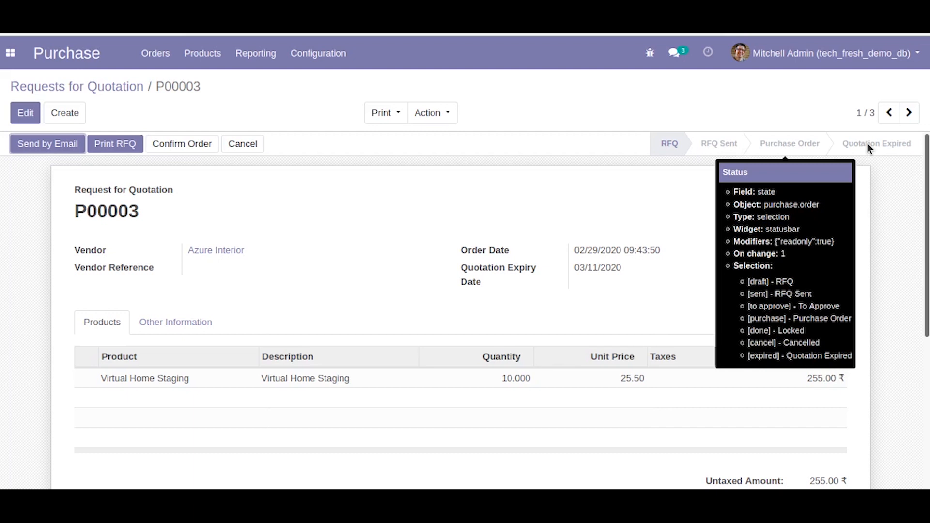
pyautogui.moveTo(868, 148)
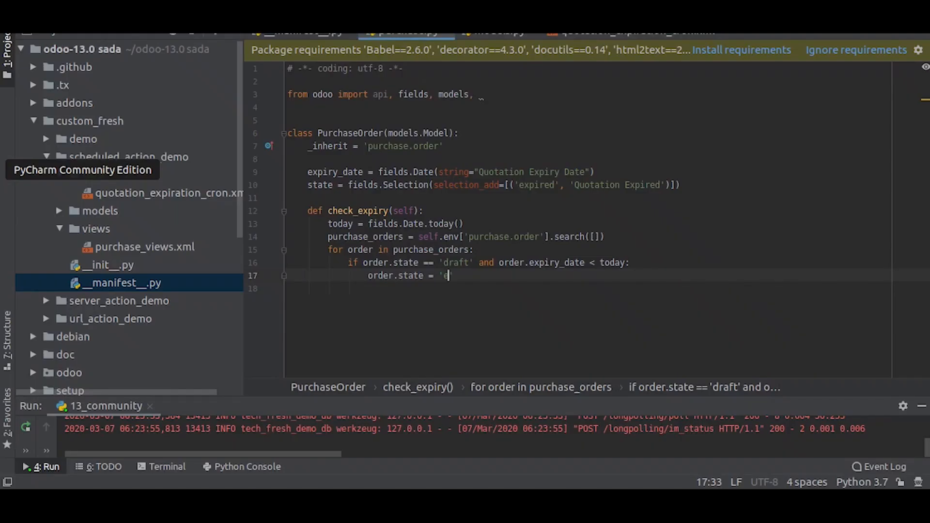
# Set overdue draft orders to order.state = 'expired'
pyautogui.write('xpired')
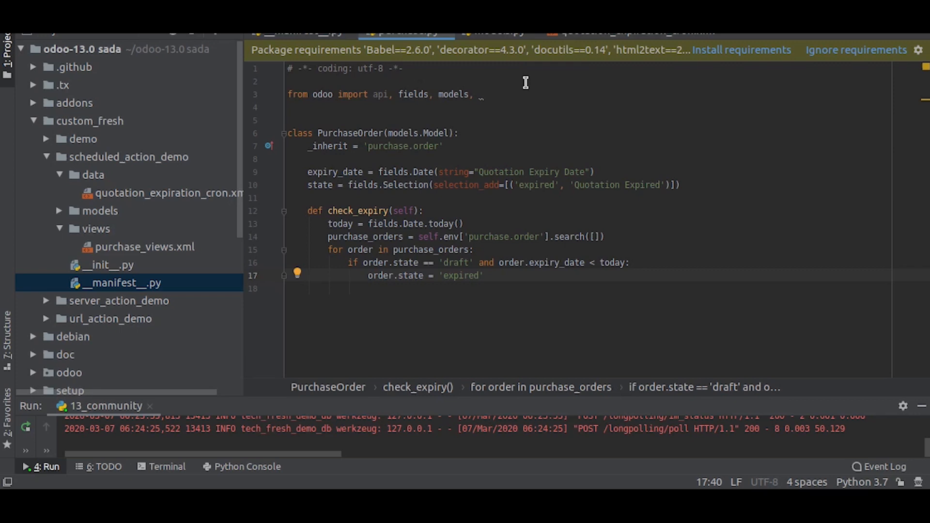
pyautogui.moveTo(596, 35)
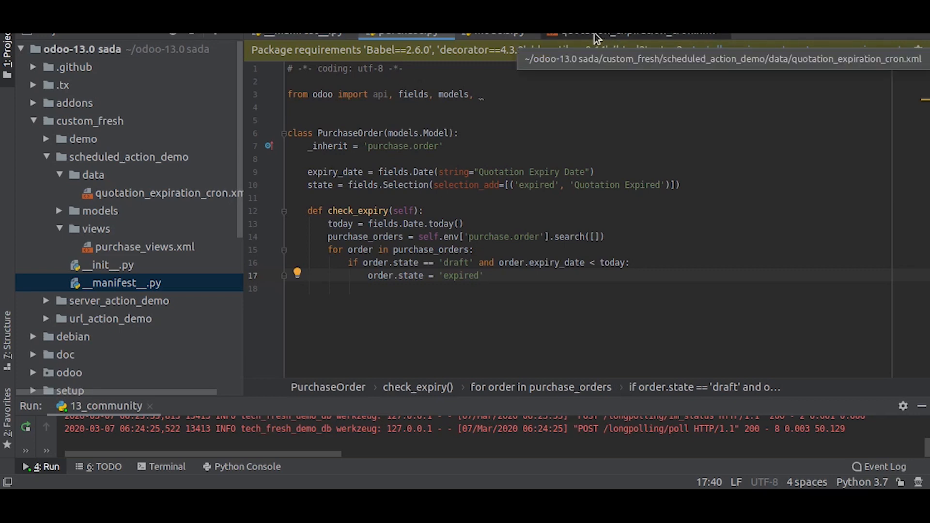
# Show the empty quotation_expiration_cron.xml and search the project for .browse()
pyautogui.click(631, 33)
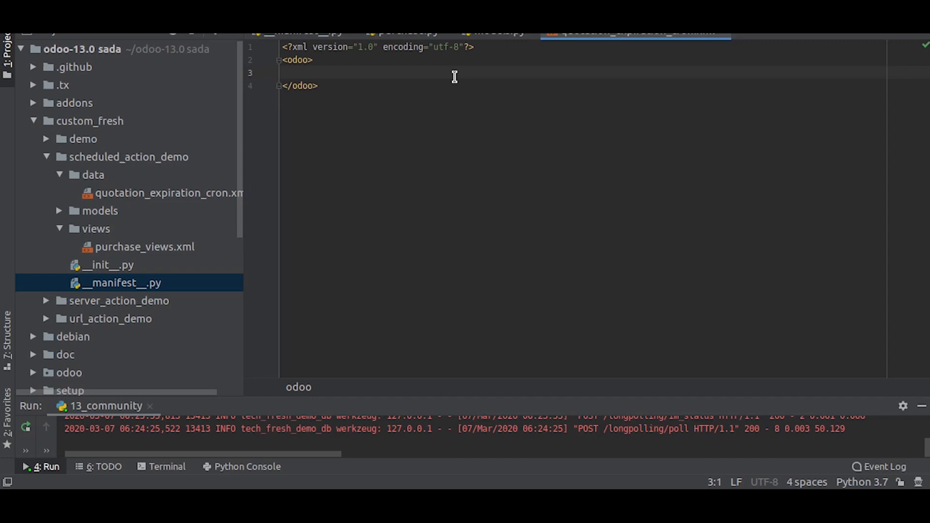
pyautogui.write('.browse()')
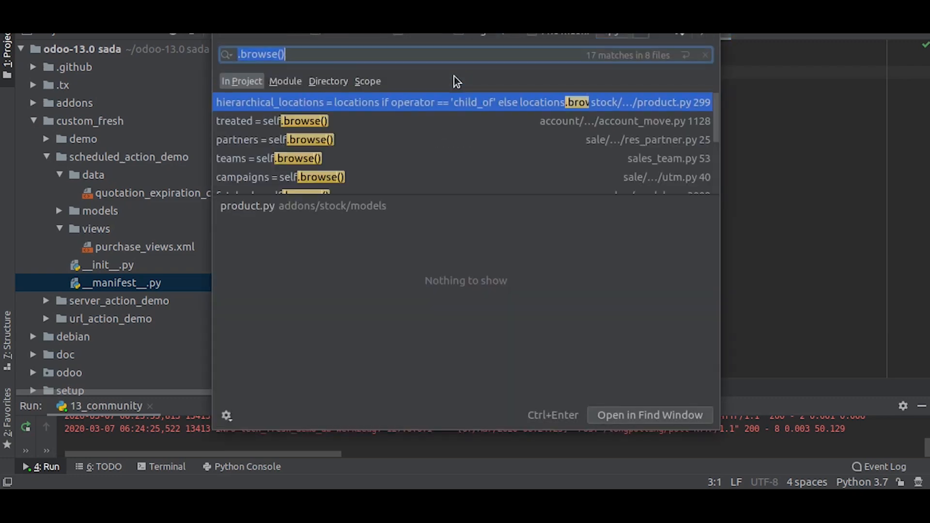
# Find the ir.cron Lead Generation record in reveal_data.xml and copy it into the cron file
pyautogui.write('ir.cron')
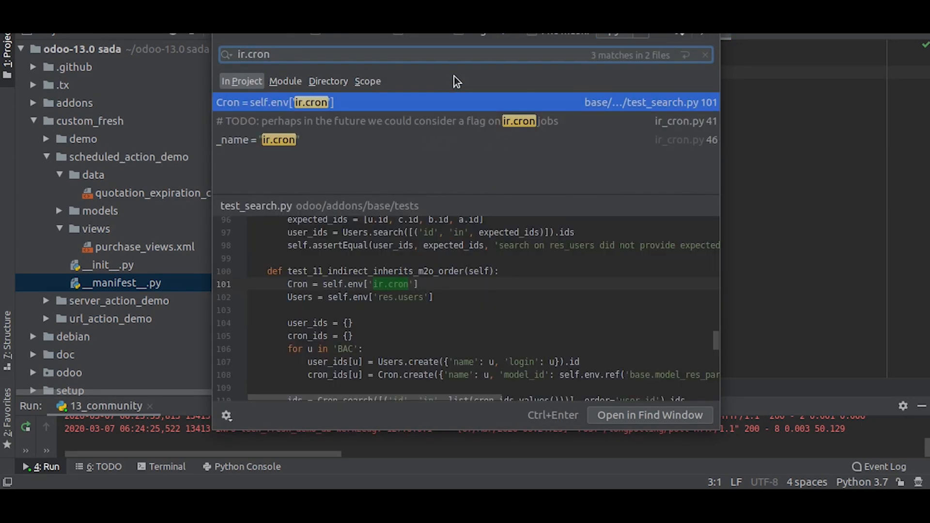
pyautogui.click(617, 33)
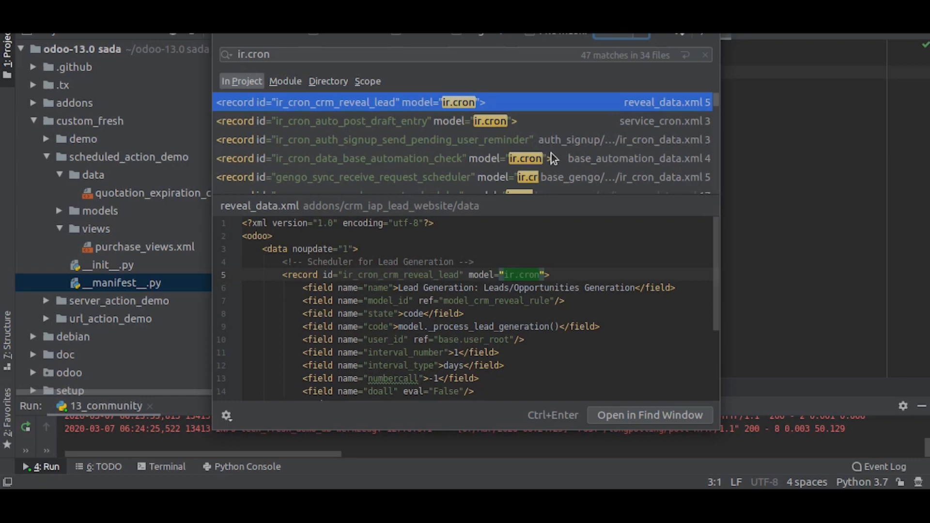
pyautogui.moveTo(564, 242)
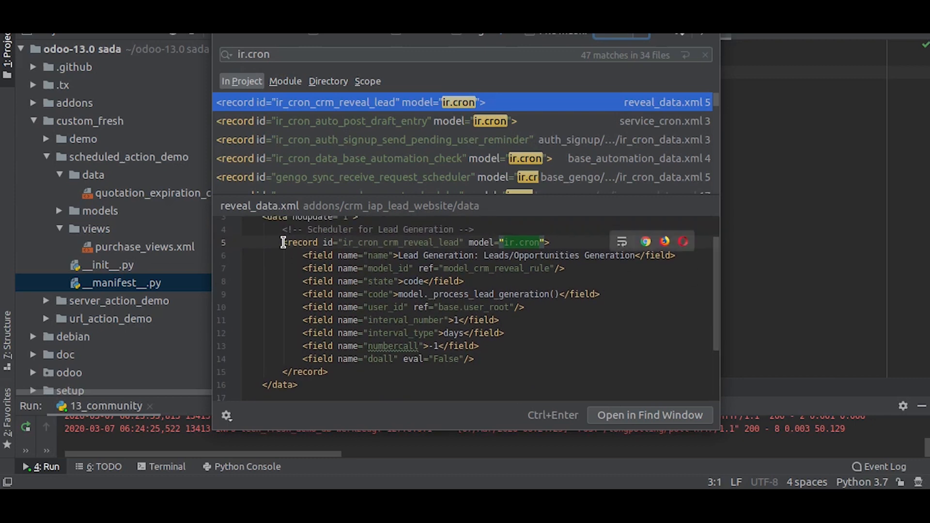
pyautogui.moveTo(283, 242); pyautogui.dragTo(326, 372)
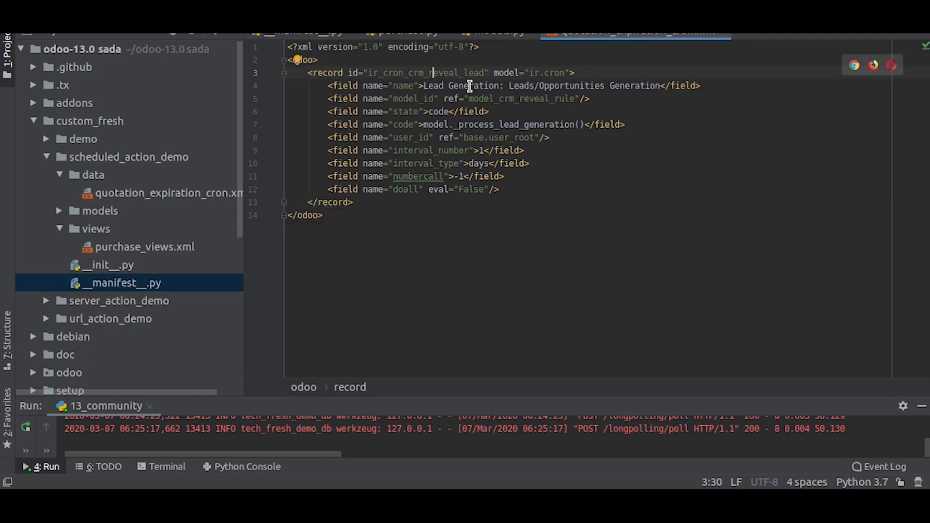
# Rename the record id to ir_cron_quotation_expiration
pyautogui.click(408, 73)
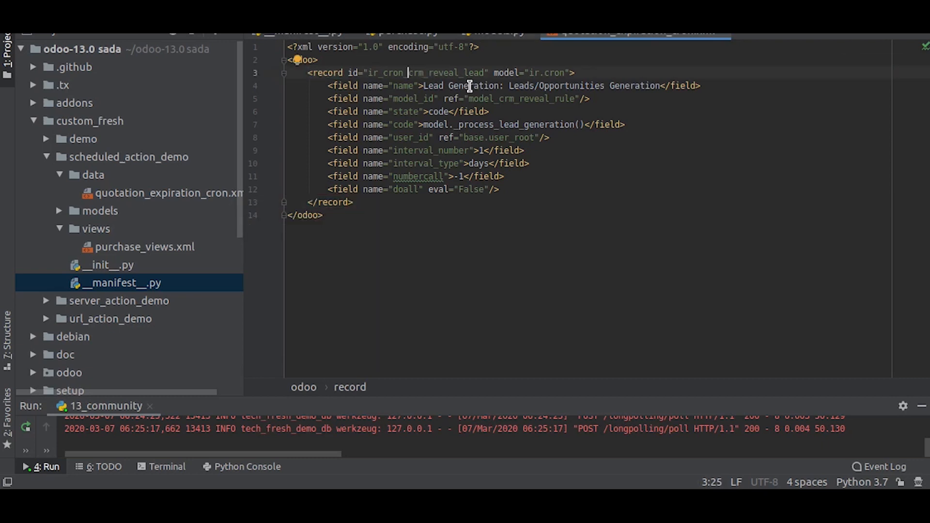
pyautogui.doubleClick(445, 73)
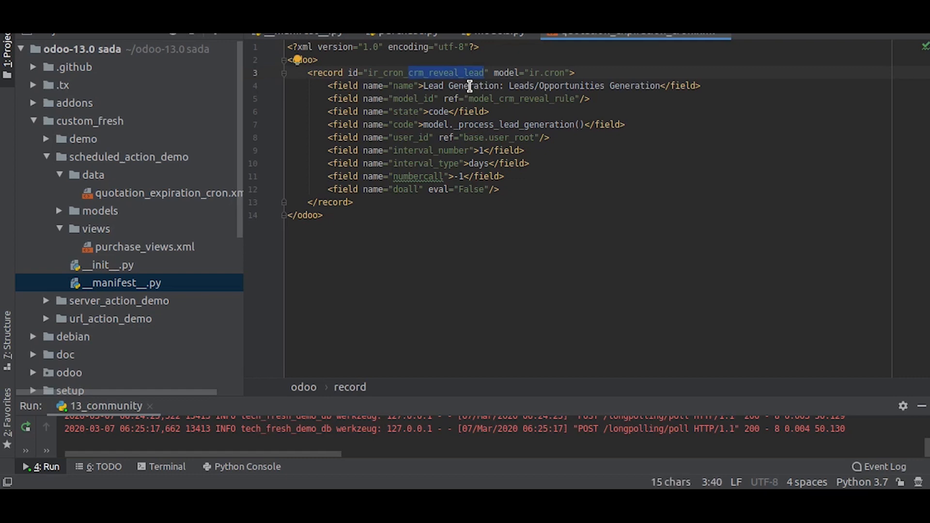
pyautogui.write('ir_cron_quotation')
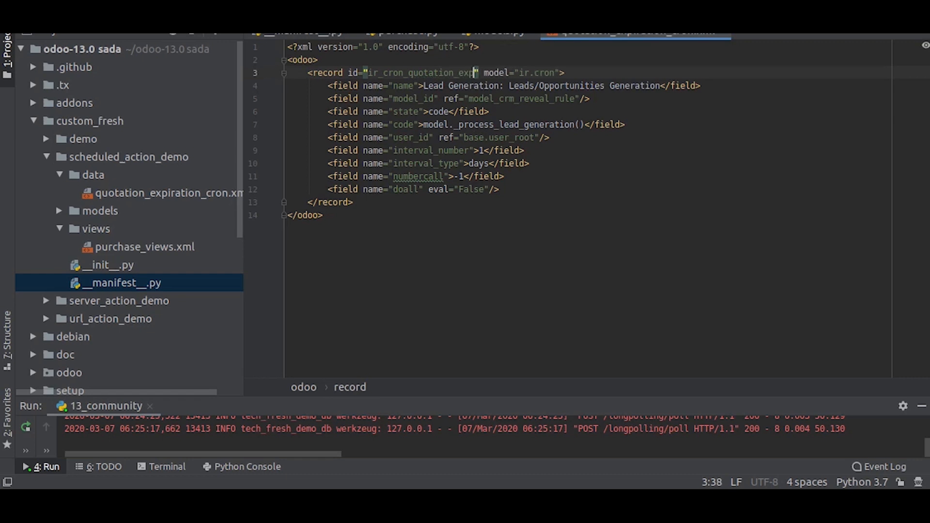
pyautogui.write('iration')
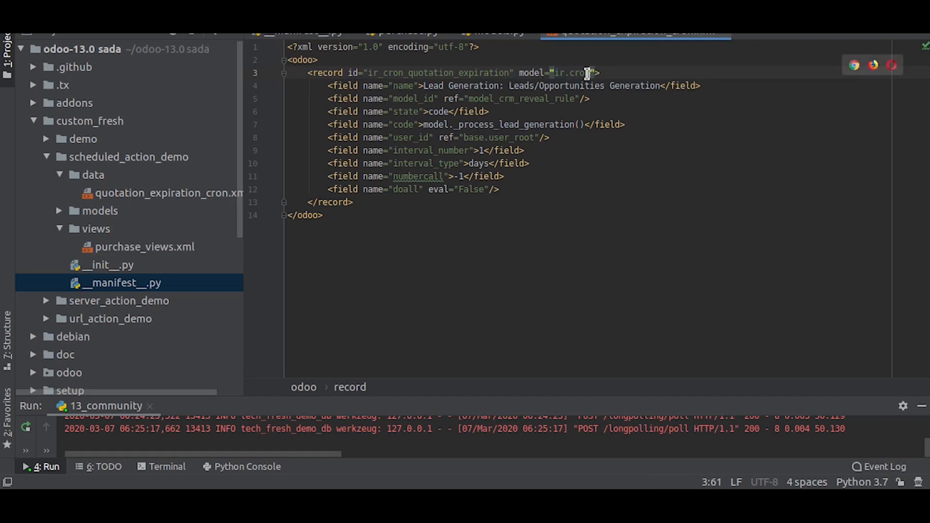
# Name it 'Purchase: Quotation Expiry check' and reference model_purchase_order
pyautogui.click(507, 85)
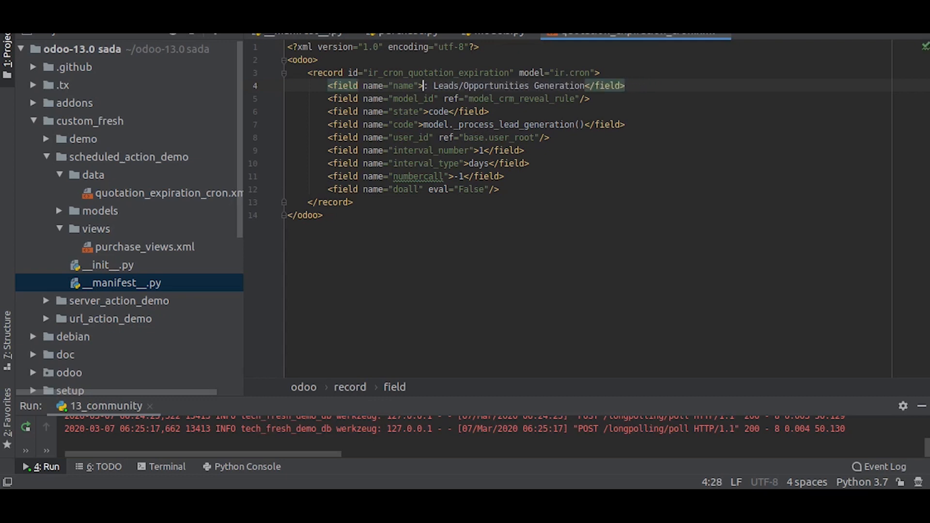
pyautogui.write('Purchase')
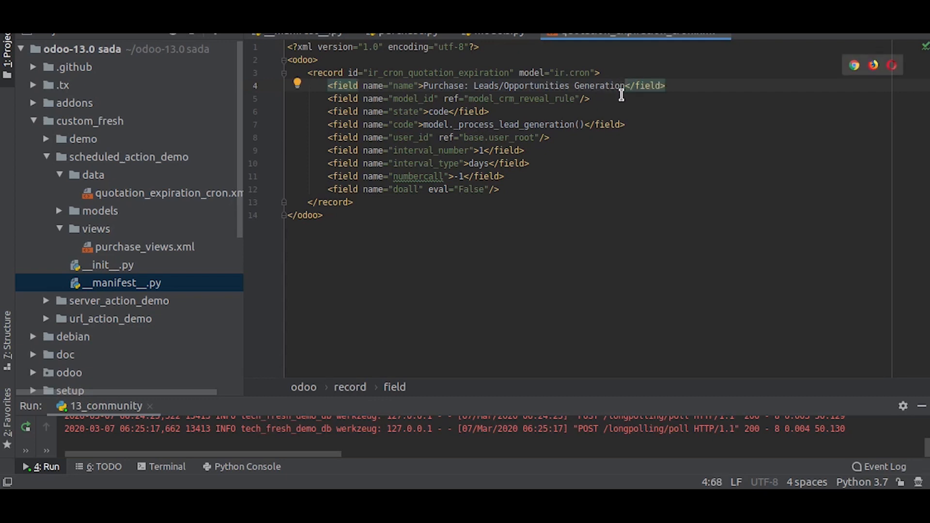
pyautogui.moveTo(473, 85); pyautogui.dragTo(624, 85)
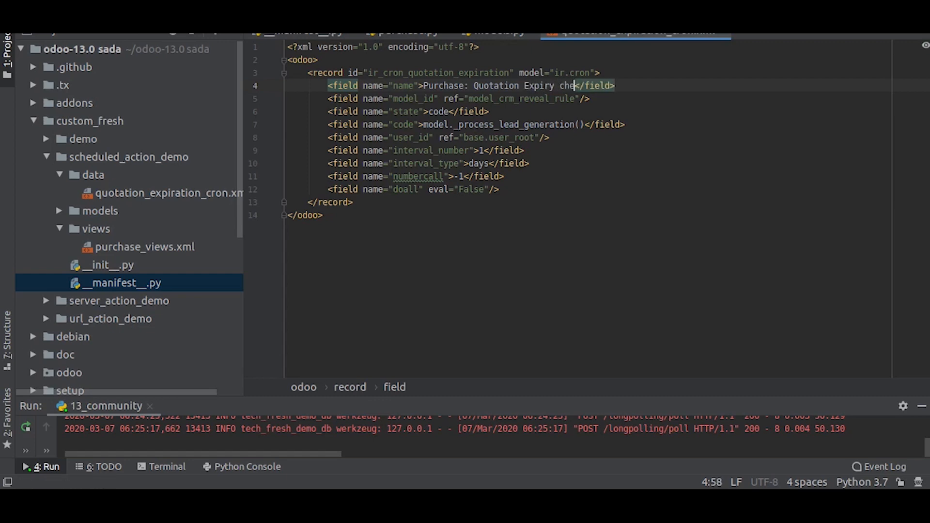
pyautogui.write('ck')
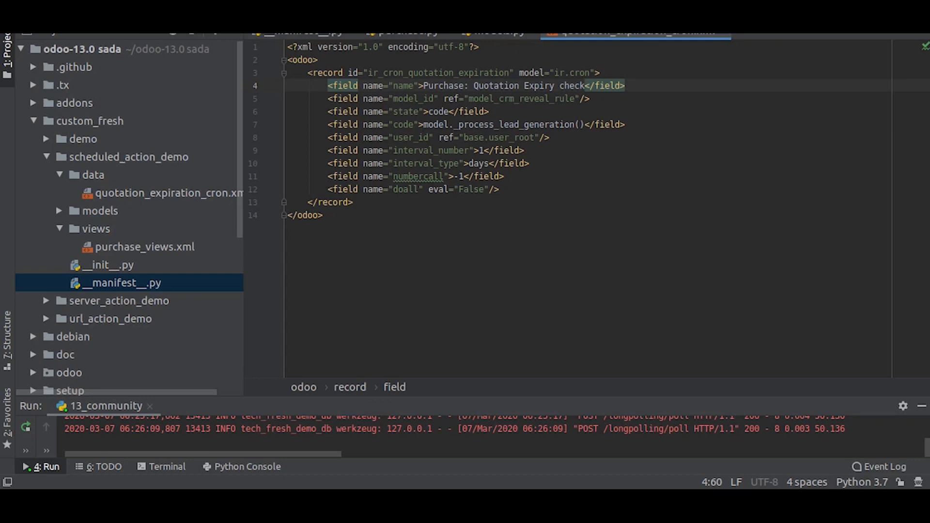
pyautogui.click(584, 99)
pyautogui.write('pu')
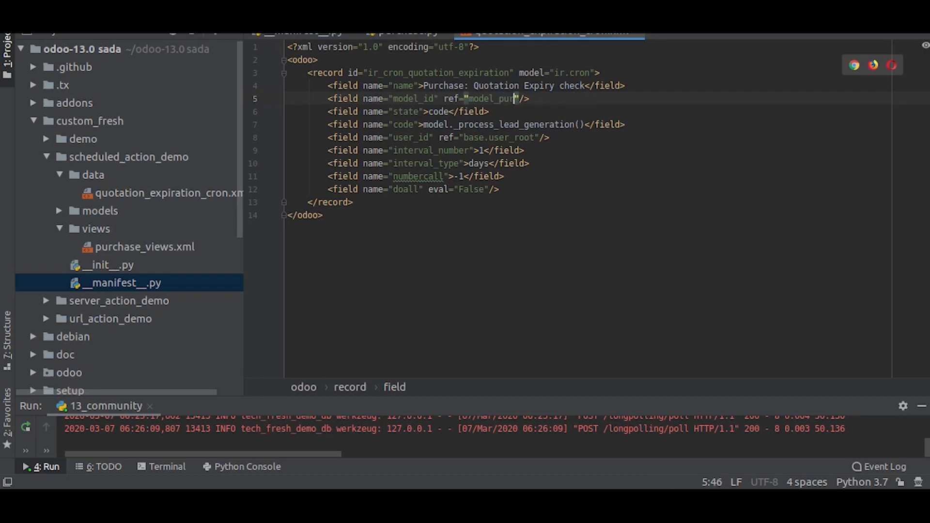
pyautogui.write('chase=')
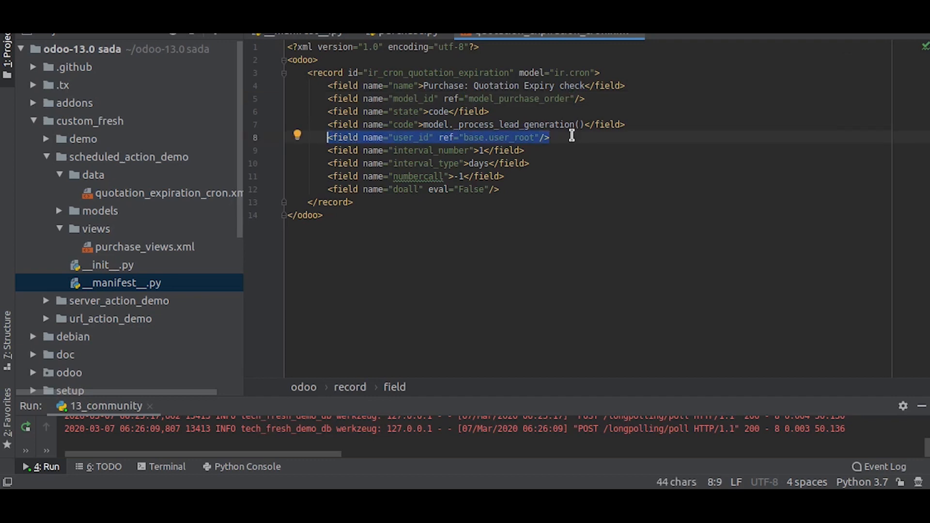
# Drop the user_id line and make the code field call model.check_expiry()
pyautogui.press('Delete')
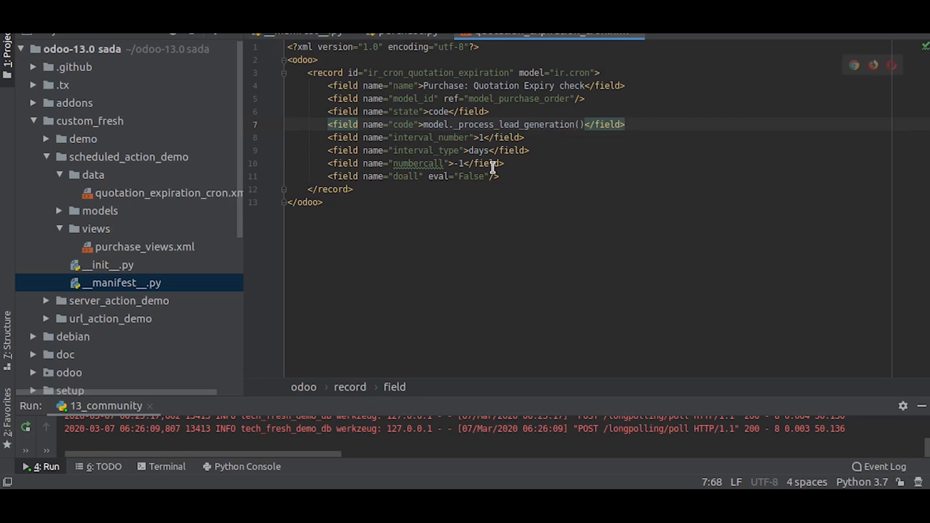
pyautogui.moveTo(514, 73)
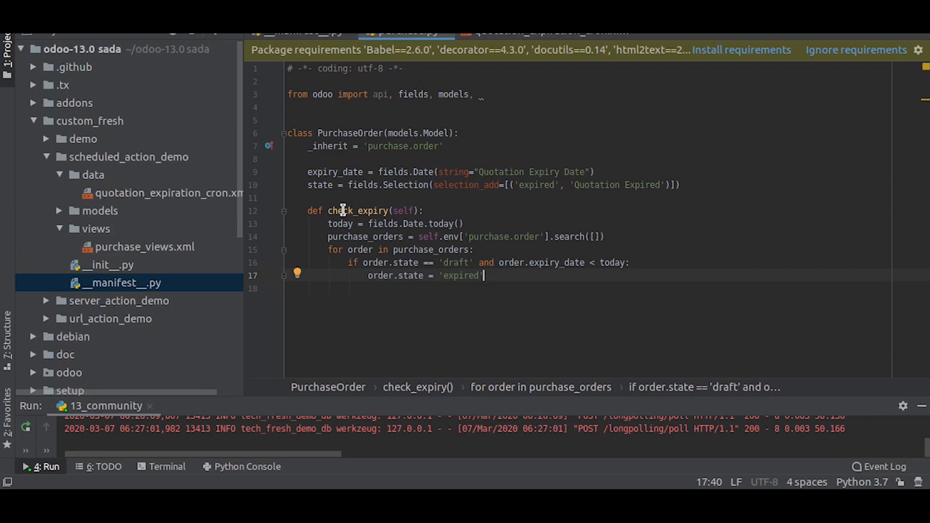
pyautogui.click(548, 31)
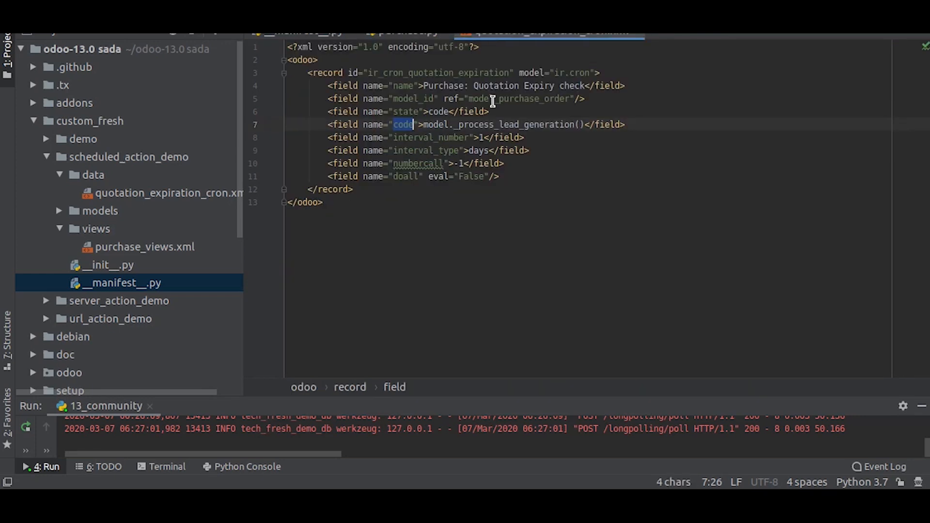
pyautogui.doubleClick(514, 125)
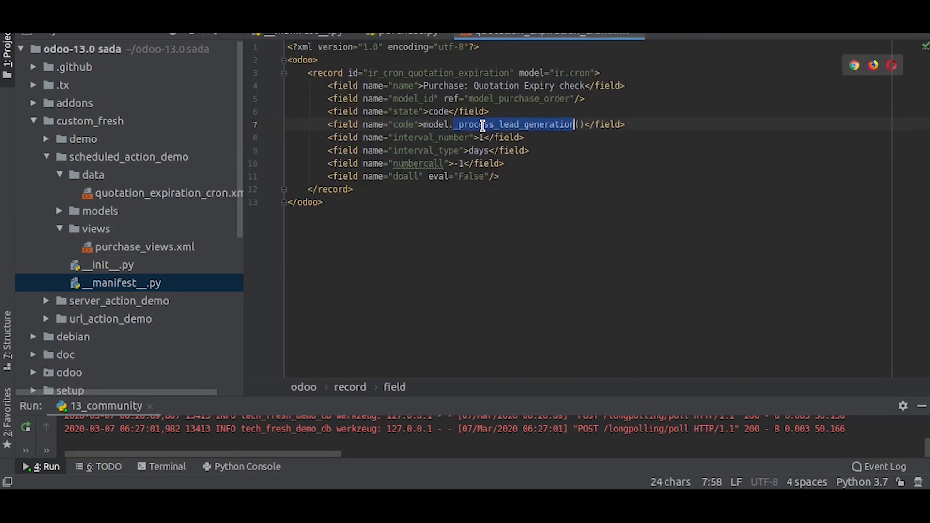
pyautogui.write('check_e')
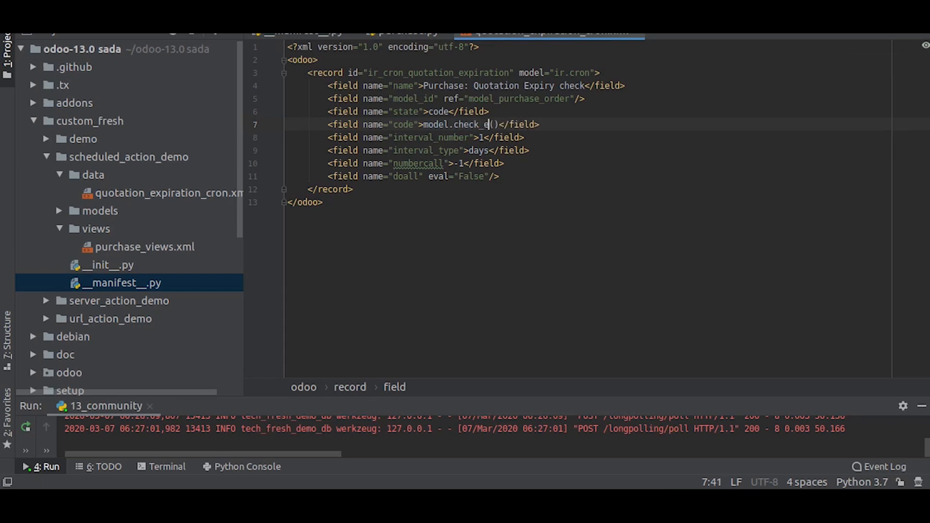
pyautogui.write('xpiry')
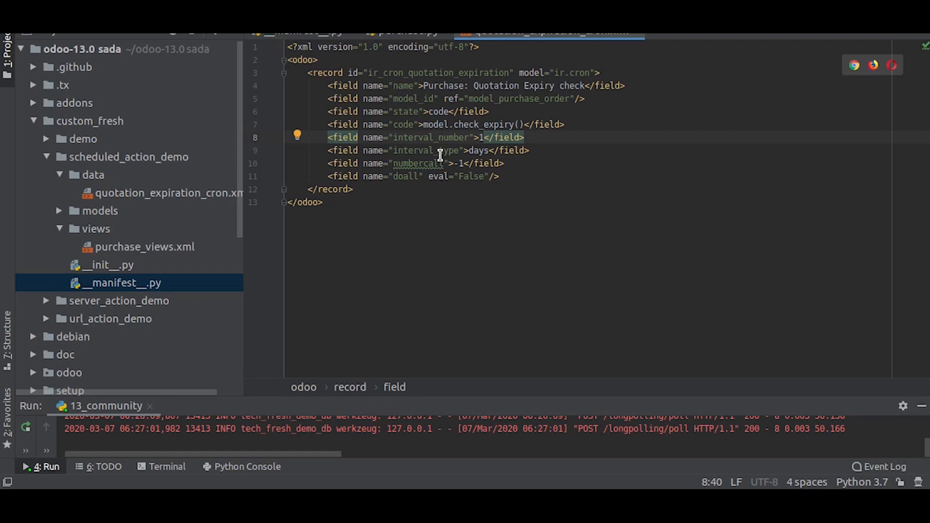
# Keep the action running every 1 day with unlimited calls
pyautogui.click(427, 151)
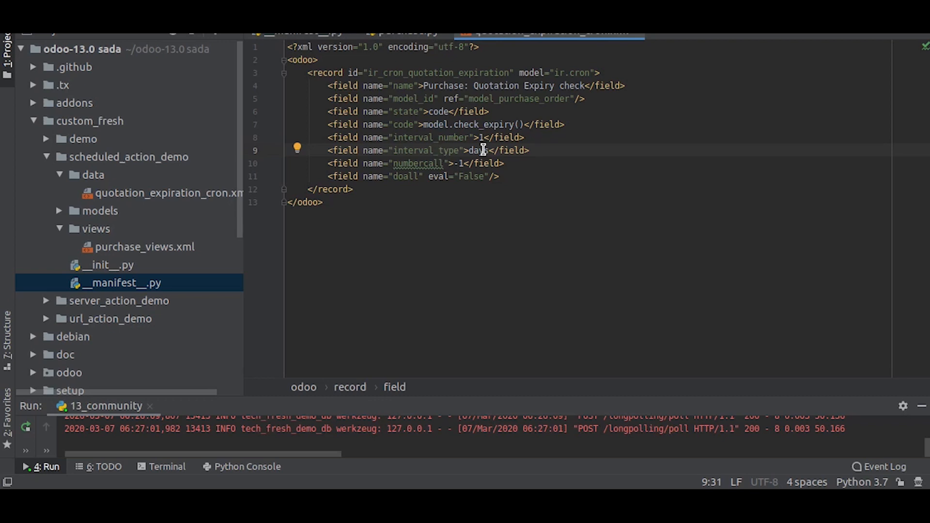
pyautogui.doubleClick(478, 150)
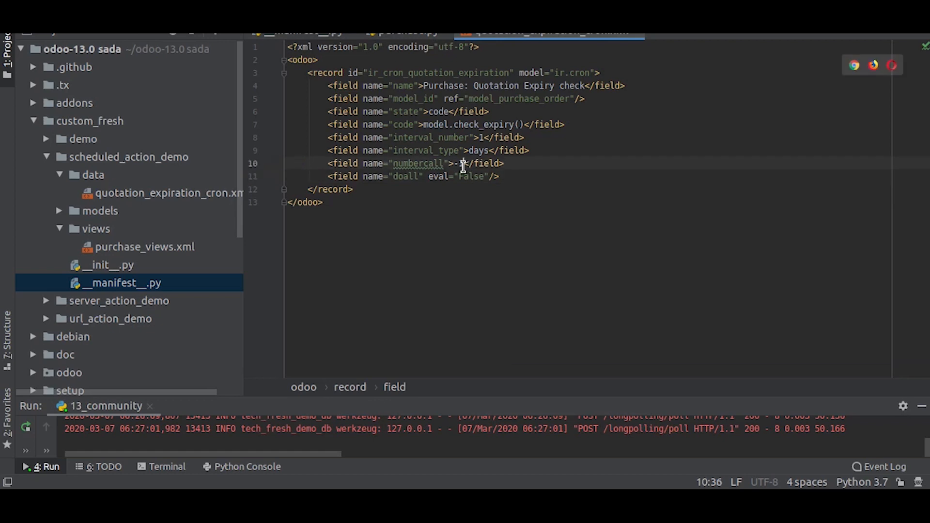
pyautogui.write('1')
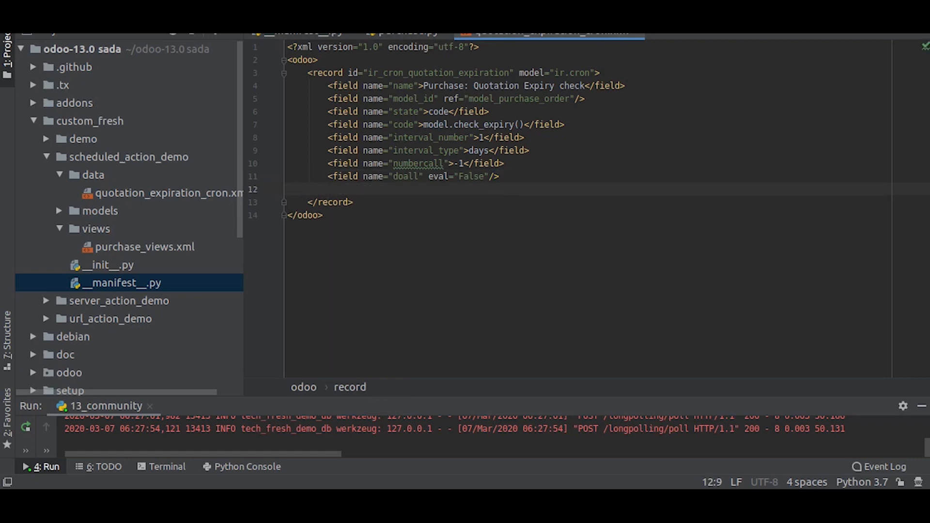
# Add <field name="active" eval="True"/> before the closing </record> of the cron definition
pyautogui.write('<field')
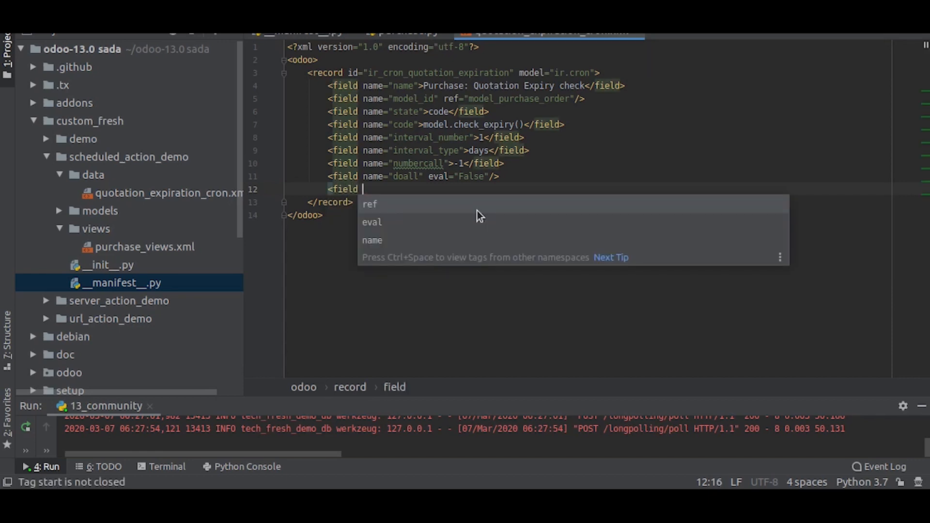
pyautogui.write('name="active')
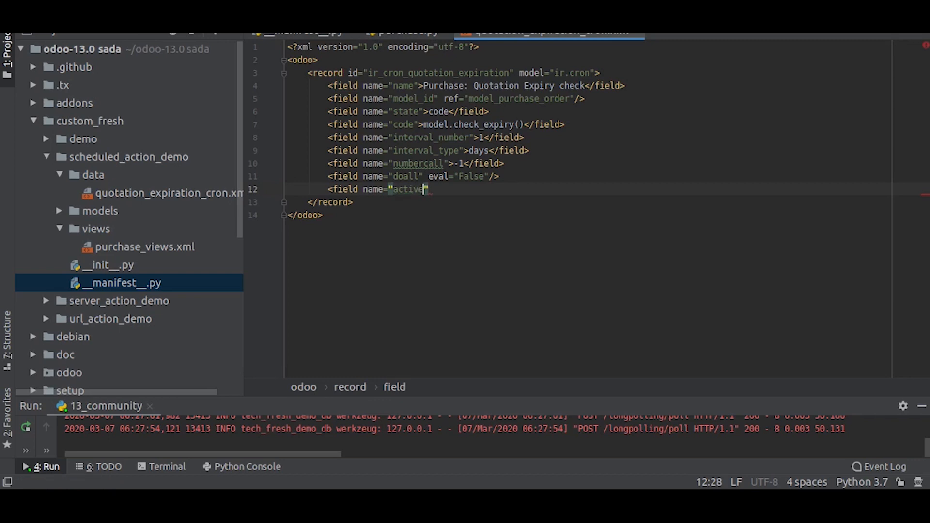
pyautogui.write('eval="')
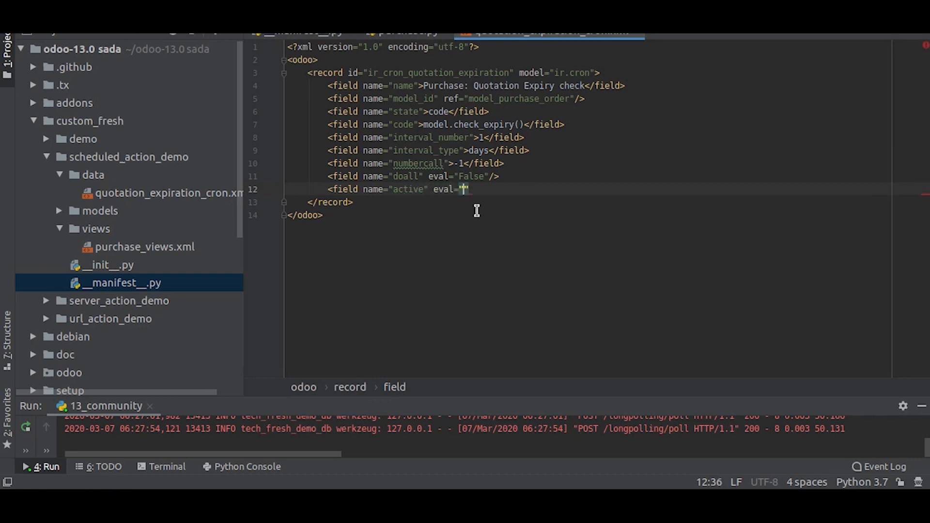
pyautogui.write('True')
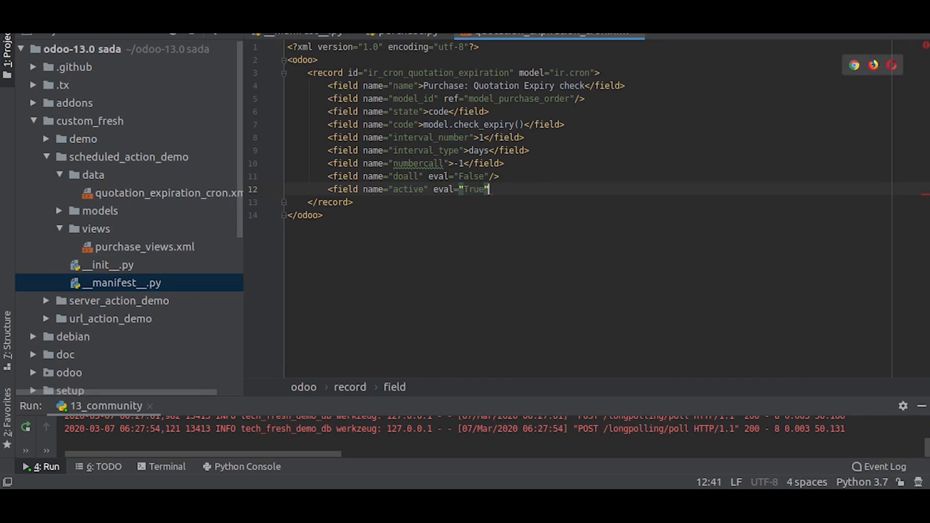
pyautogui.write('/>')
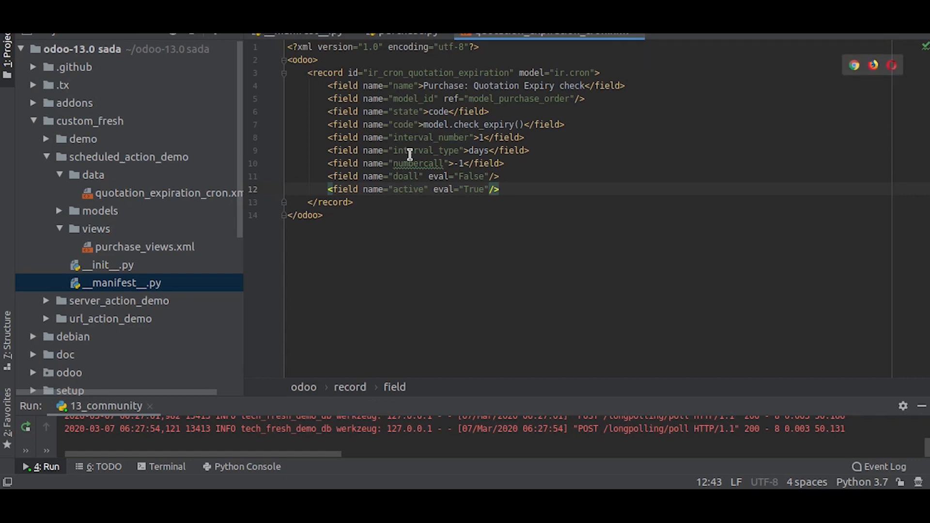
pyautogui.moveTo(378, 175)
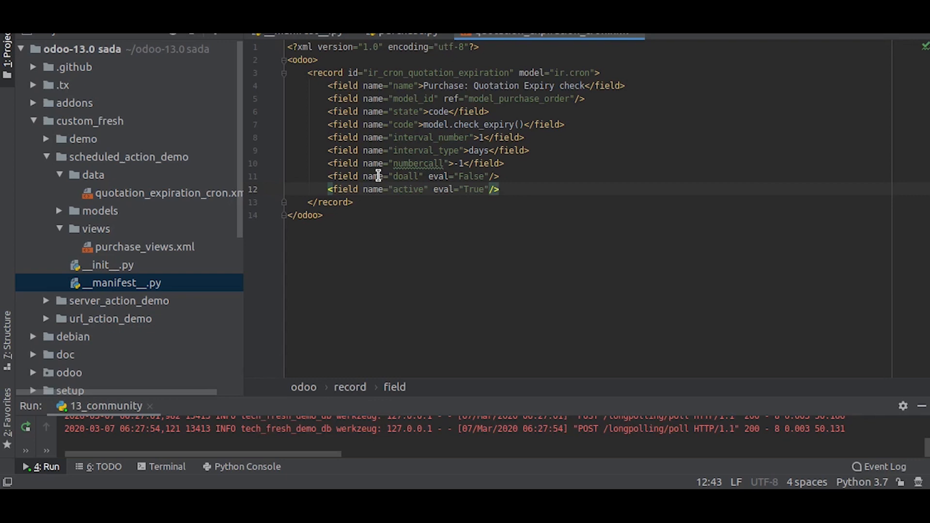
pyautogui.moveTo(485, 200)
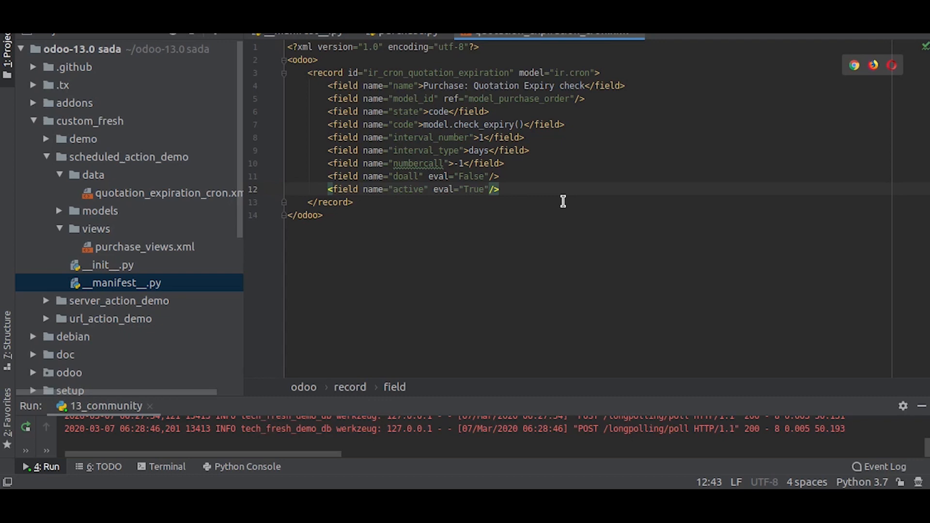
pyautogui.moveTo(471, 176)
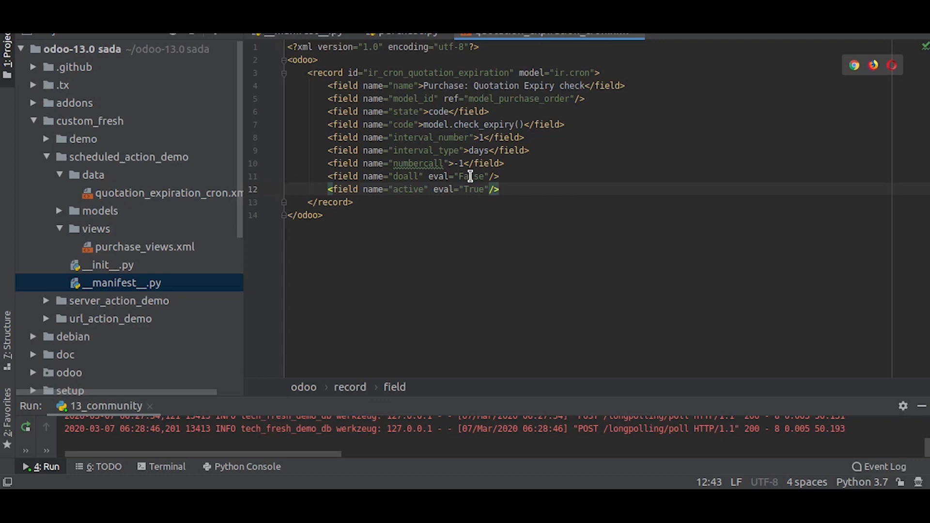
# Uncomment data/quotation_expiration_cron.xml in __manifest__.py and rerun the Odoo server
pyautogui.click(406, 32)
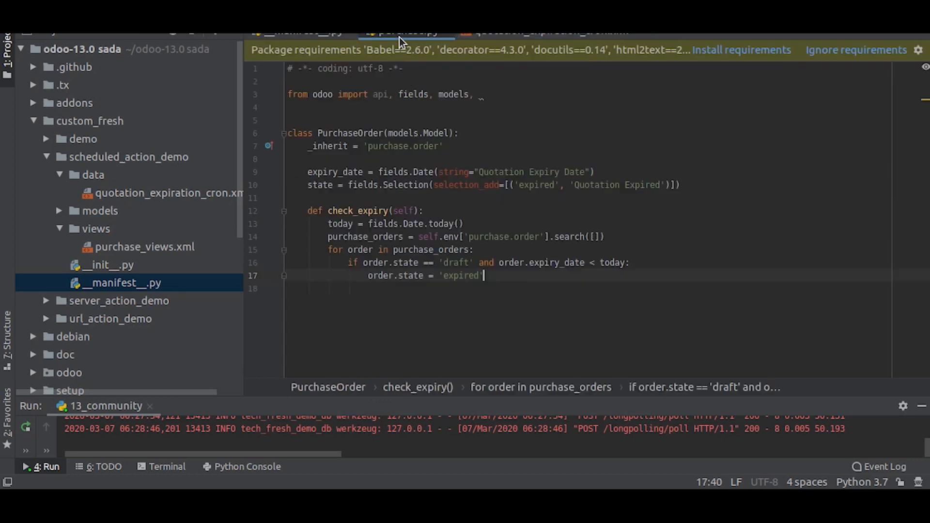
pyautogui.click(545, 32)
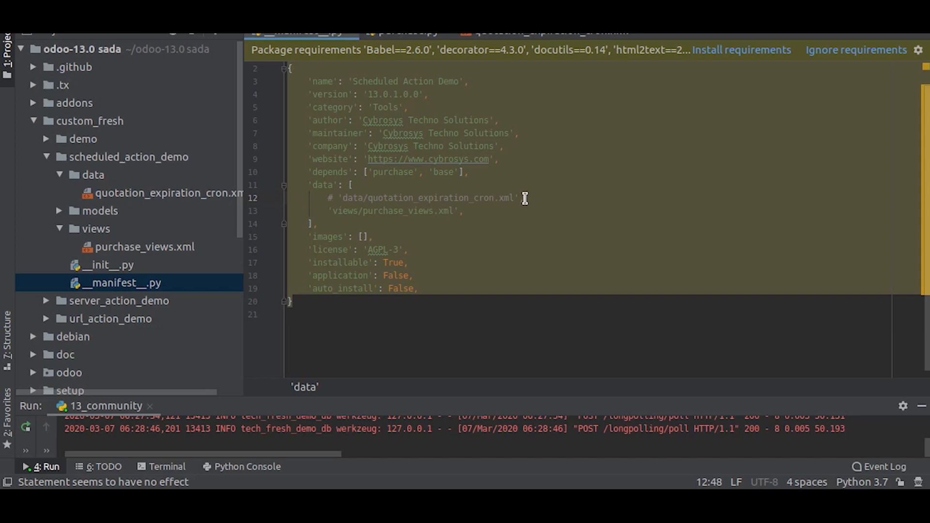
pyautogui.moveTo(480, 241)
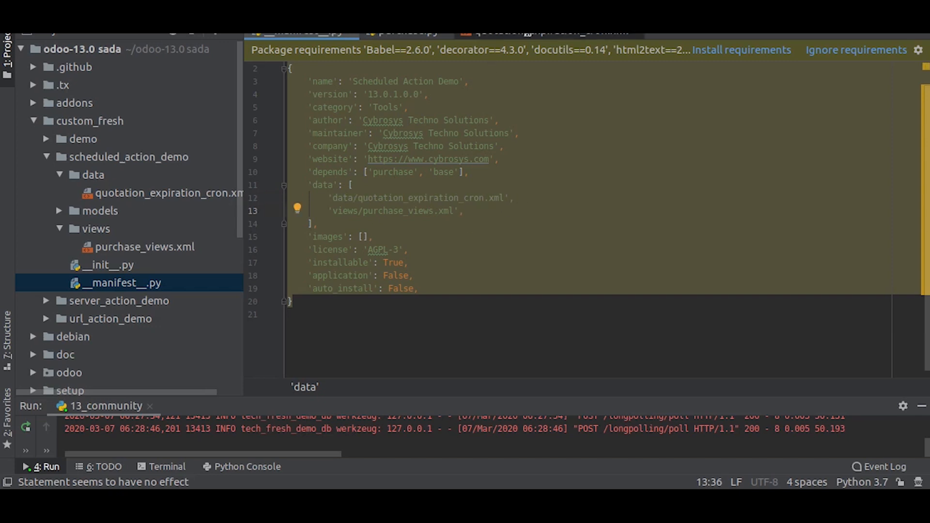
pyautogui.click(545, 32)
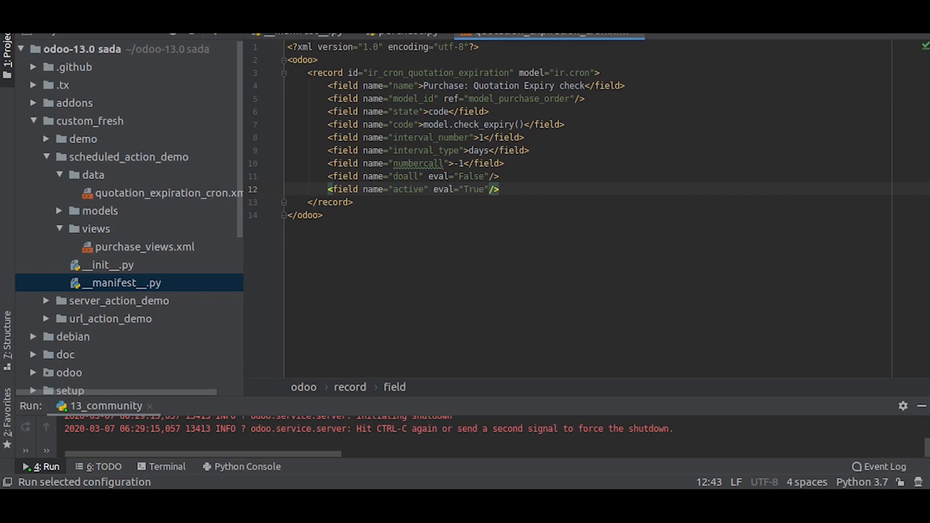
pyautogui.click(497, 189)
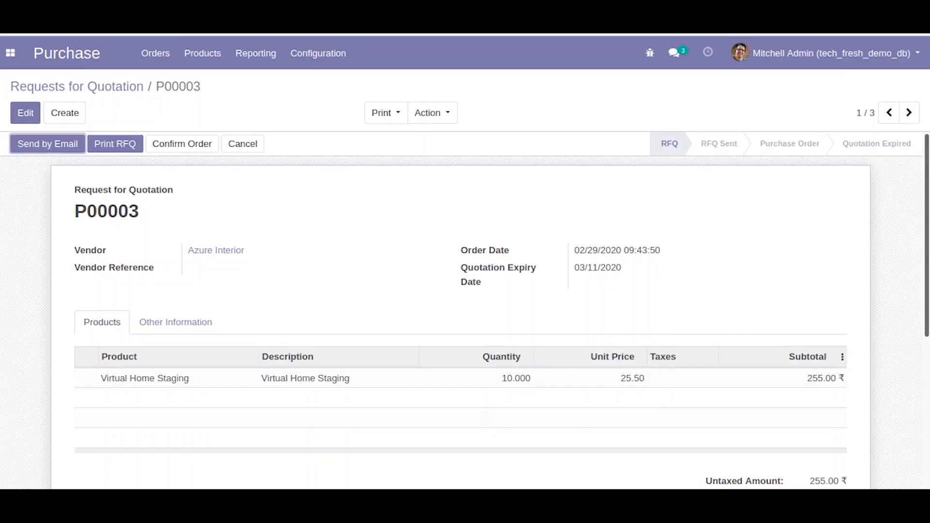
# Visit the Apps page in Odoo and bring up the app list from the Discuss home
pyautogui.click(9, 52)
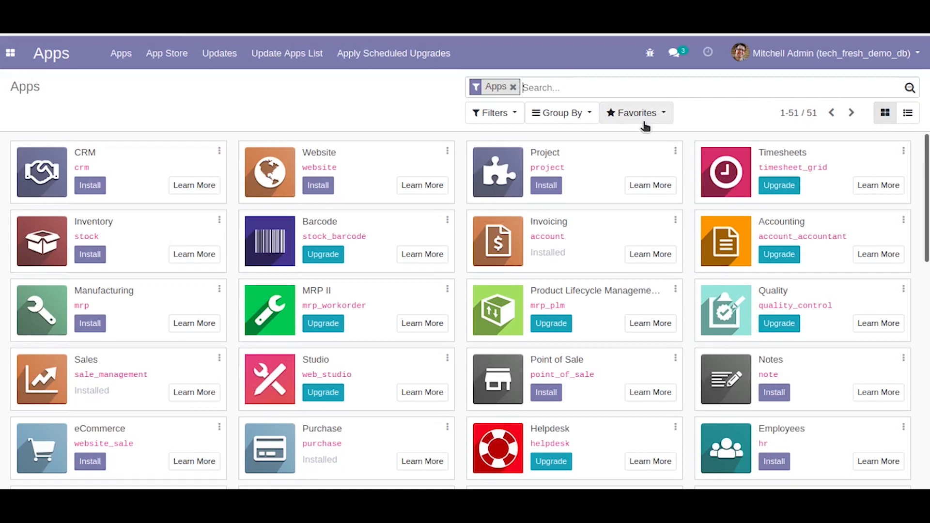
pyautogui.click(634, 112)
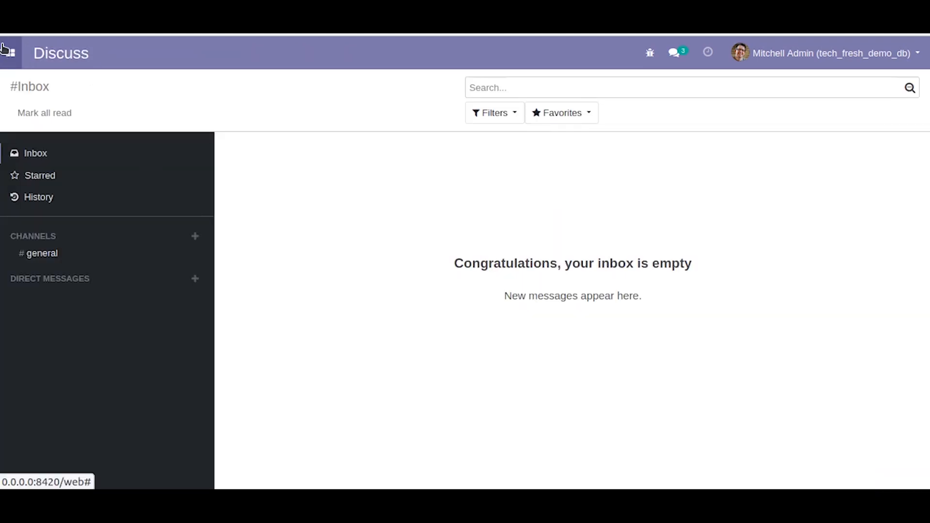
pyautogui.click(10, 52)
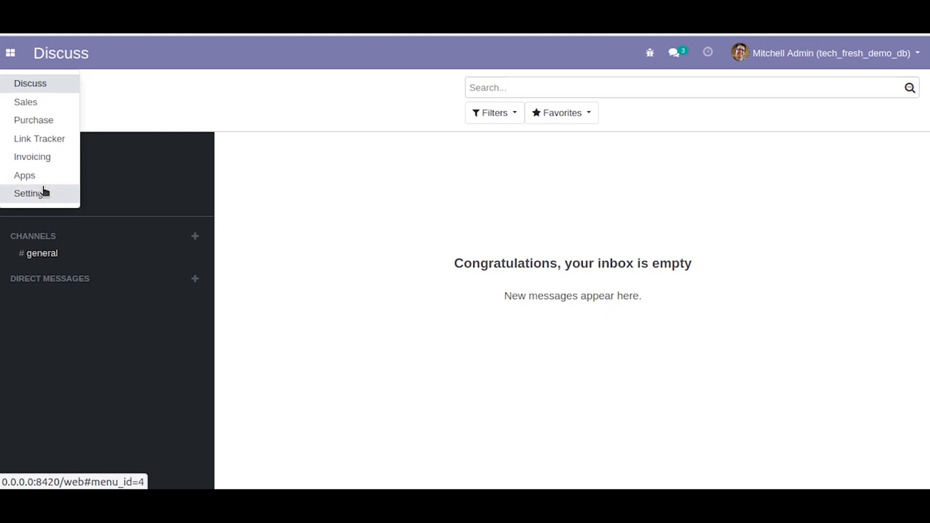
# Show Settings > Technical > Scheduled Actions and select the name 'Purchase: Quotation Expiry check'
pyautogui.click(31, 193)
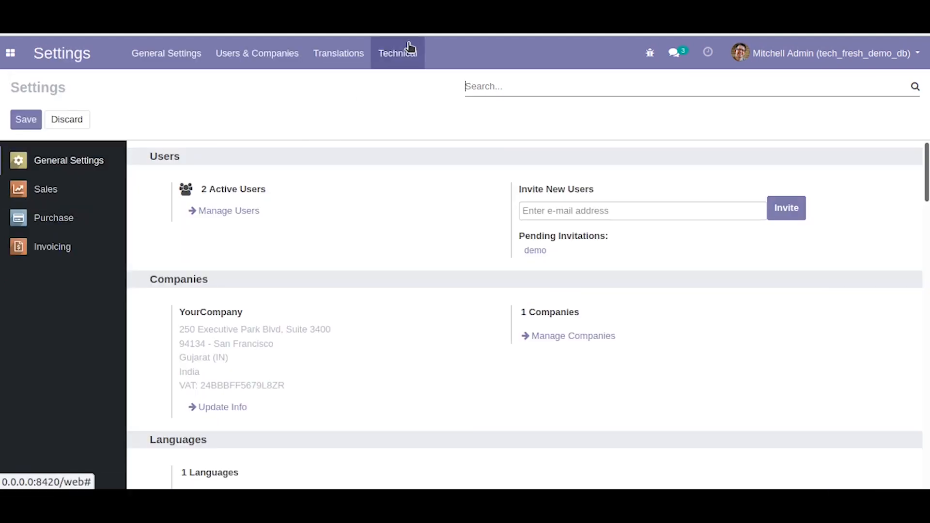
pyautogui.click(397, 52)
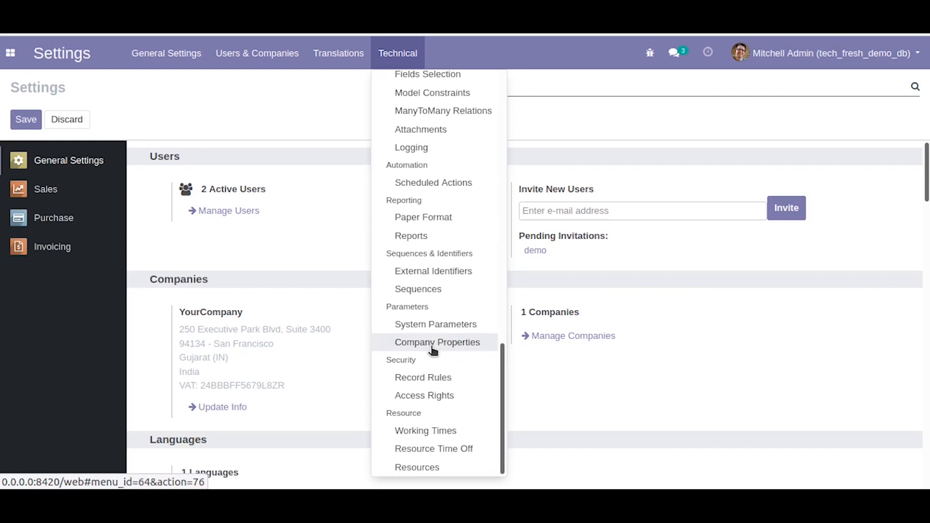
pyautogui.moveTo(431, 217)
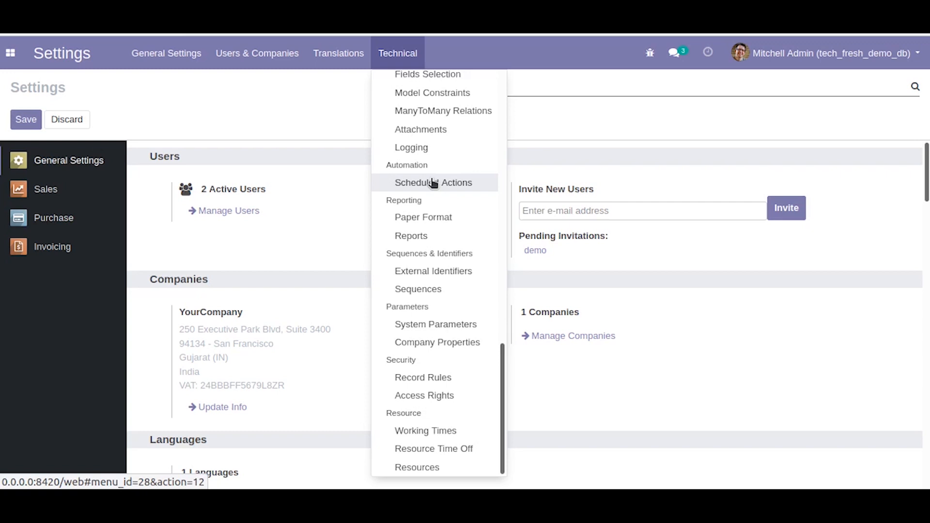
pyautogui.click(433, 182)
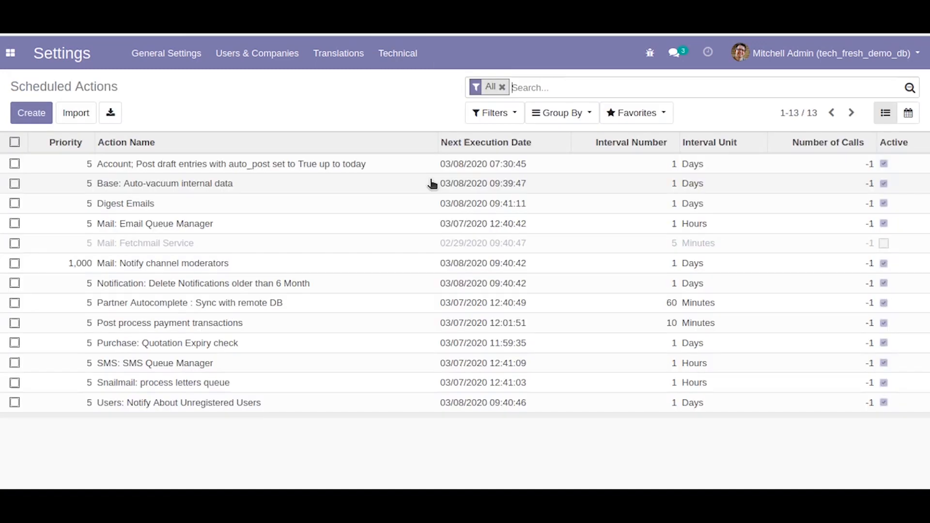
pyautogui.moveTo(223, 326)
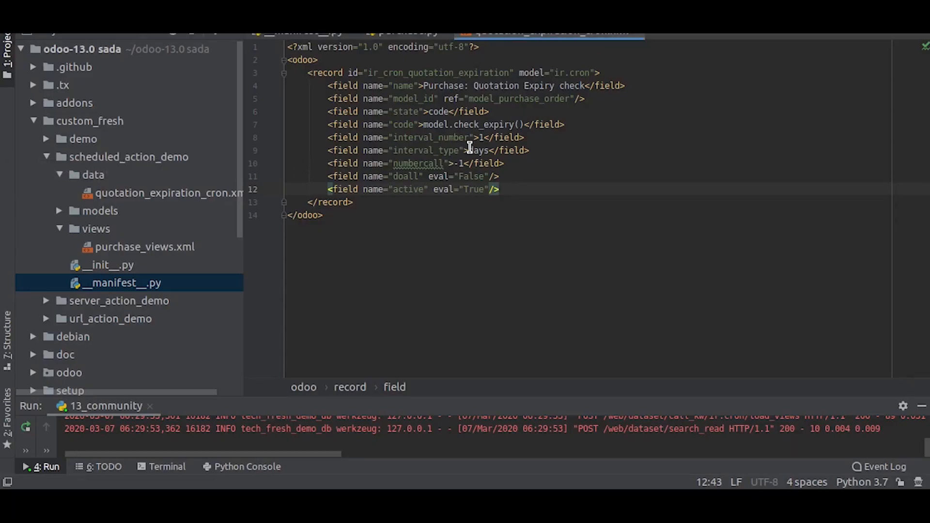
pyautogui.doubleClick(429, 85)
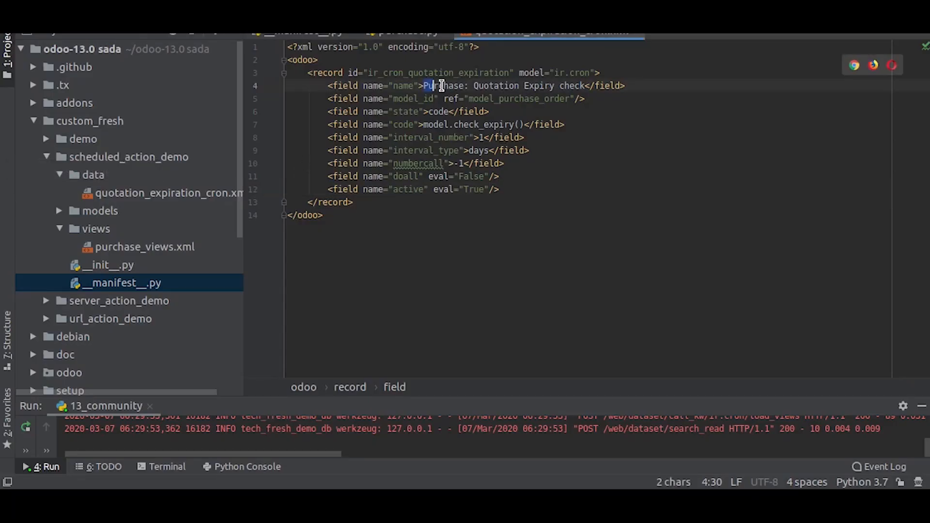
pyautogui.moveTo(421, 85); pyautogui.dragTo(584, 85)
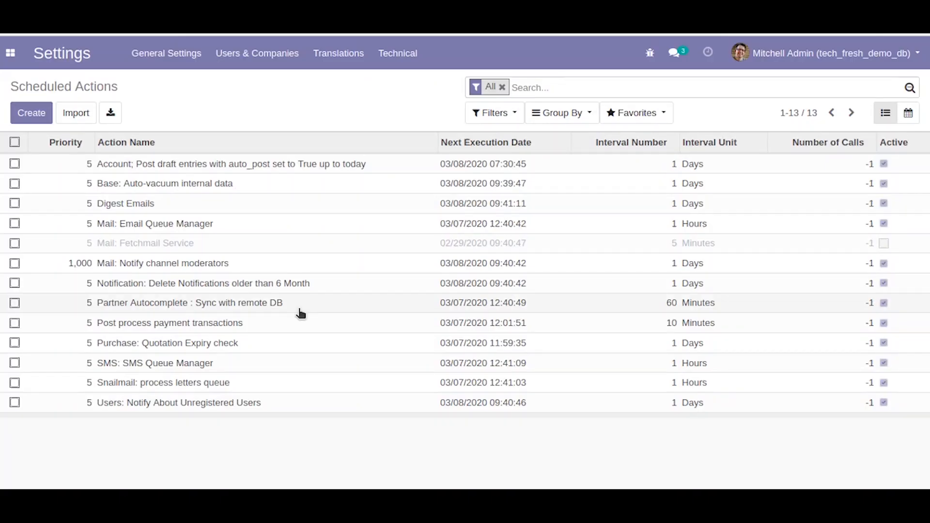
# Search scheduled actions for the pasted name and open Purchase: Quotation Expiry check
pyautogui.rightClick(573, 88)
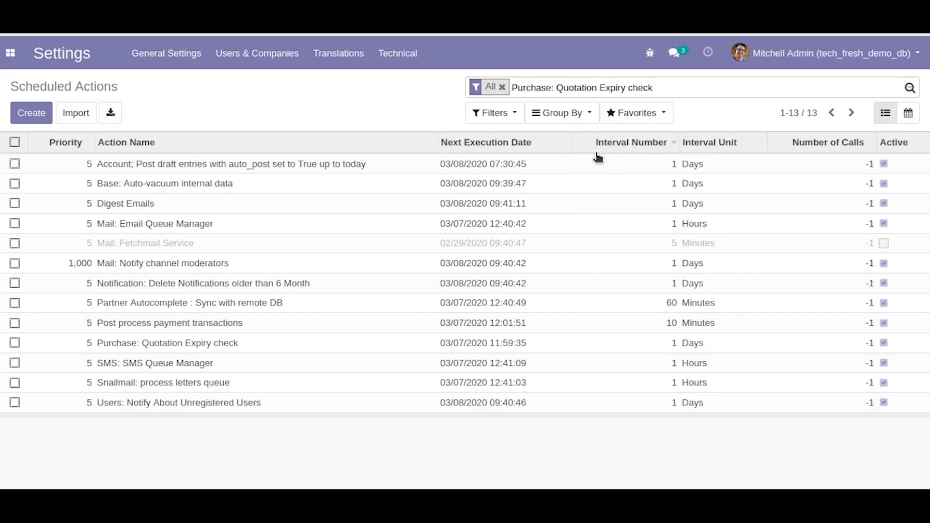
pyautogui.moveTo(631, 142)
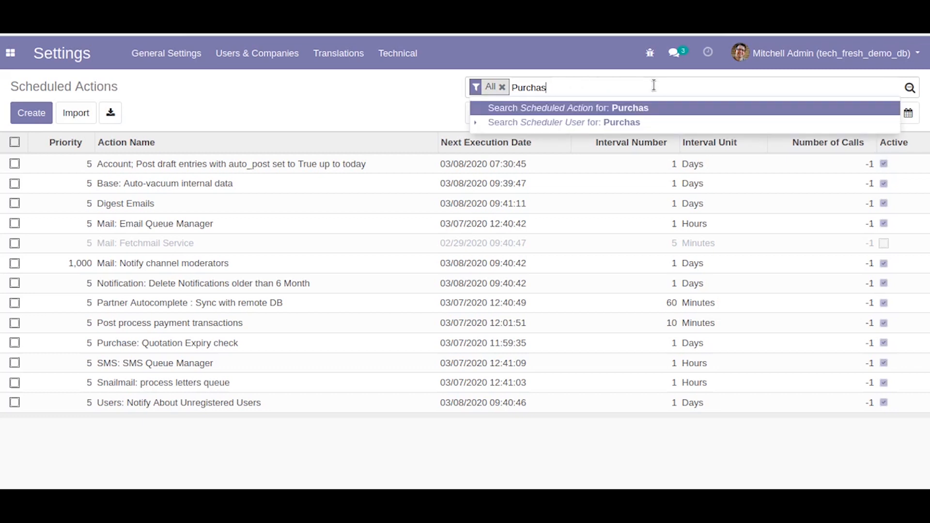
pyautogui.click(568, 107)
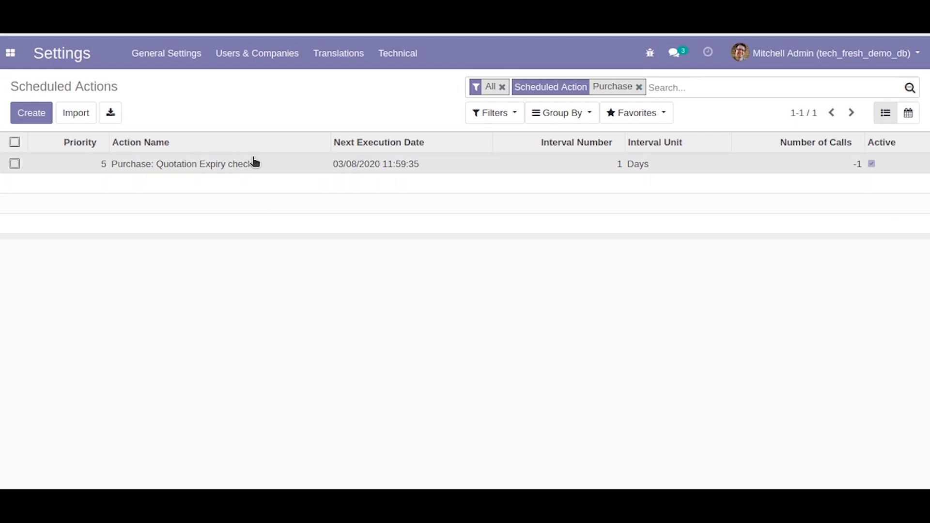
pyautogui.click(183, 163)
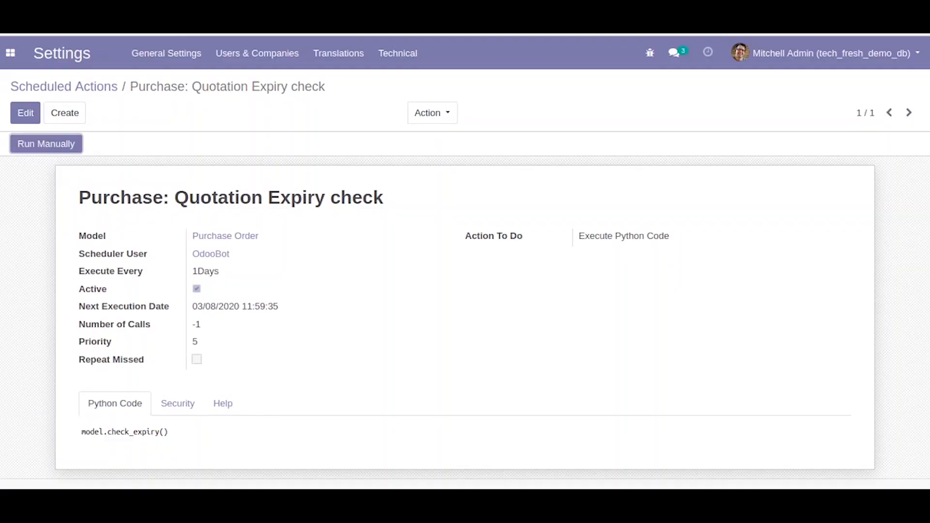
pyautogui.moveTo(92, 148)
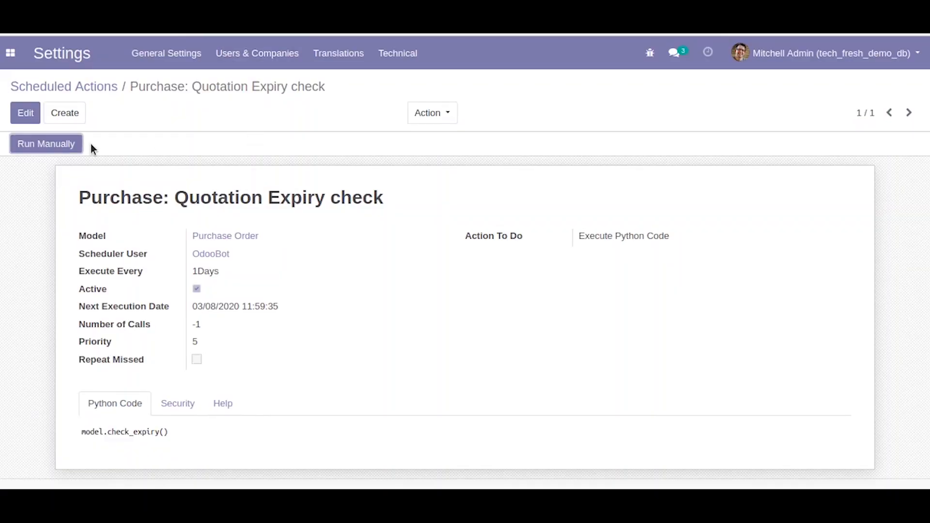
pyautogui.moveTo(46, 143)
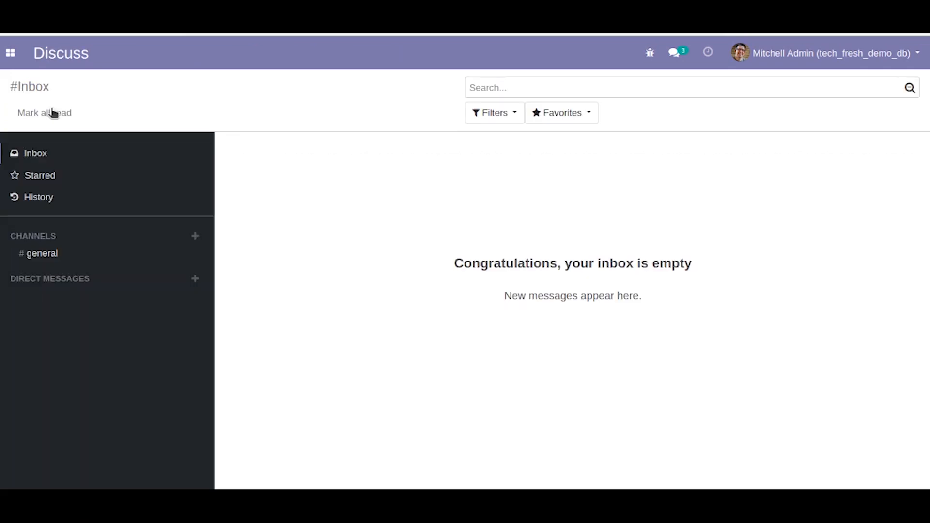
# Switch to the Purchase app and filter the quotations to RFQs only
pyautogui.click(10, 53)
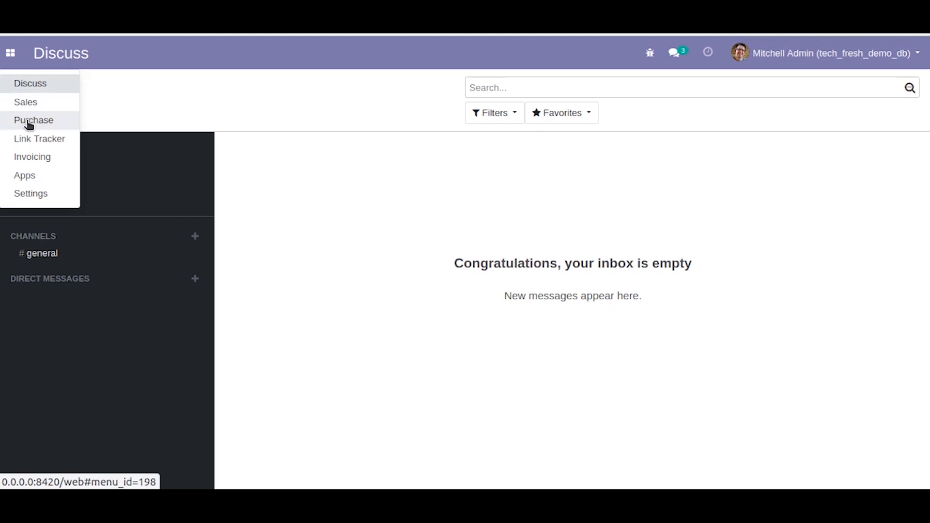
pyautogui.click(33, 120)
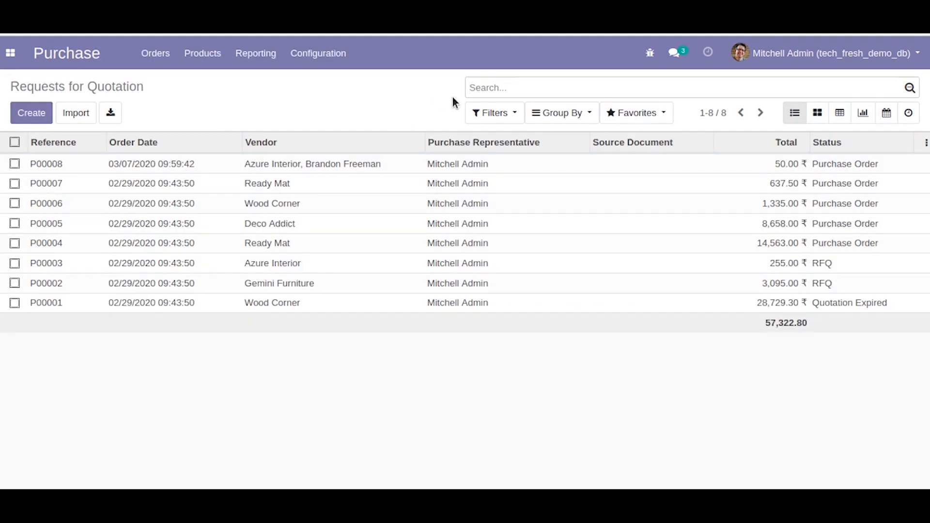
pyautogui.click(493, 112)
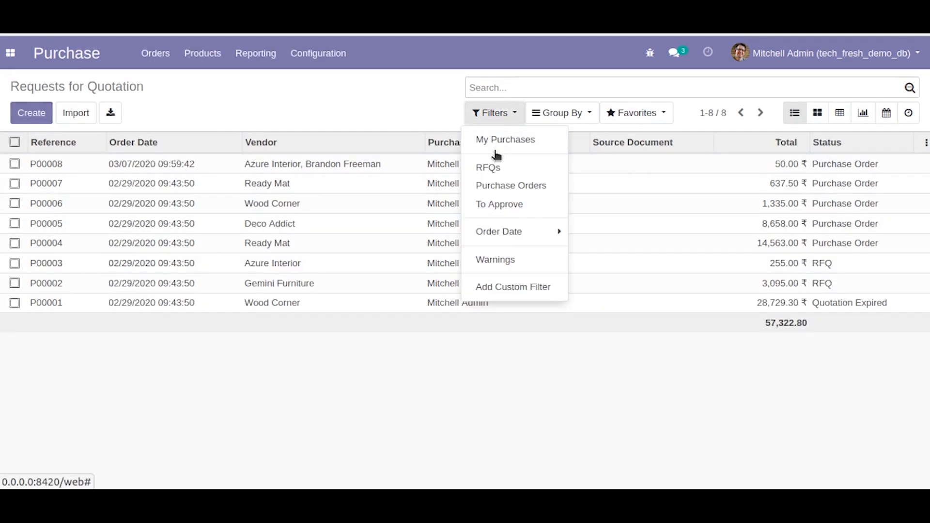
pyautogui.moveTo(487, 167)
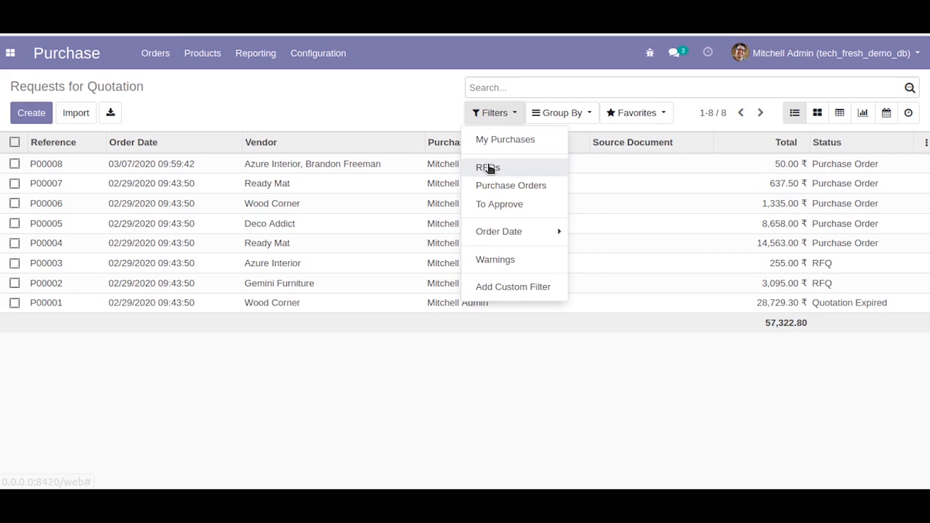
pyautogui.click(486, 168)
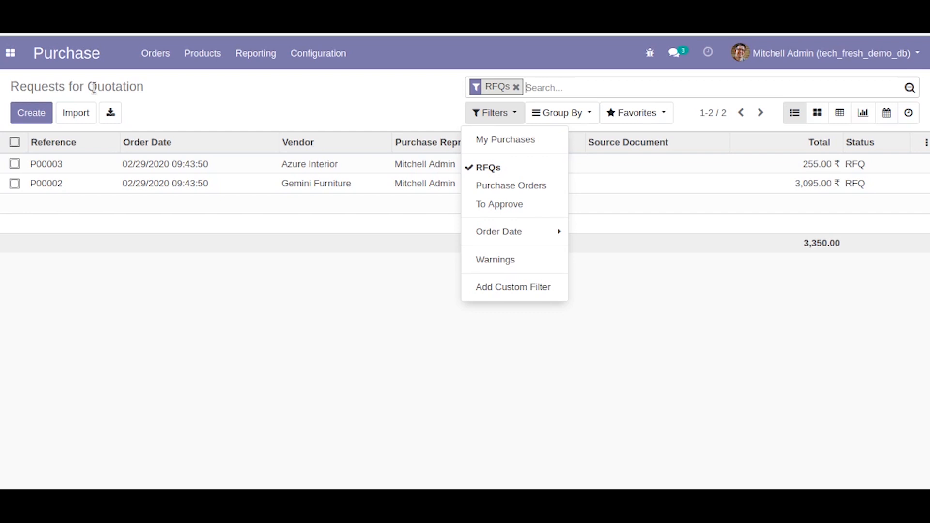
# Reload Orders > Requests for Quotation, open P00002 and apply the RFQs filter again
pyautogui.click(155, 53)
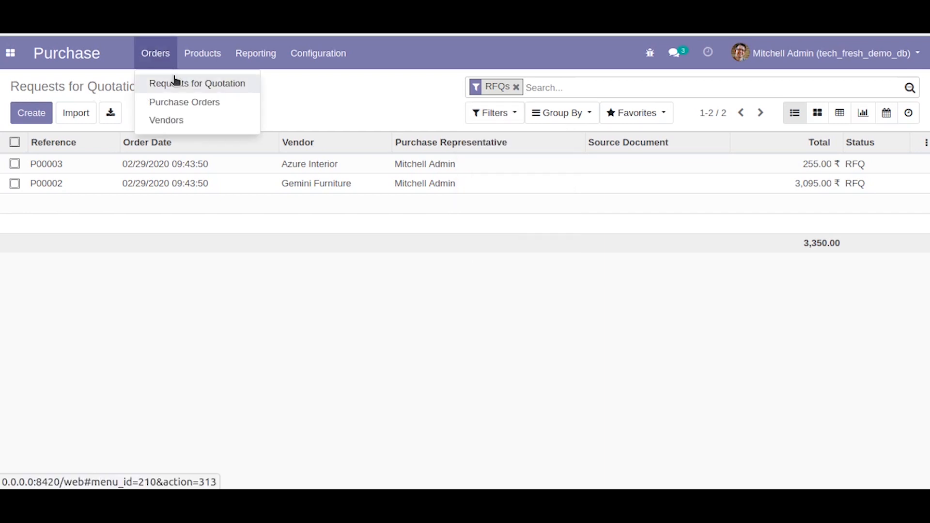
pyautogui.click(197, 84)
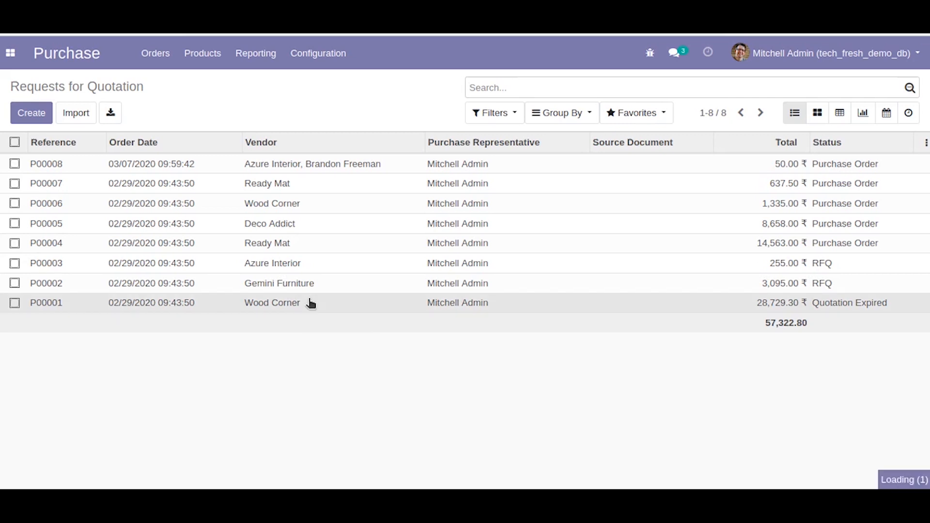
pyautogui.click(45, 302)
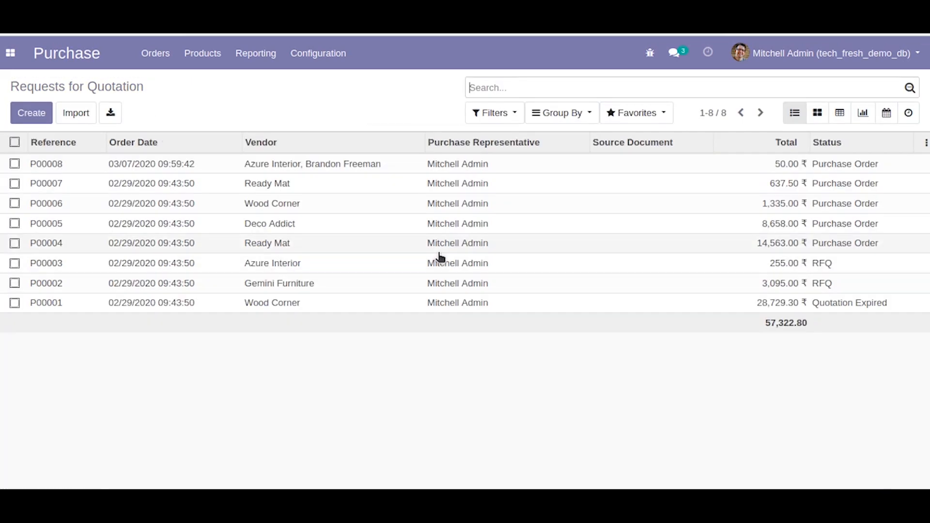
pyautogui.click(493, 112)
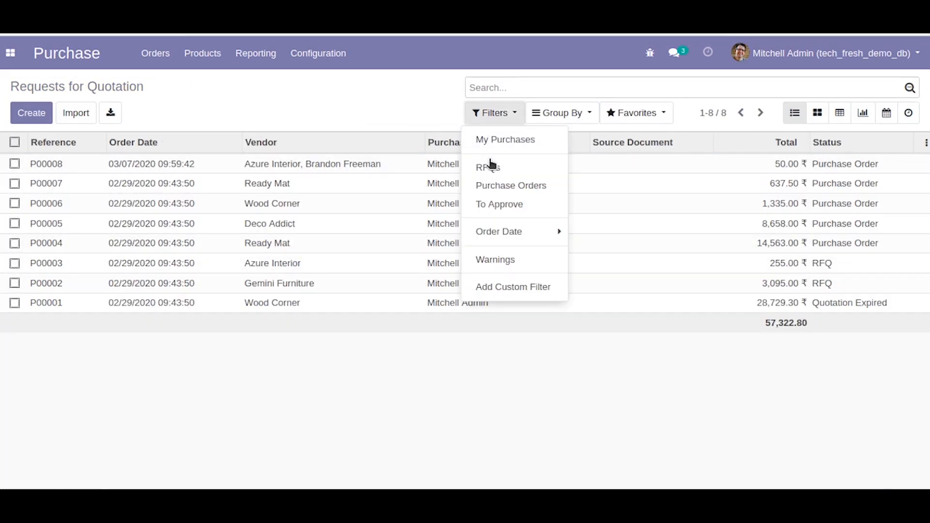
pyautogui.click(487, 166)
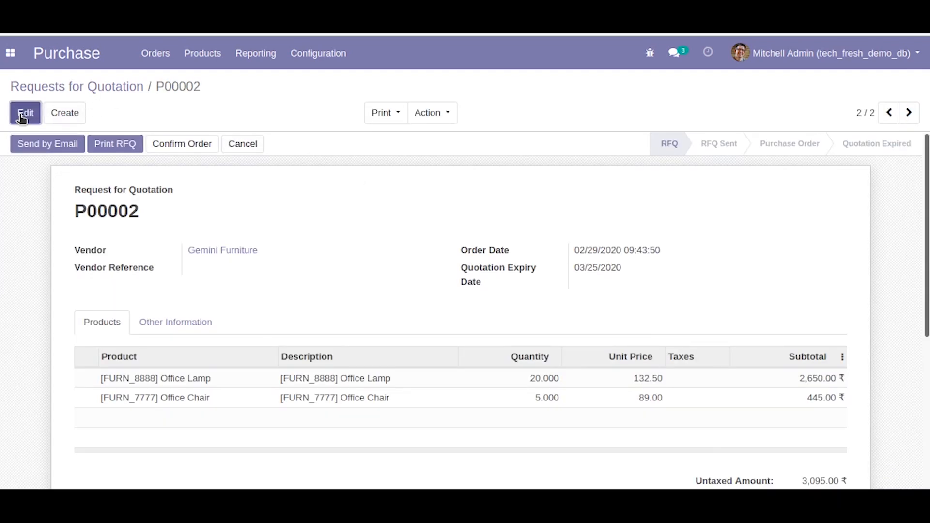
# Edit P00002's Quotation Expiry Date to 03/03/2020, save, and return to the scheduled action
pyautogui.click(25, 112)
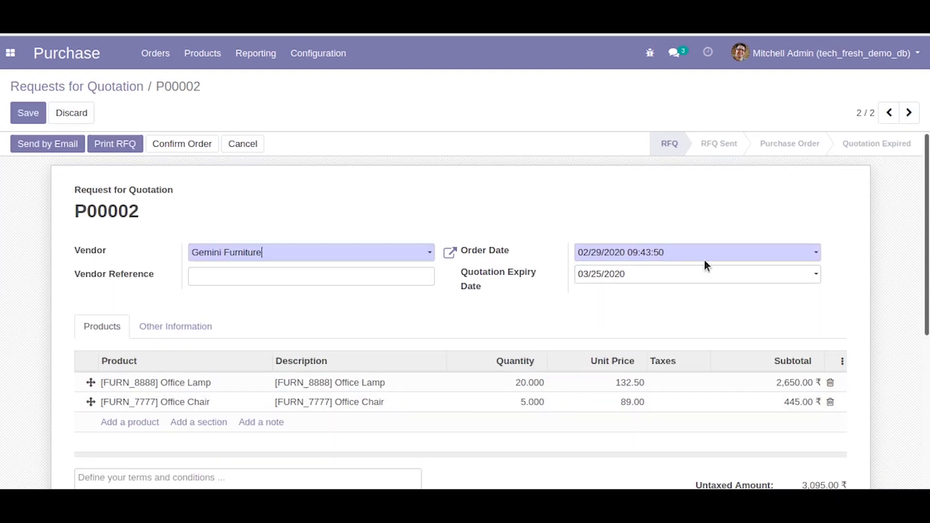
pyautogui.click(601, 273)
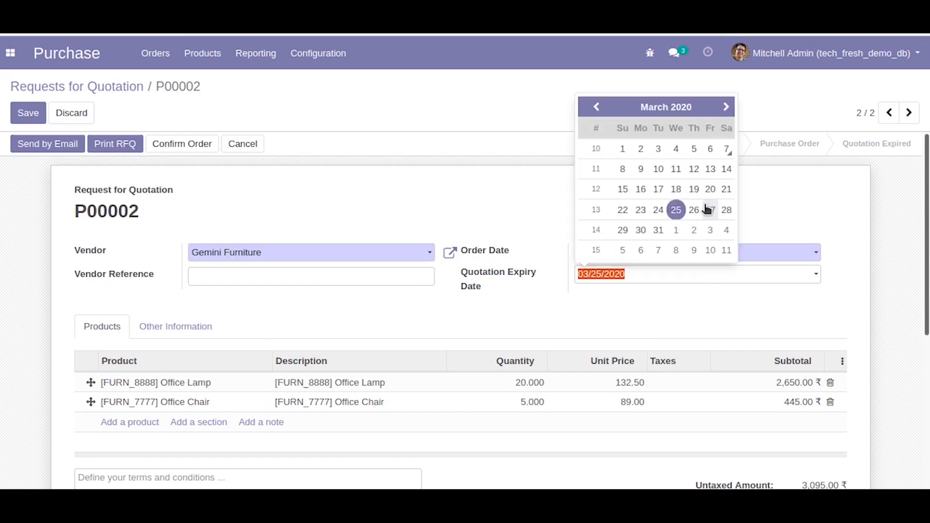
pyautogui.moveTo(675, 149)
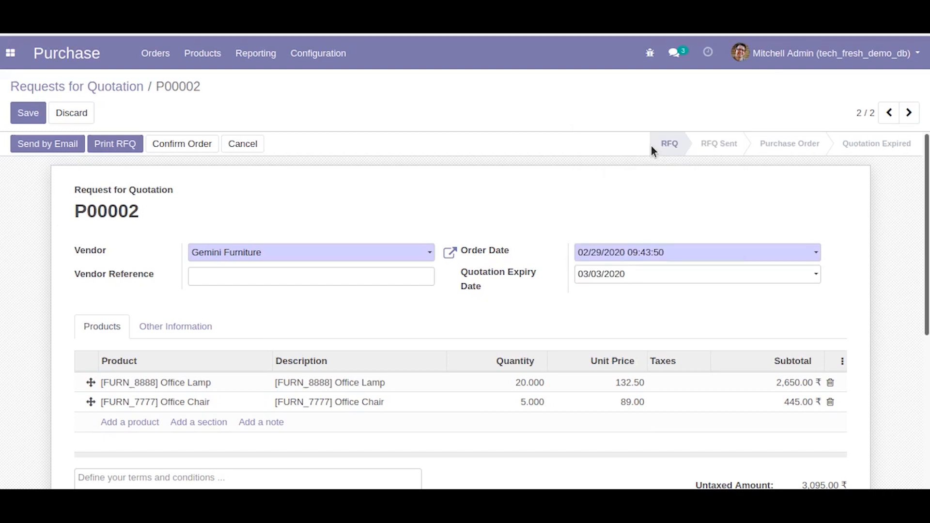
pyautogui.click(28, 112)
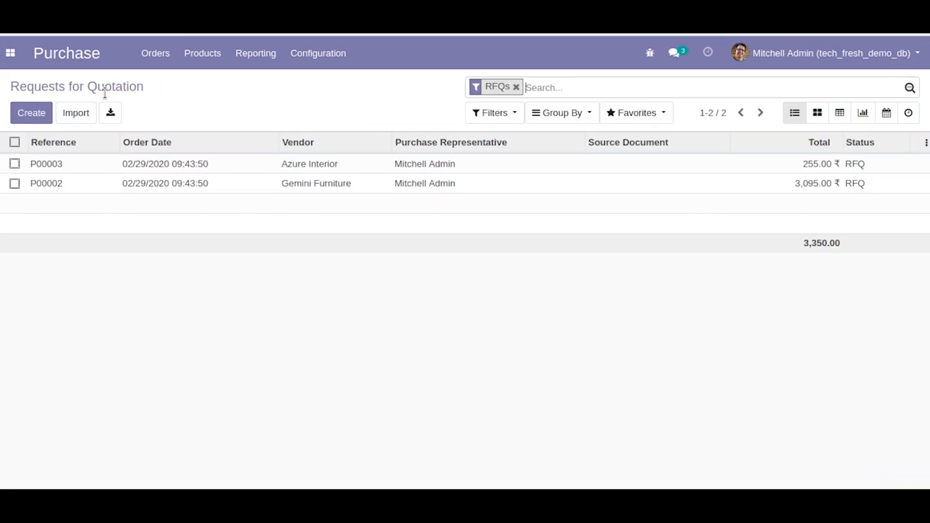
pyautogui.moveTo(573, 195)
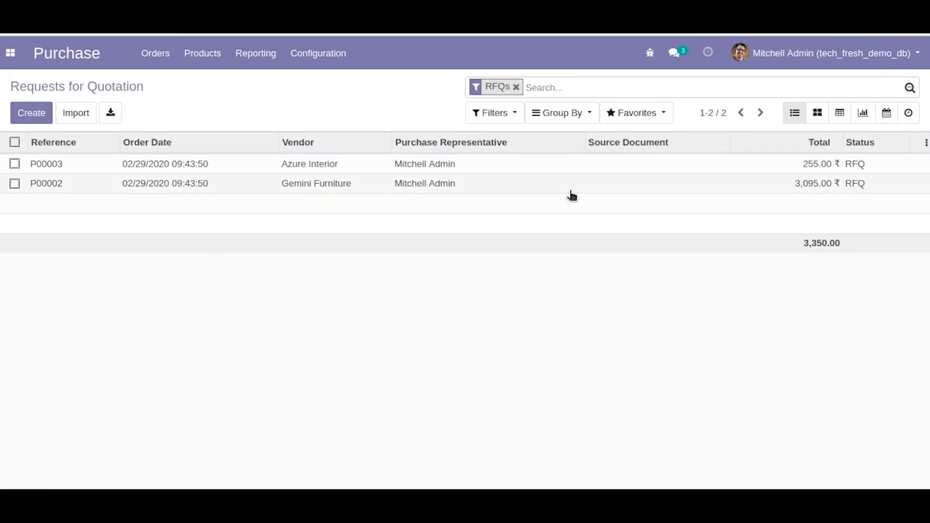
pyautogui.moveTo(424, 183)
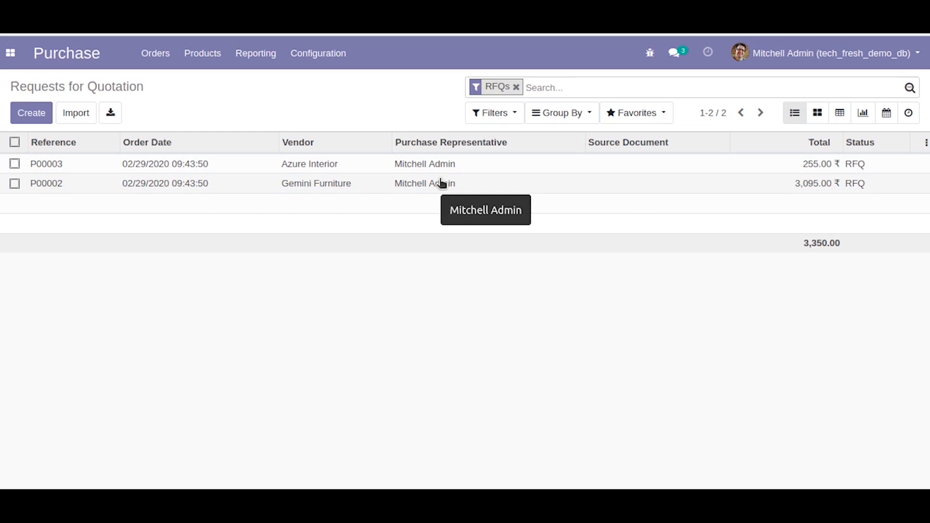
pyautogui.click(47, 183)
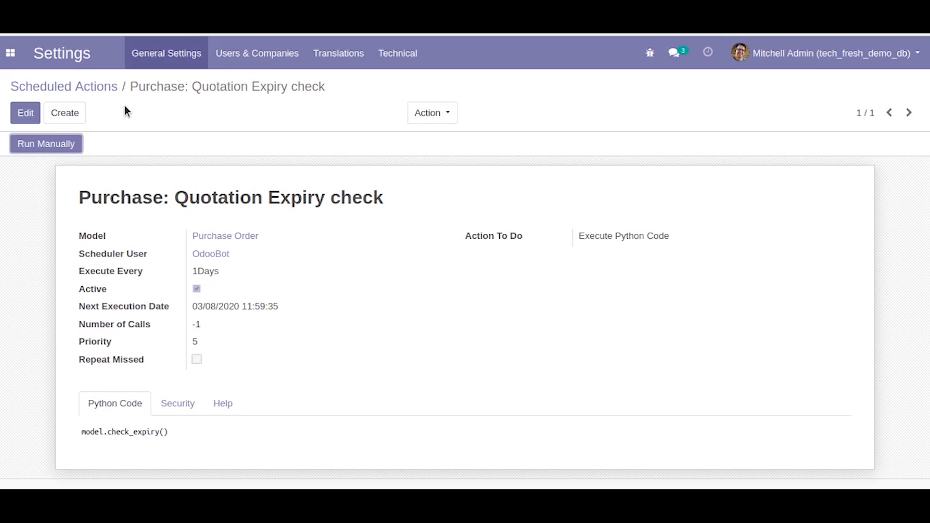
# Run the expiry check manually, clear the RFQ filter and open P00002, now Quotation Expired
pyautogui.click(45, 143)
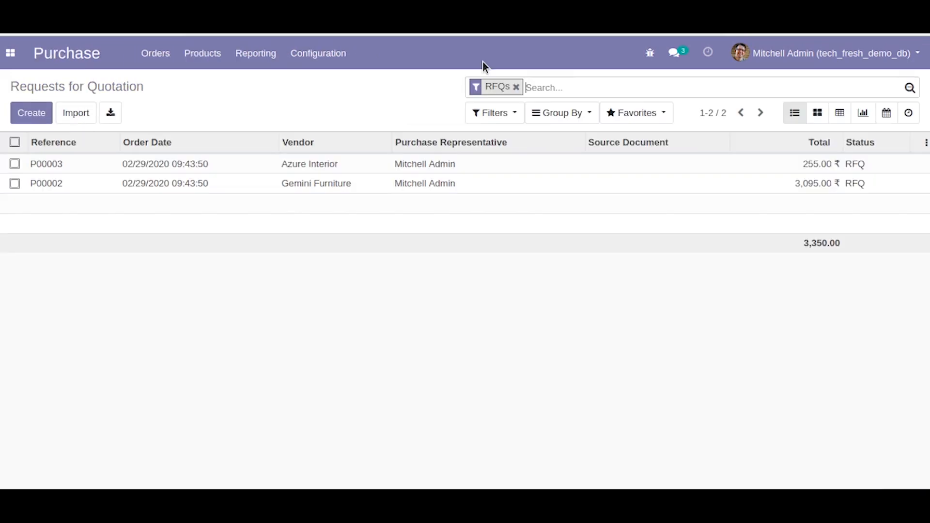
pyautogui.moveTo(350, 368)
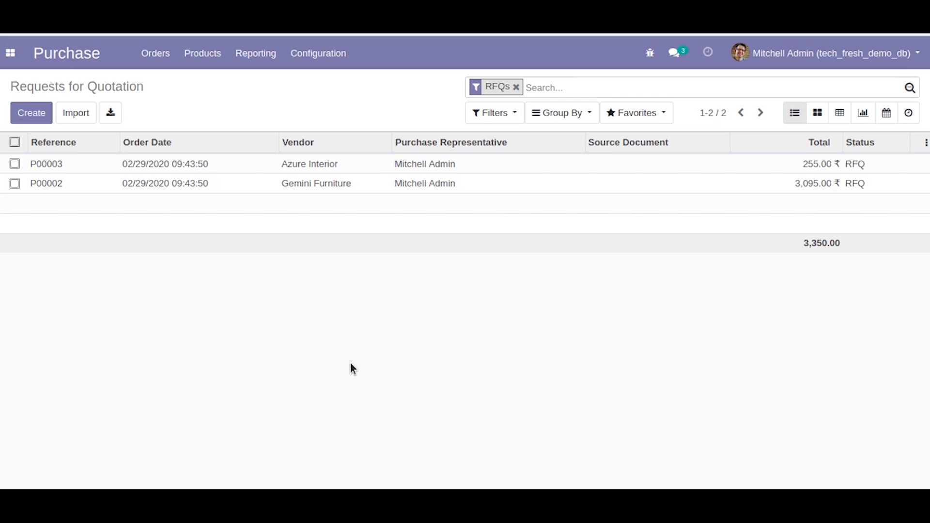
pyautogui.click(516, 86)
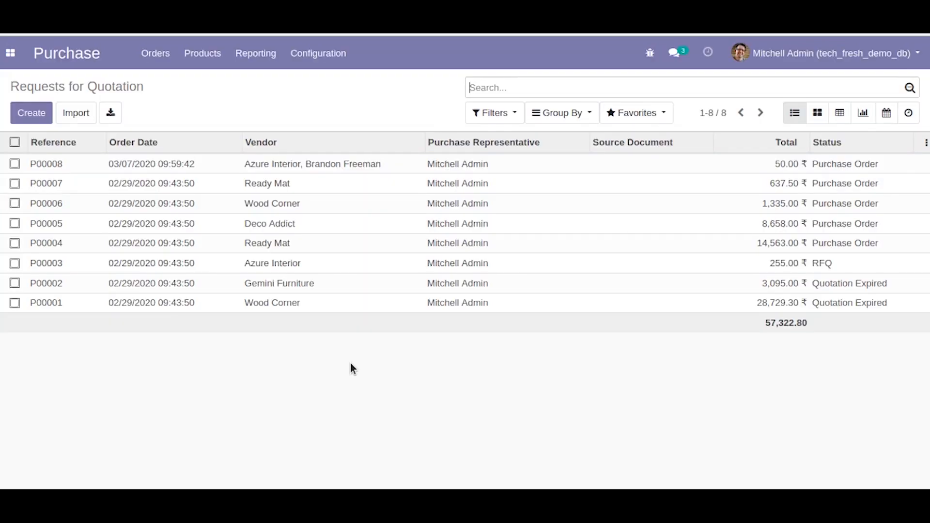
pyautogui.moveTo(351, 231)
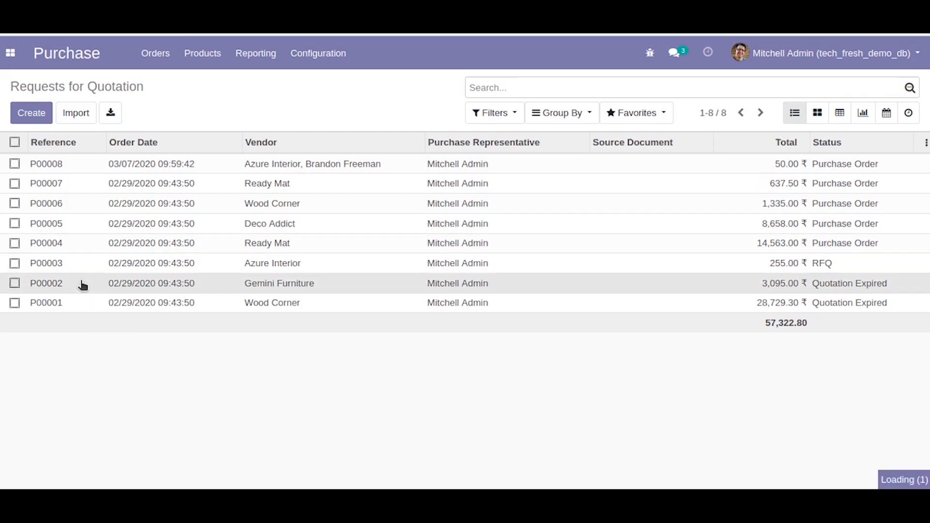
pyautogui.click(45, 283)
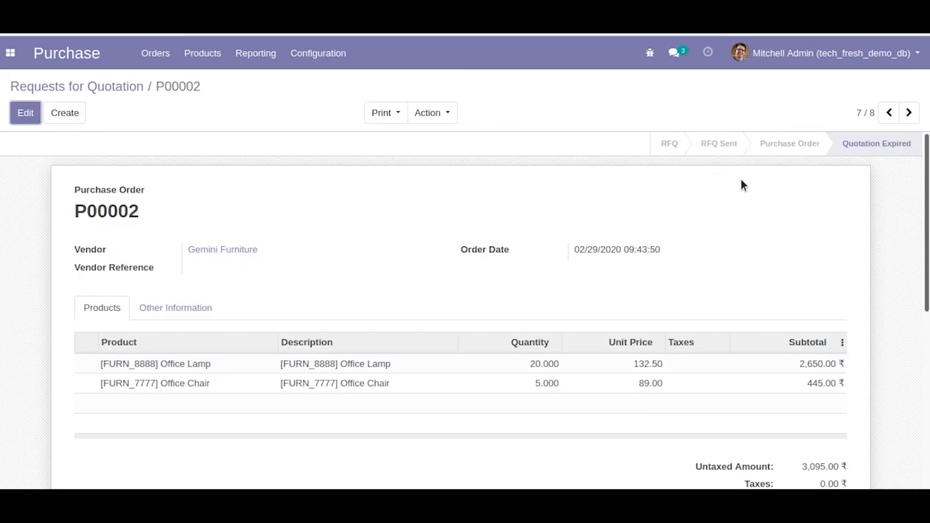
pyautogui.moveTo(876, 144)
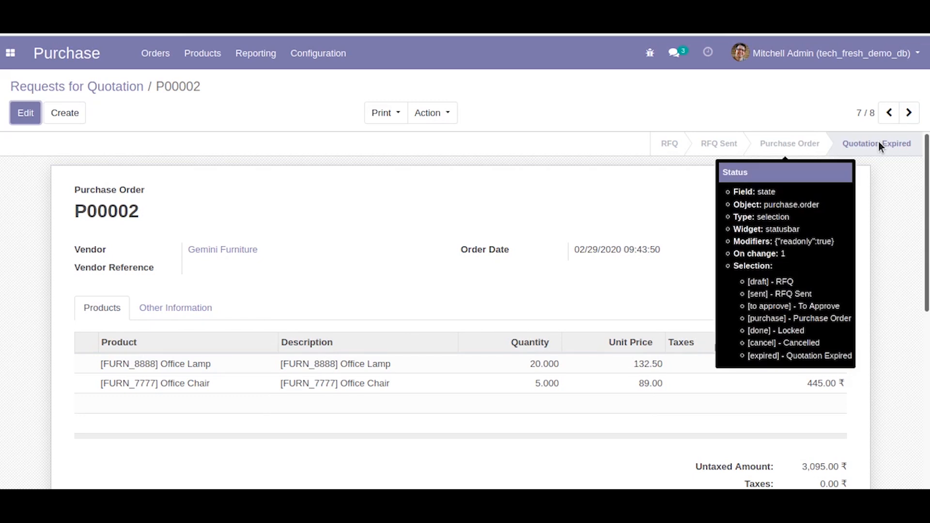